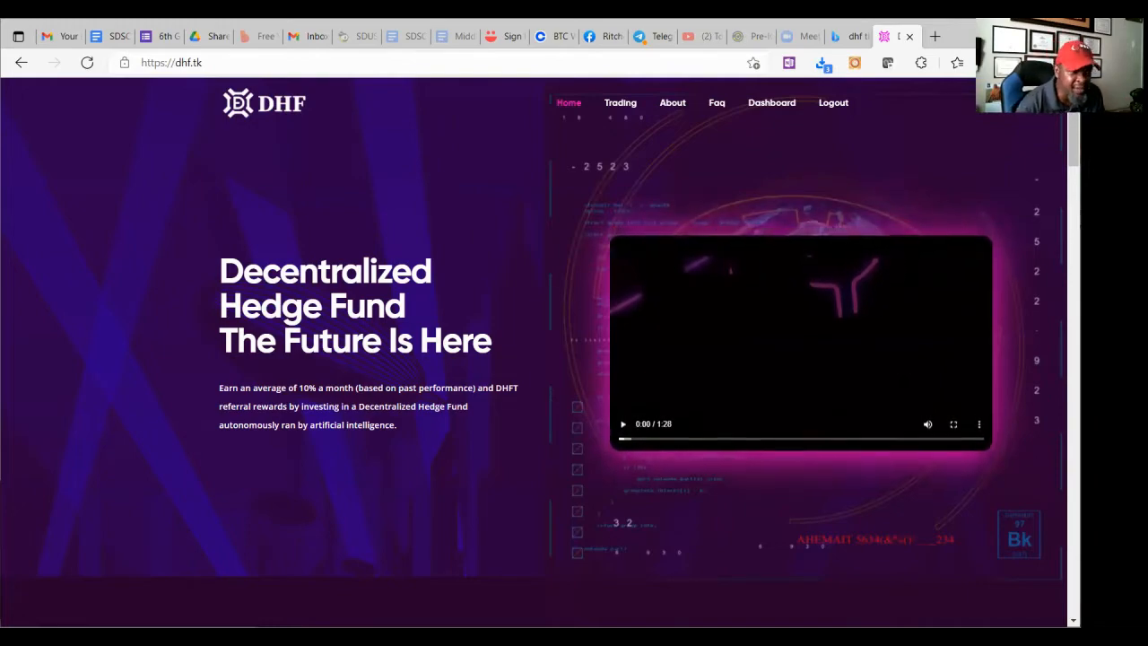
# Scroll the dhf.tk homepage down to the Experience, Decentralized and A.I. Technology features
pyautogui.scroll(-3)
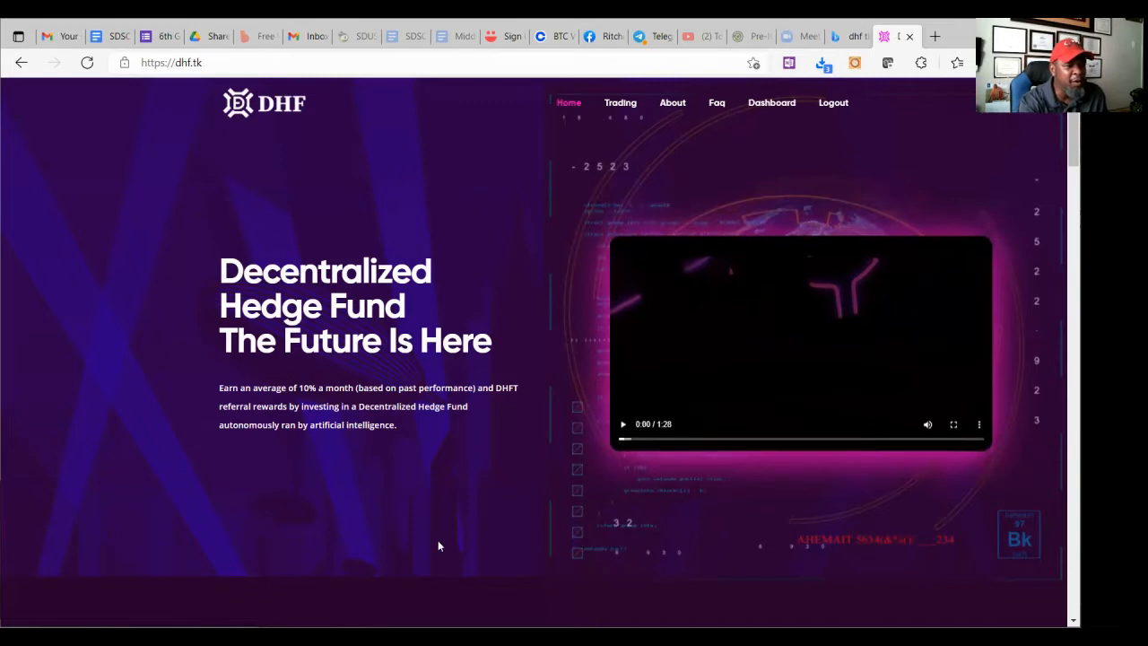
pyautogui.scroll(-3)
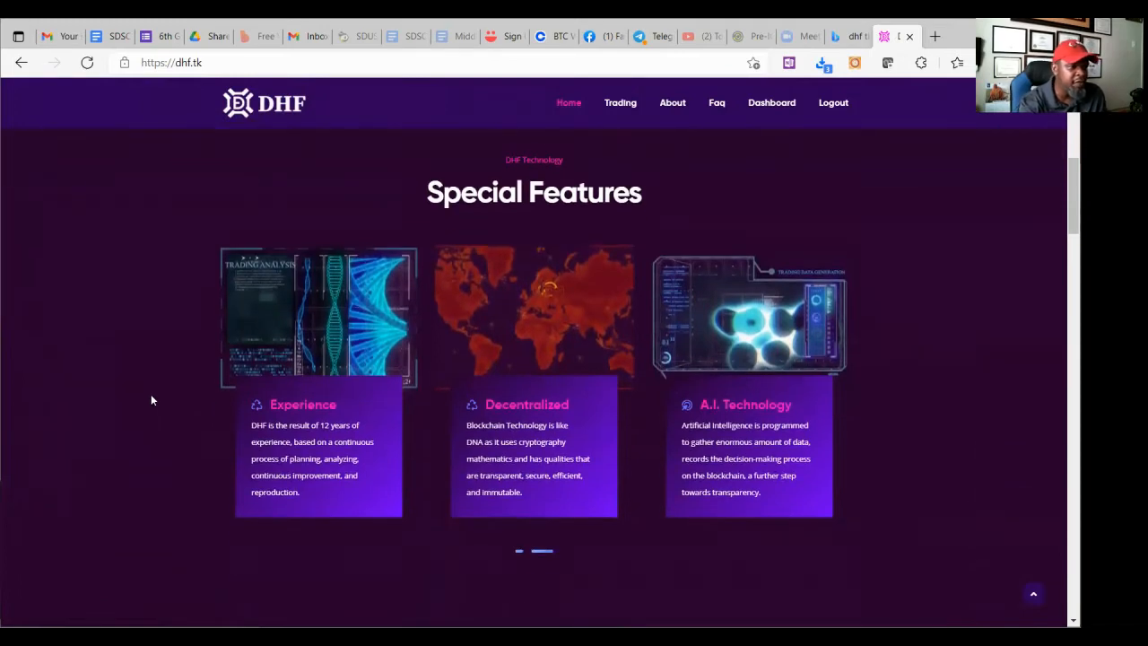
pyautogui.scroll(-3)
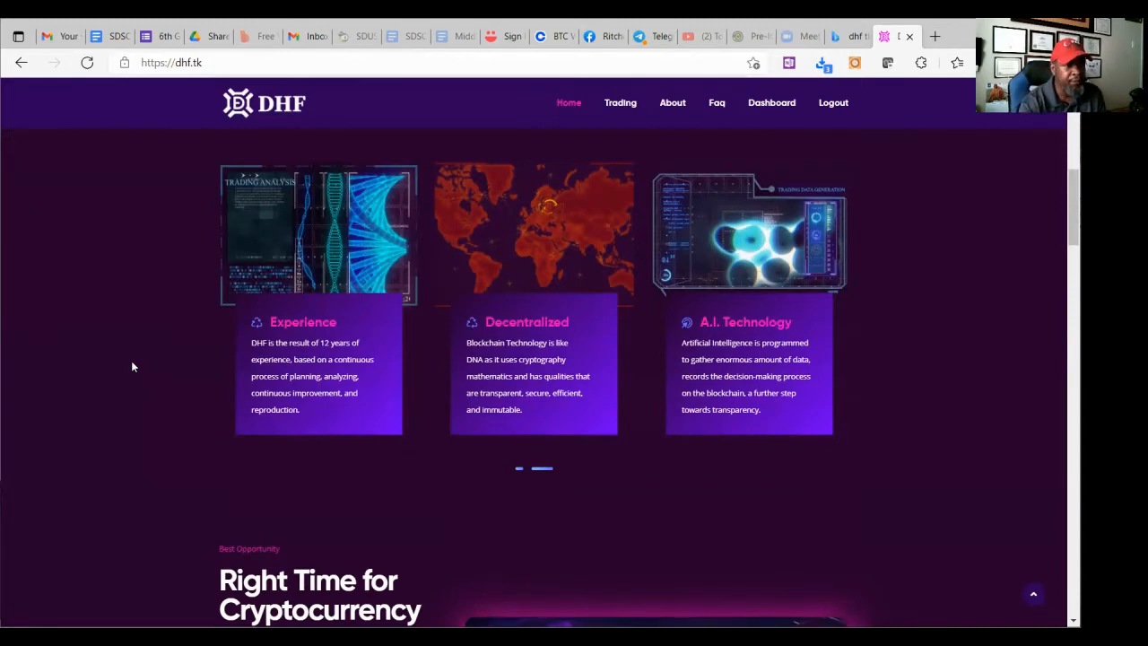
# Scroll to the Right Time for Cryptocurrency Investment section with its video and benefits
pyautogui.scroll(-3)
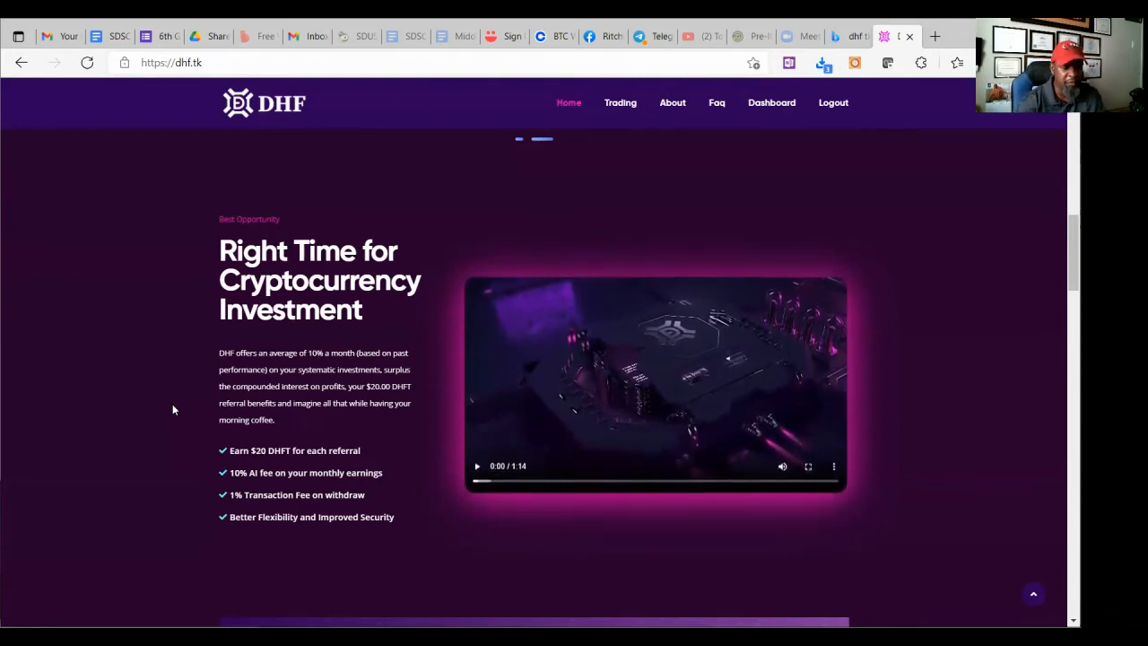
# Scroll down to the 251.6% DHF Profit from inception banner
pyautogui.scroll(-3)
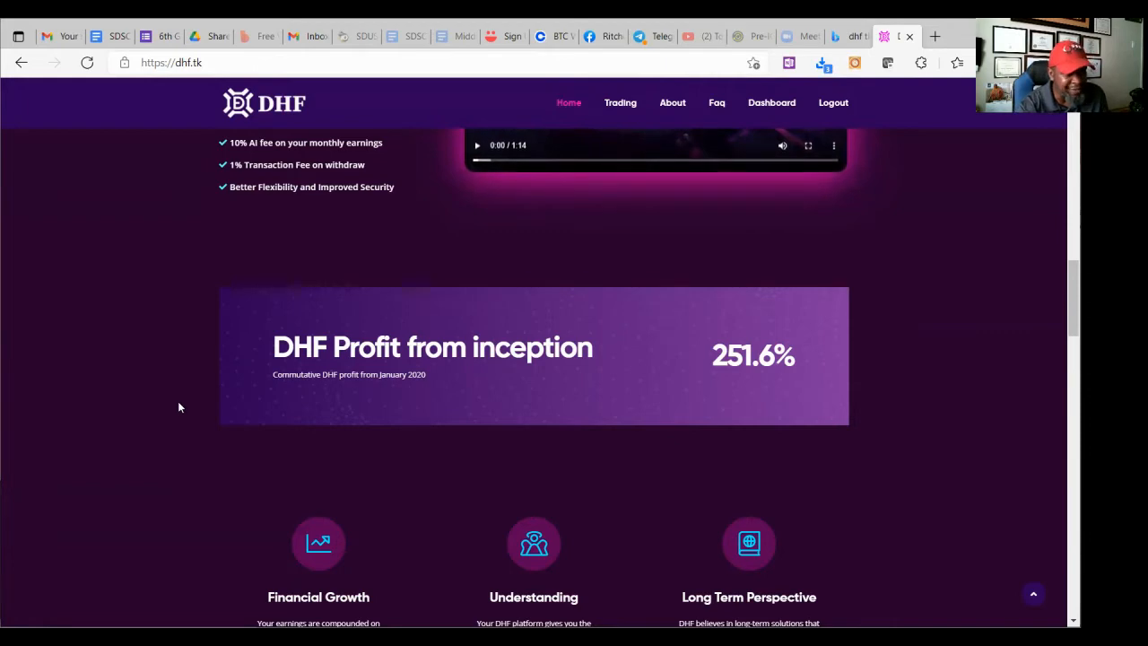
# Scroll to the six feature blocks, Financial Growth through Cloud Computing and Trusted Technology
pyautogui.scroll(-3)
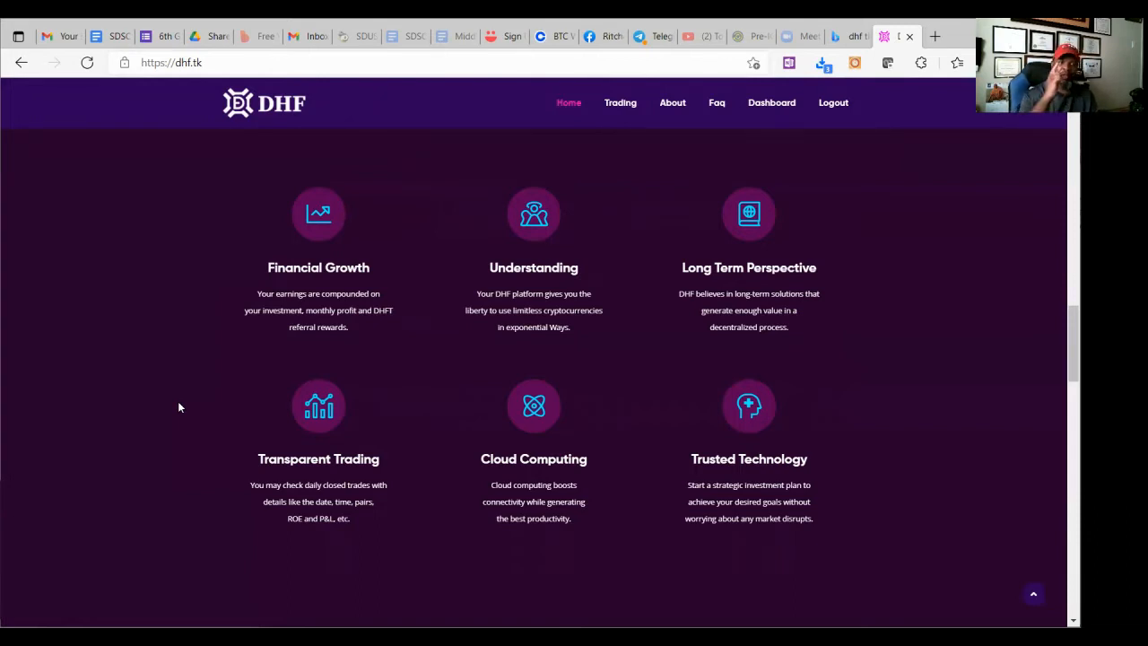
# Scroll past the 3 Easy Steps section to the unplayed Your DHF Guide video
pyautogui.scroll(-3)
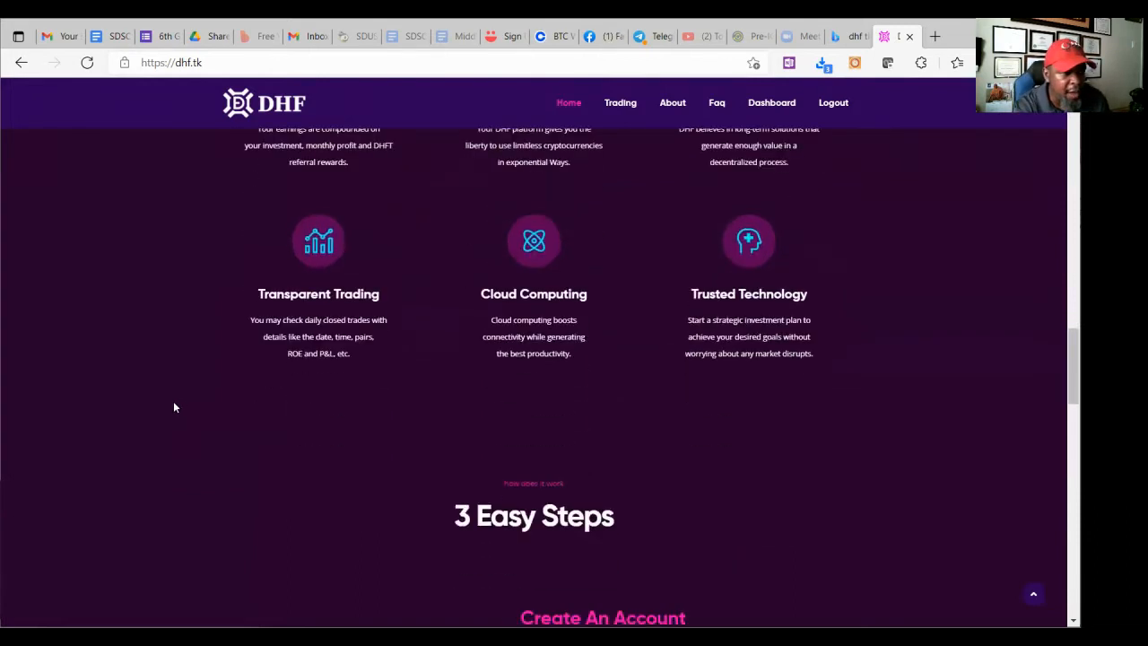
pyautogui.scroll(-3)
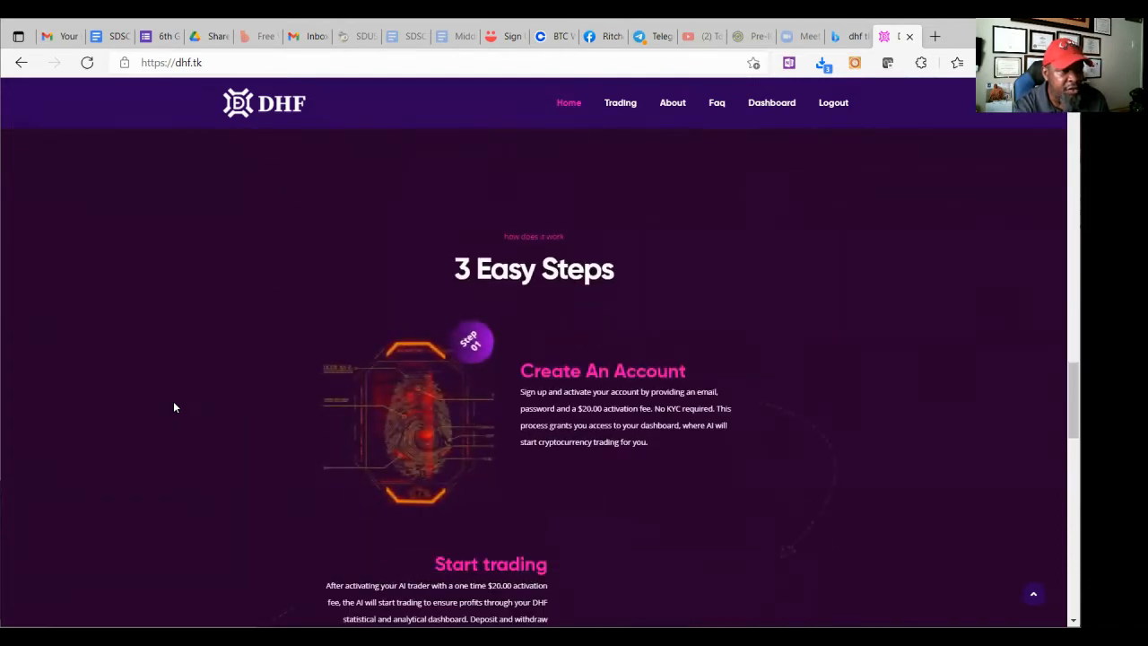
pyautogui.scroll(-3)
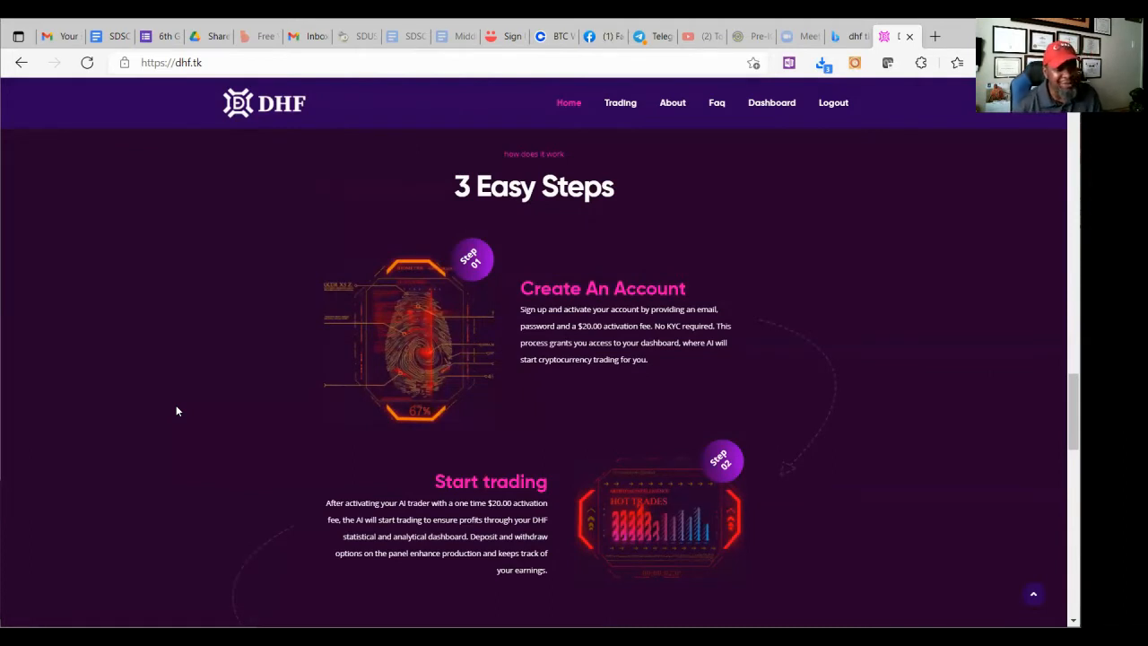
pyautogui.moveTo(143, 429)
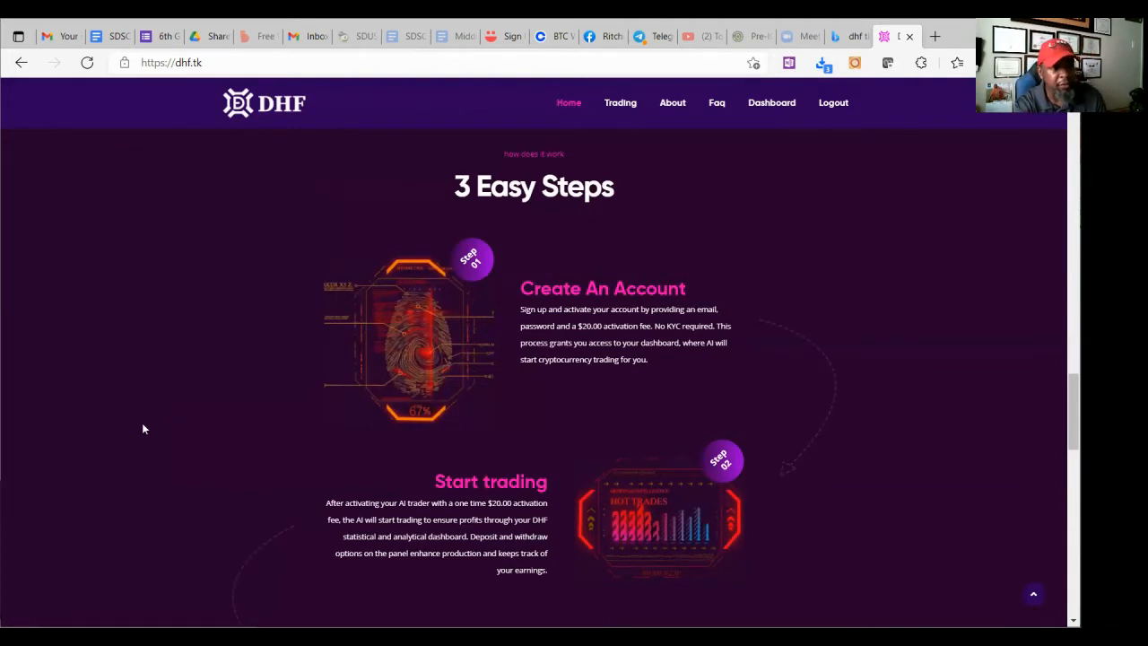
pyautogui.scroll(-3)
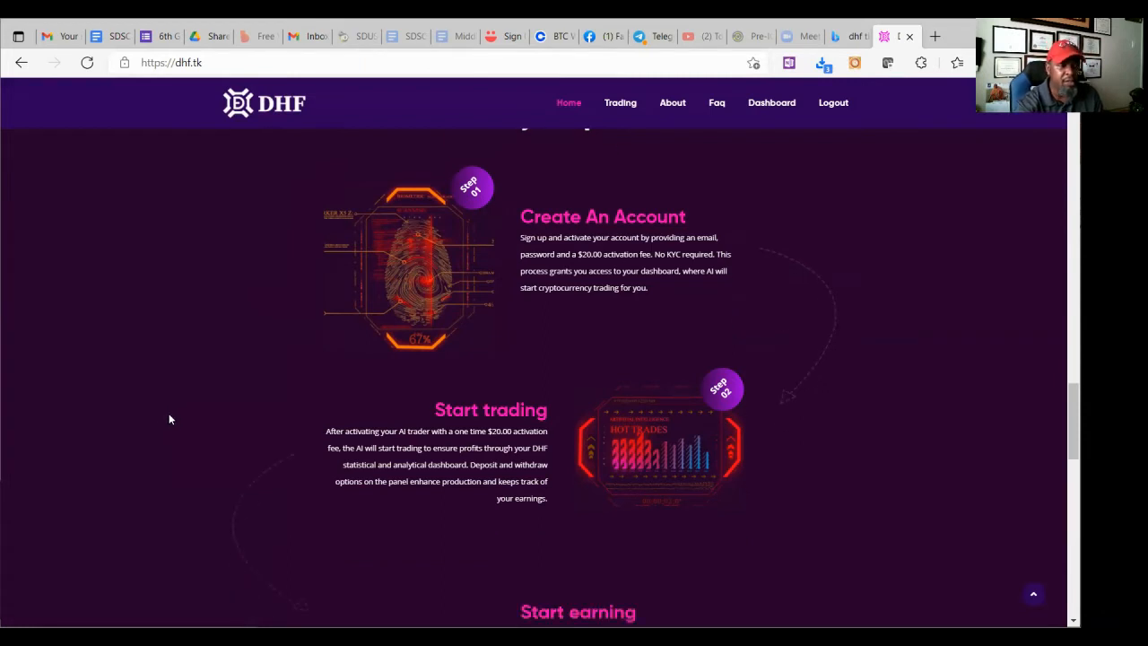
pyautogui.scroll(-3)
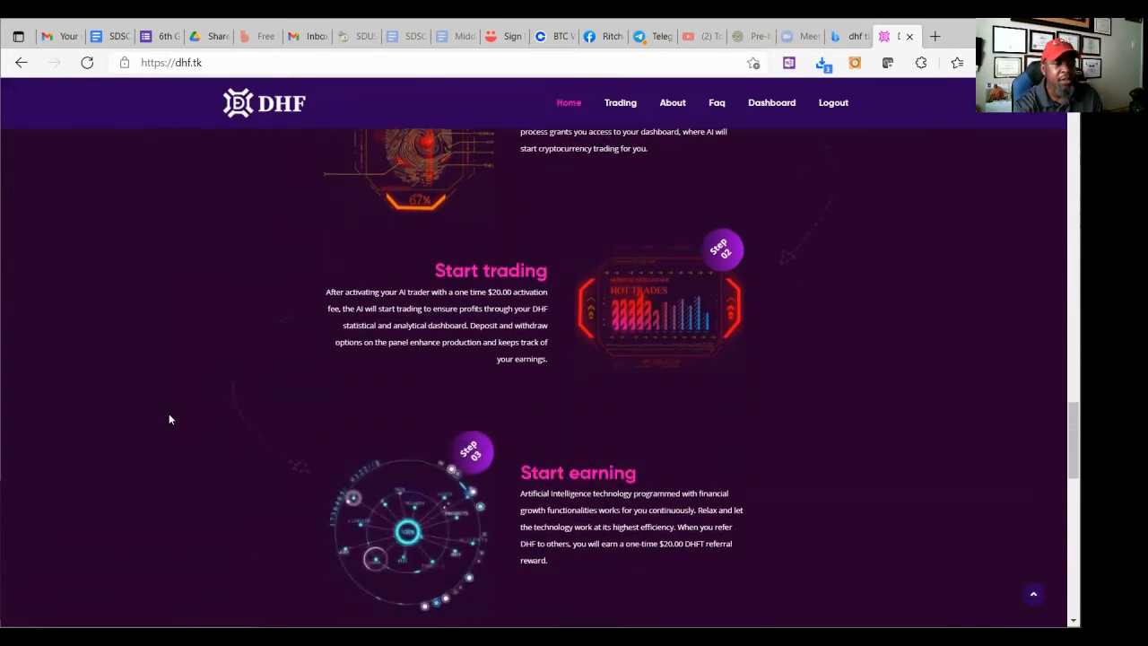
pyautogui.scroll(-3)
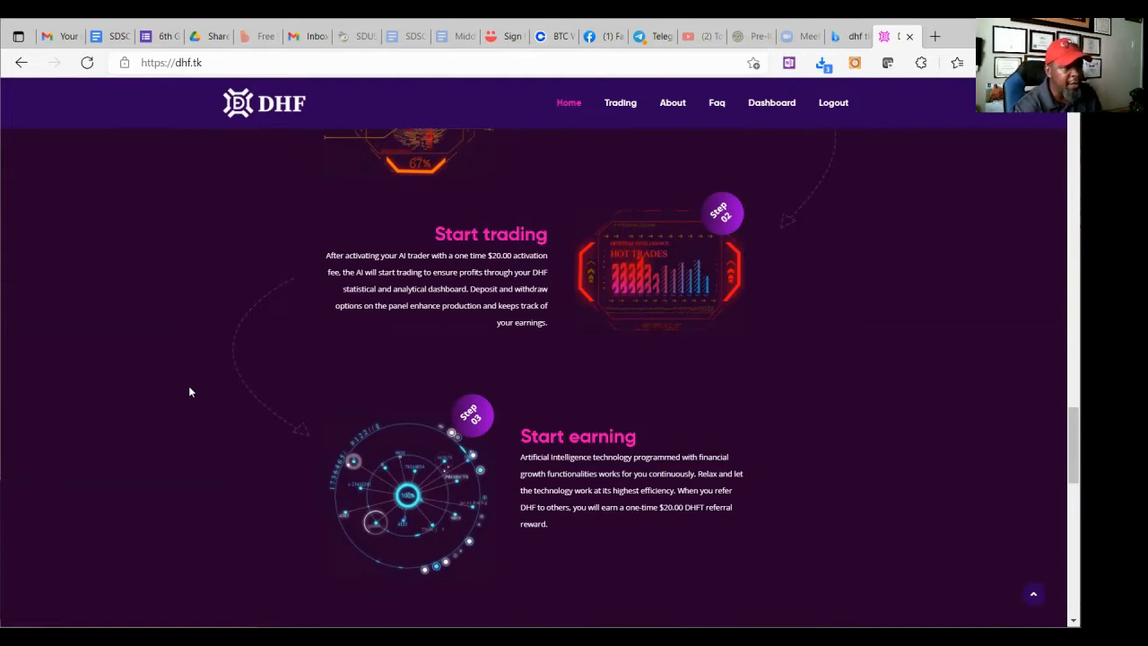
pyautogui.scroll(-3)
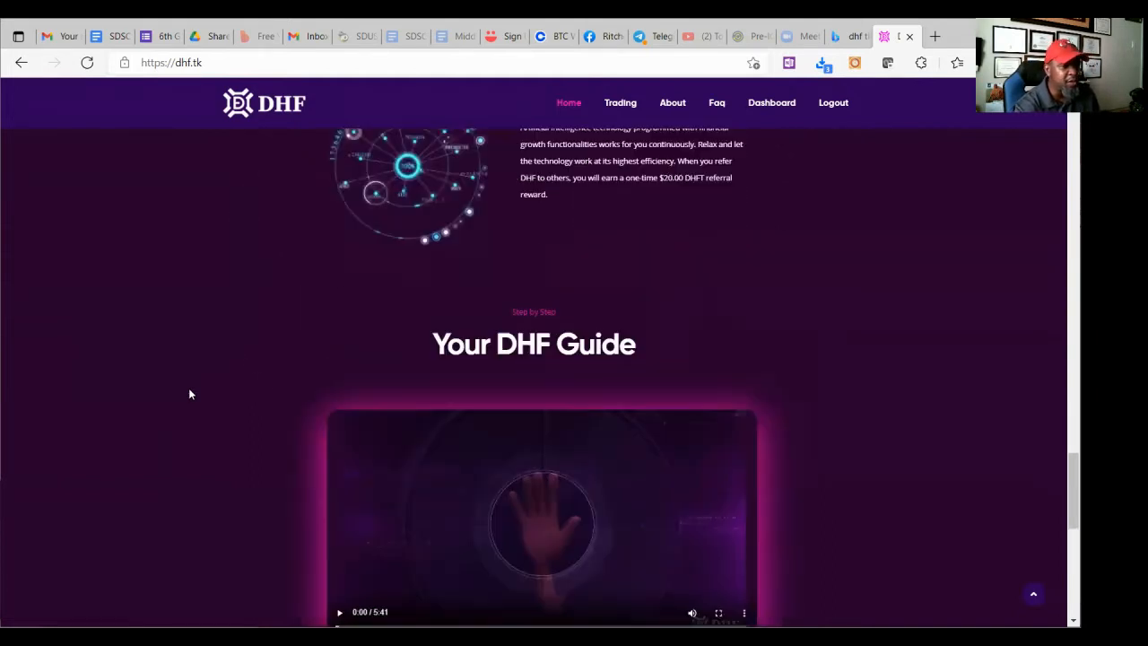
pyautogui.scroll(-3)
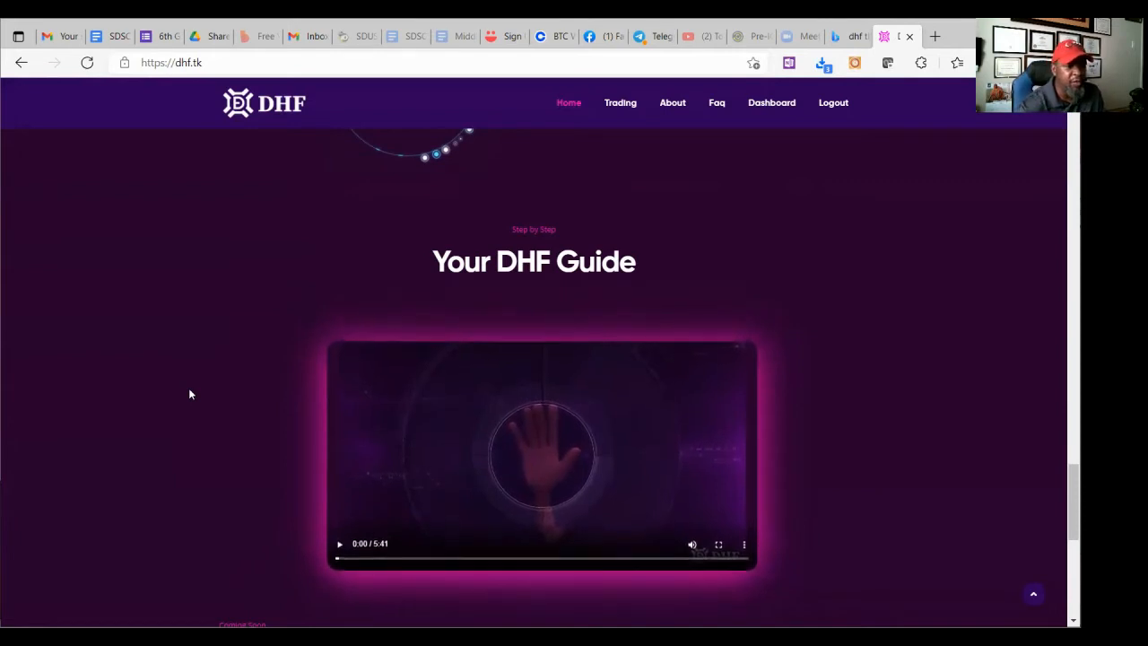
# Scroll to the Coming Soon debit cards, then back to the 251.6% profit banner
pyautogui.scroll(-3)
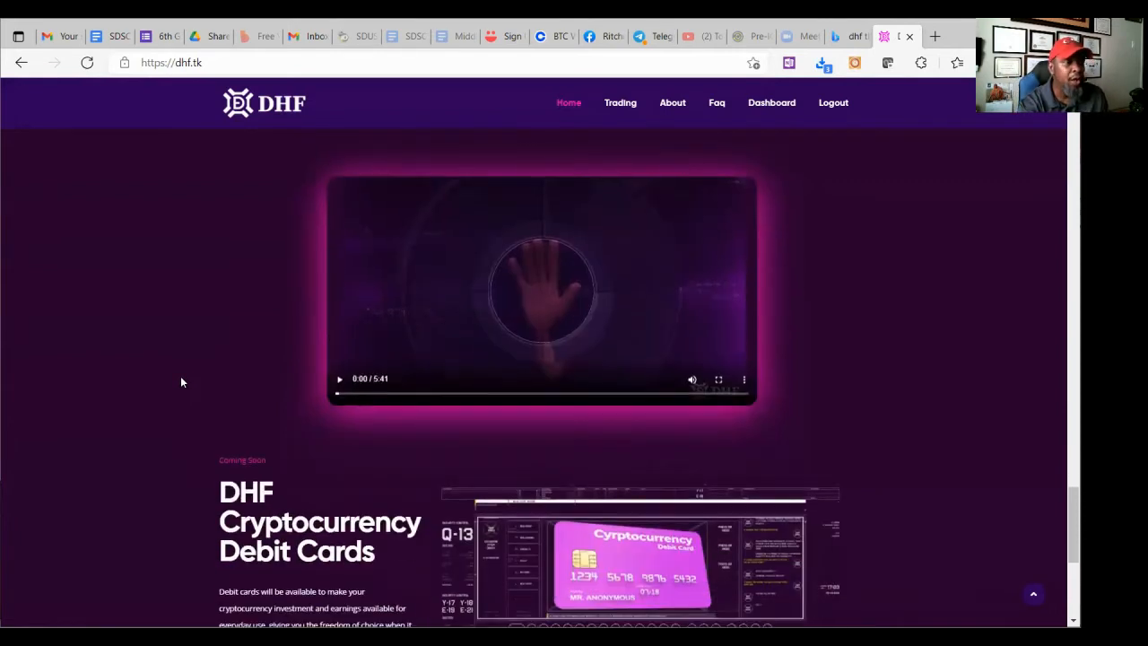
pyautogui.scroll(3)
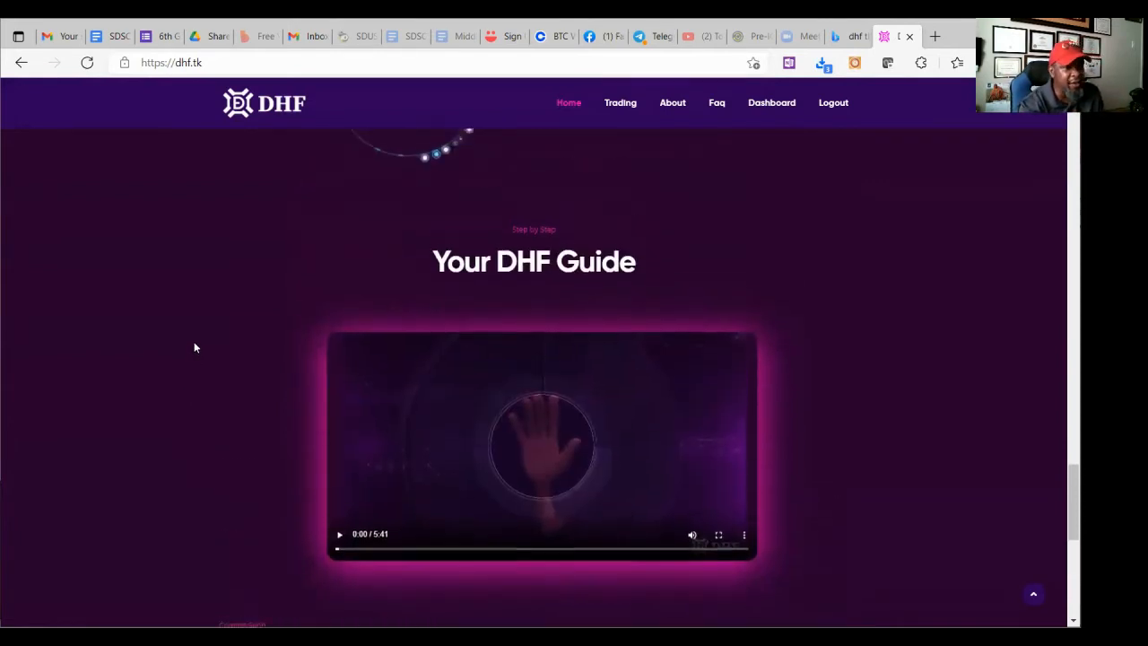
pyautogui.scroll(-3)
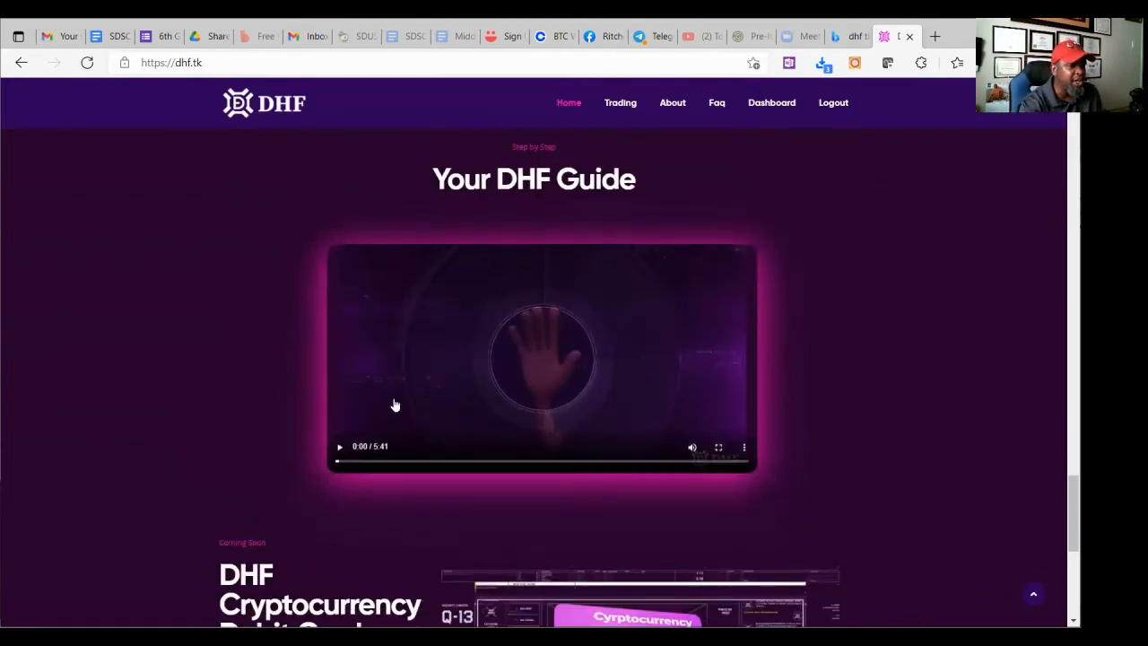
pyautogui.scroll(-3)
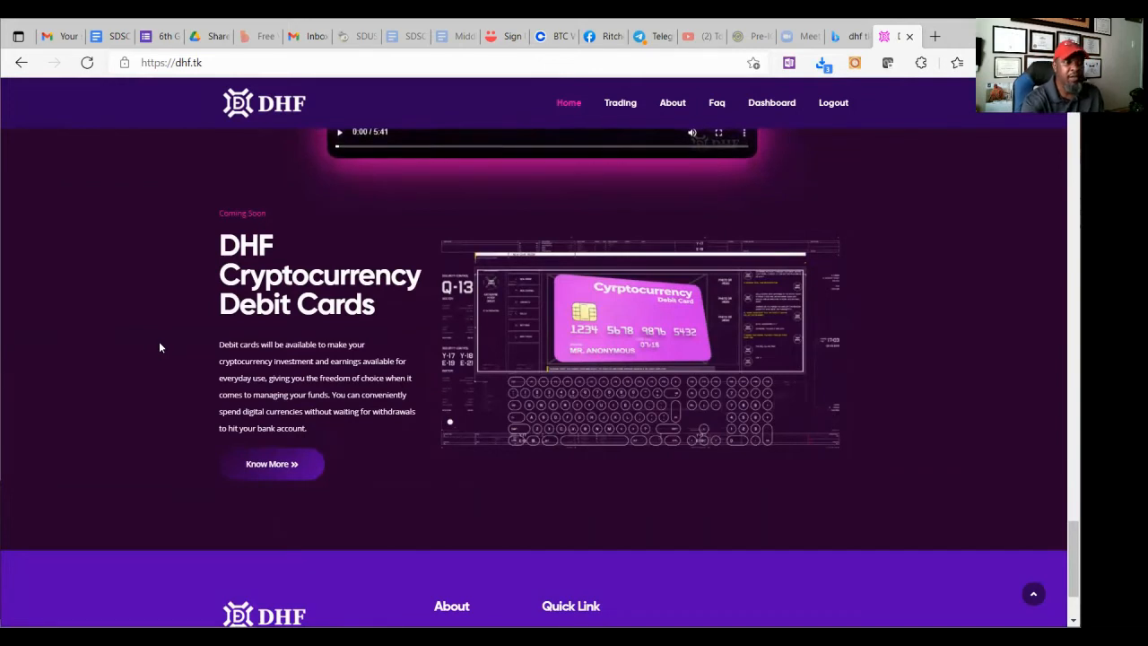
pyautogui.moveTo(180, 349)
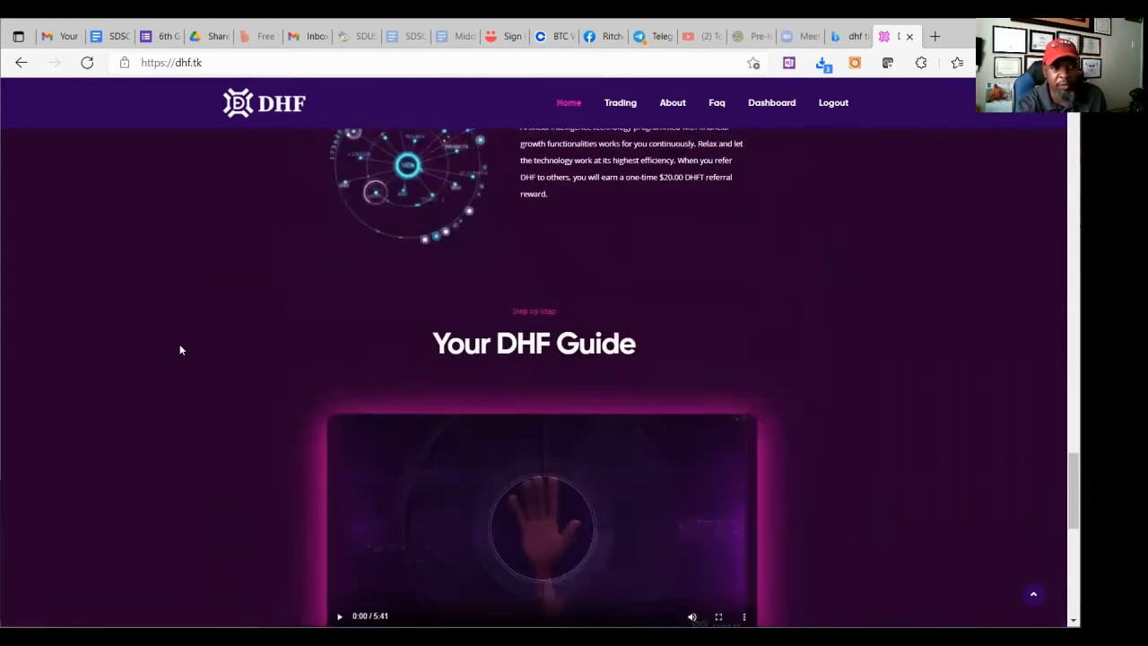
pyautogui.scroll(3)
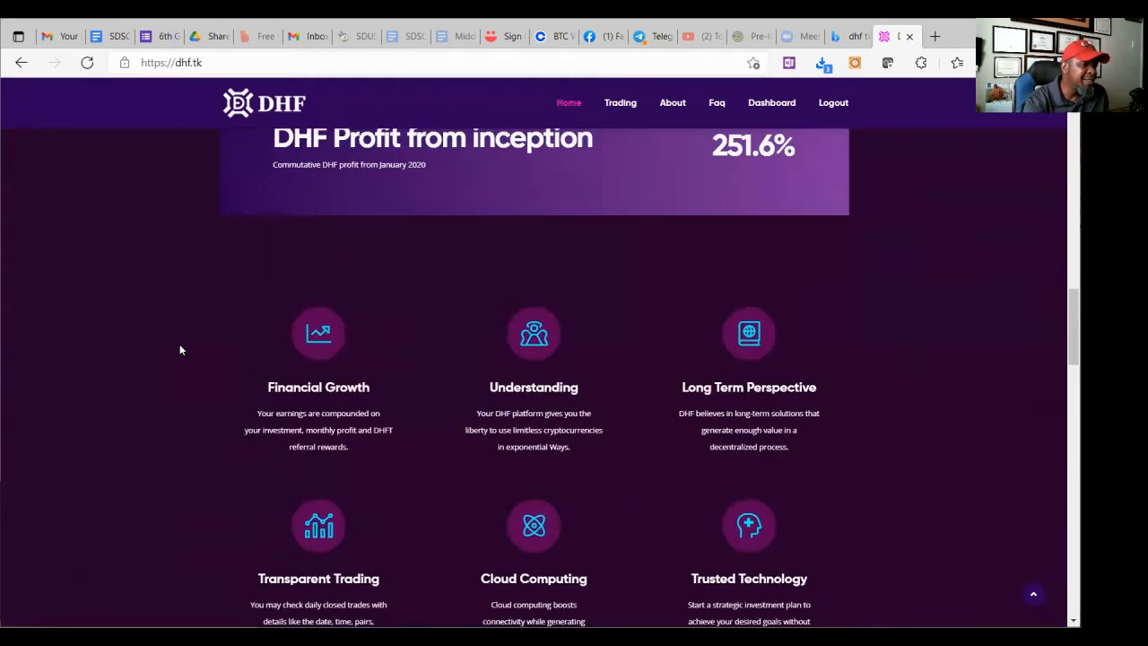
# Browse the filled XBTUSD and ETHUSD trades table, then return to its top
pyautogui.scroll(3)
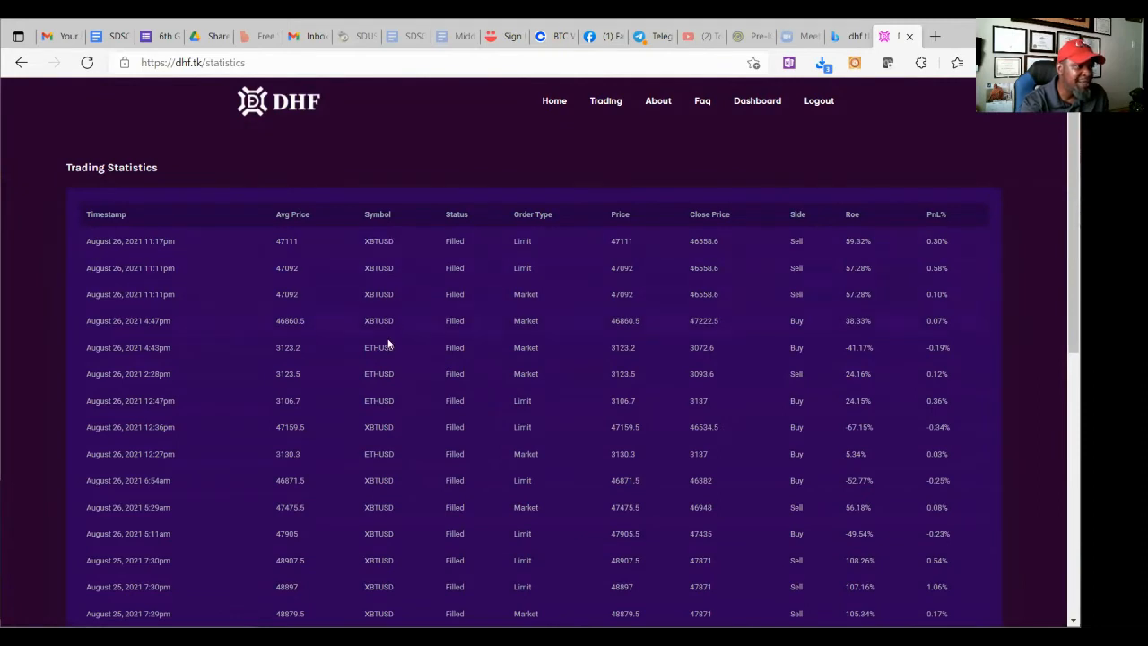
pyautogui.moveTo(134, 551)
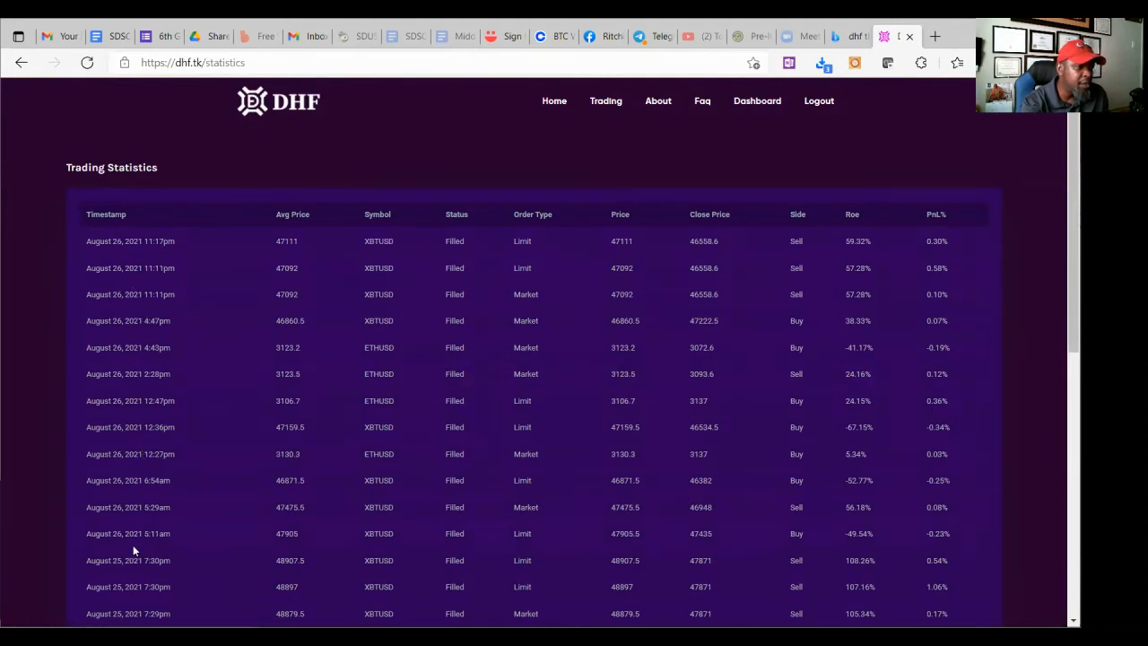
pyautogui.moveTo(160, 545)
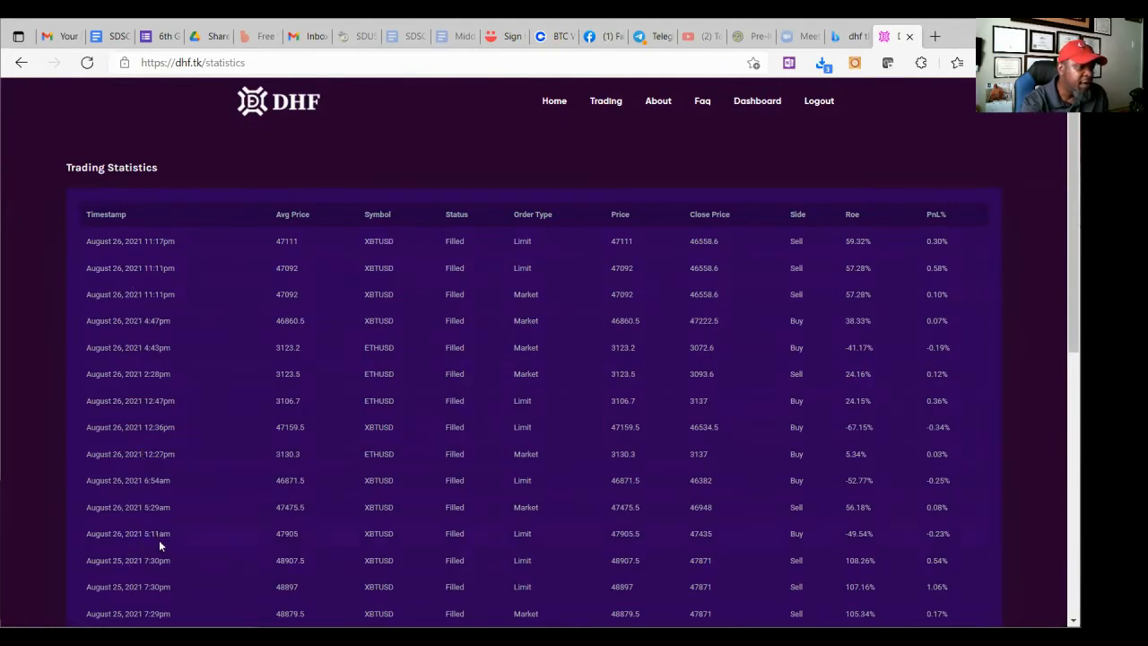
pyautogui.moveTo(165, 330)
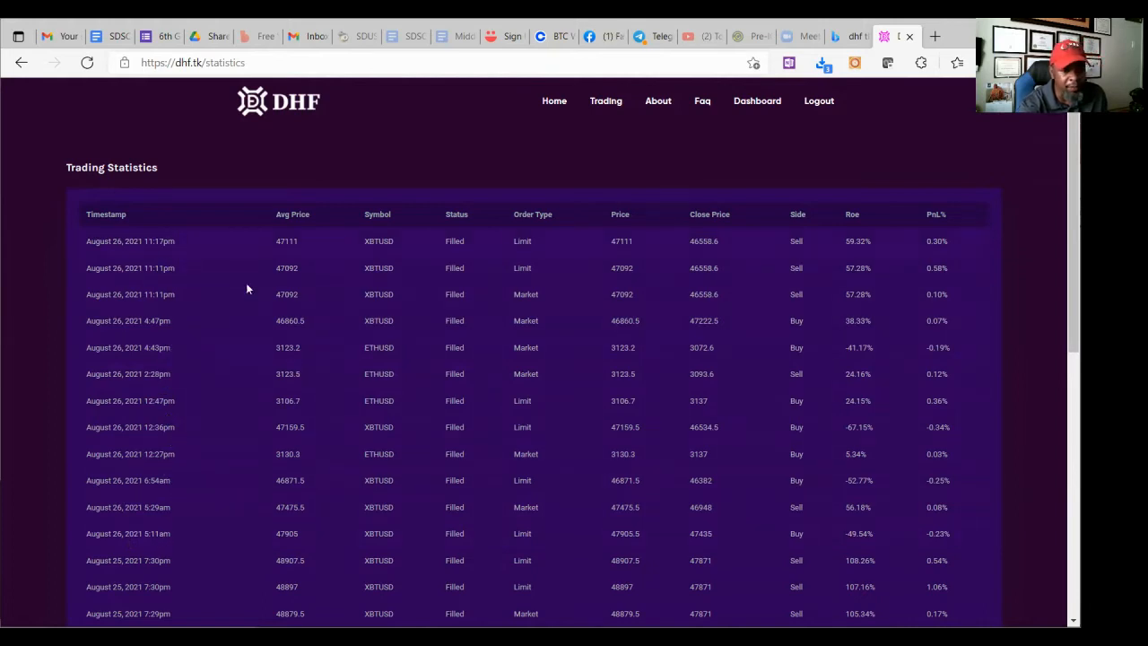
pyautogui.moveTo(762, 262)
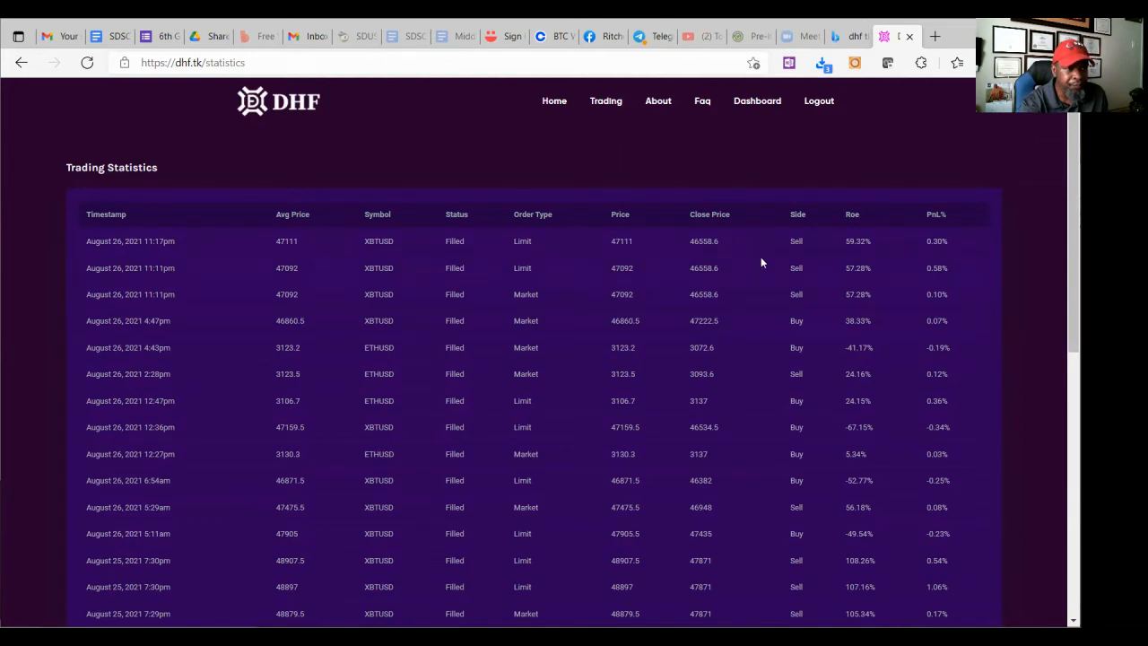
pyautogui.moveTo(526, 293)
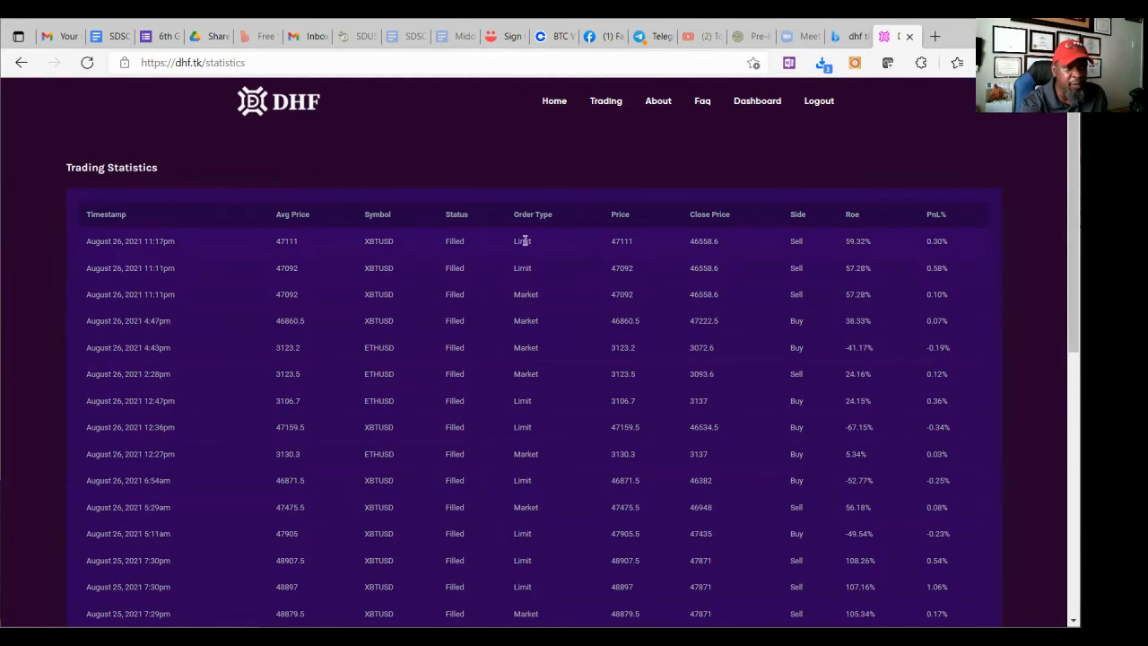
pyautogui.moveTo(527, 305)
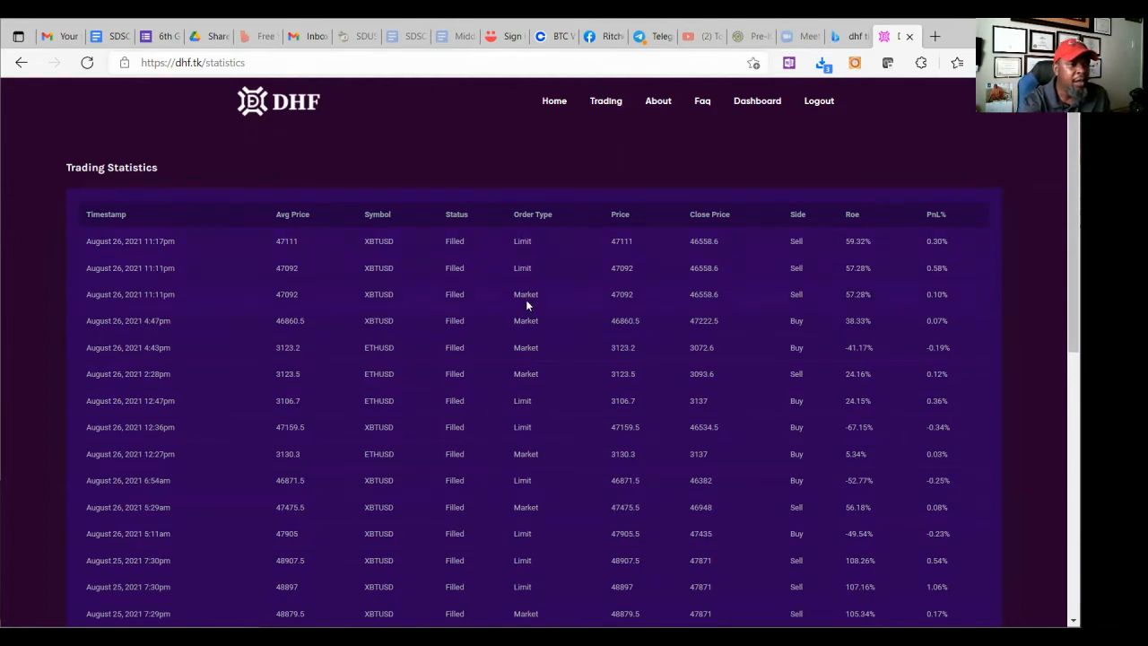
pyautogui.moveTo(520, 400)
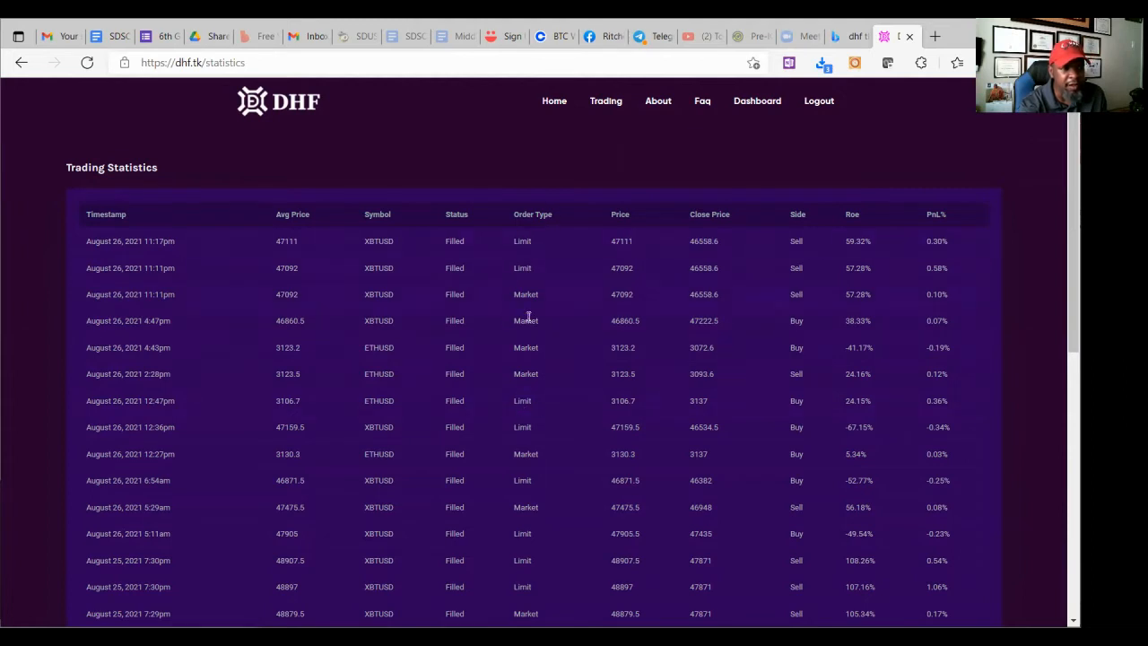
pyautogui.moveTo(787, 258)
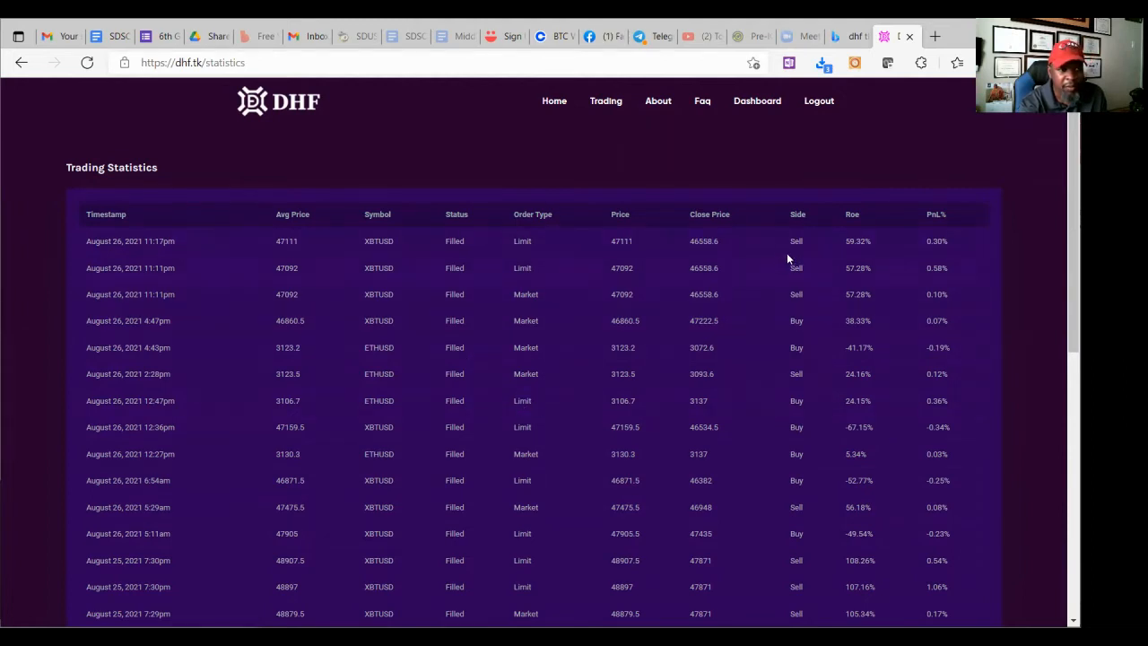
pyautogui.moveTo(832, 283)
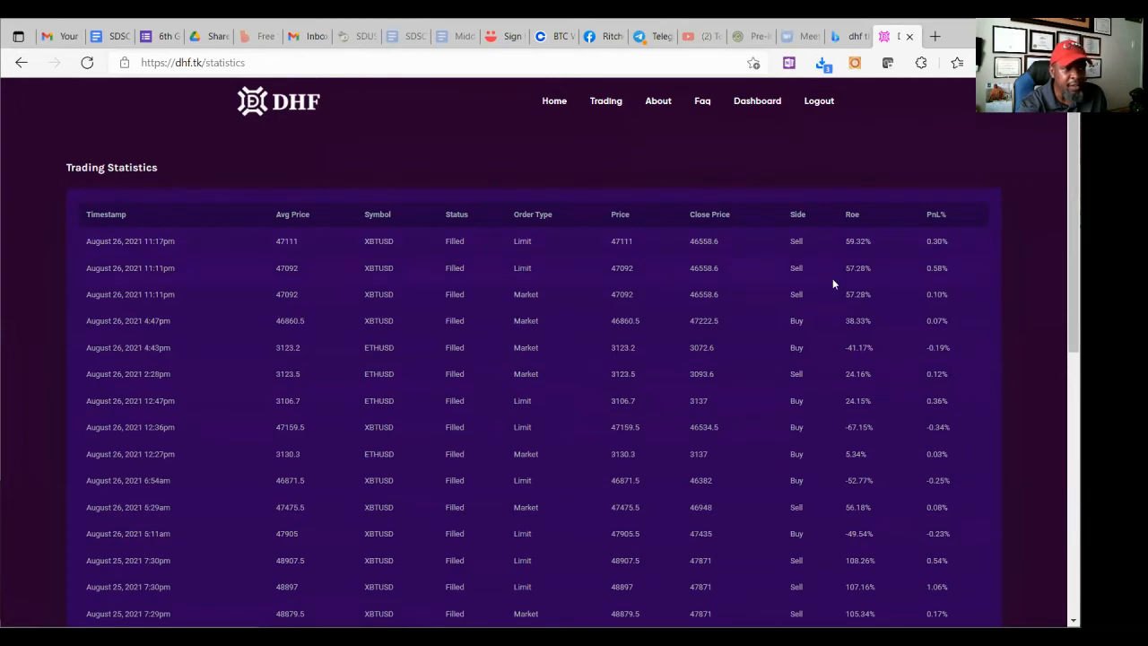
pyautogui.moveTo(513, 369)
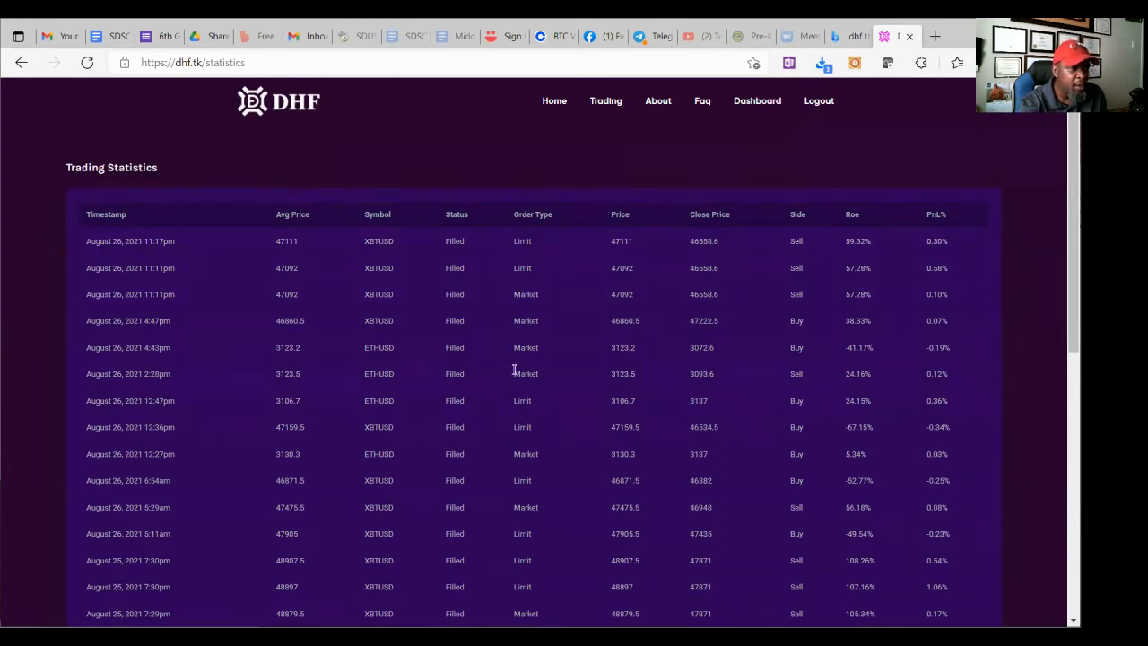
pyautogui.moveTo(938, 256)
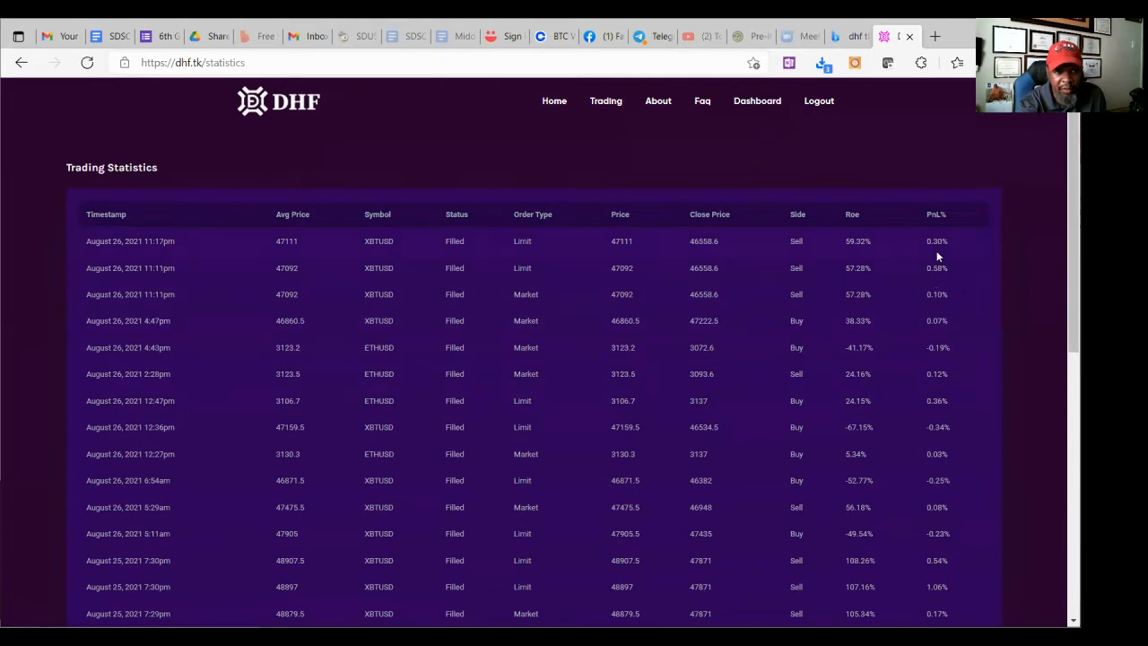
pyautogui.moveTo(935, 311)
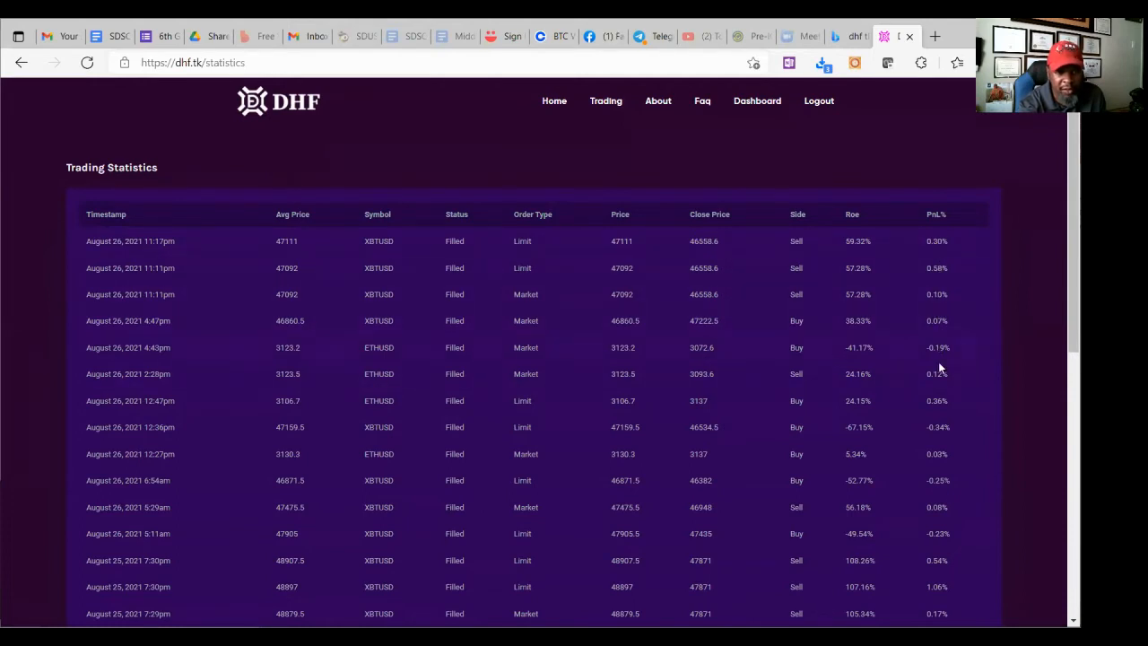
pyautogui.moveTo(950, 425)
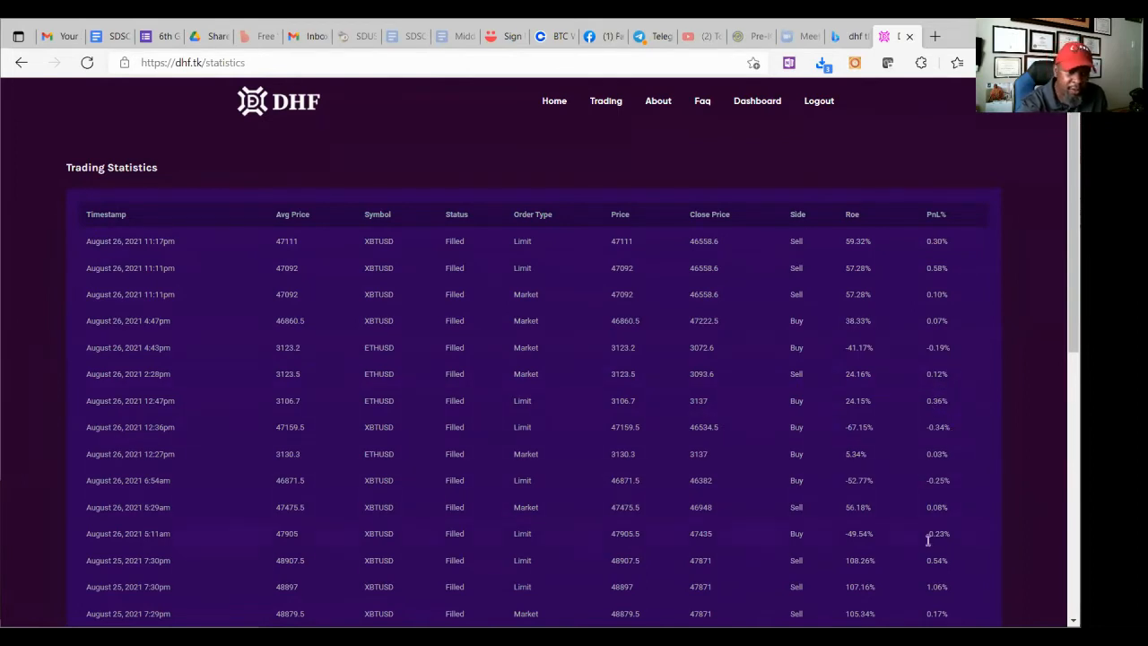
pyautogui.scroll(-3)
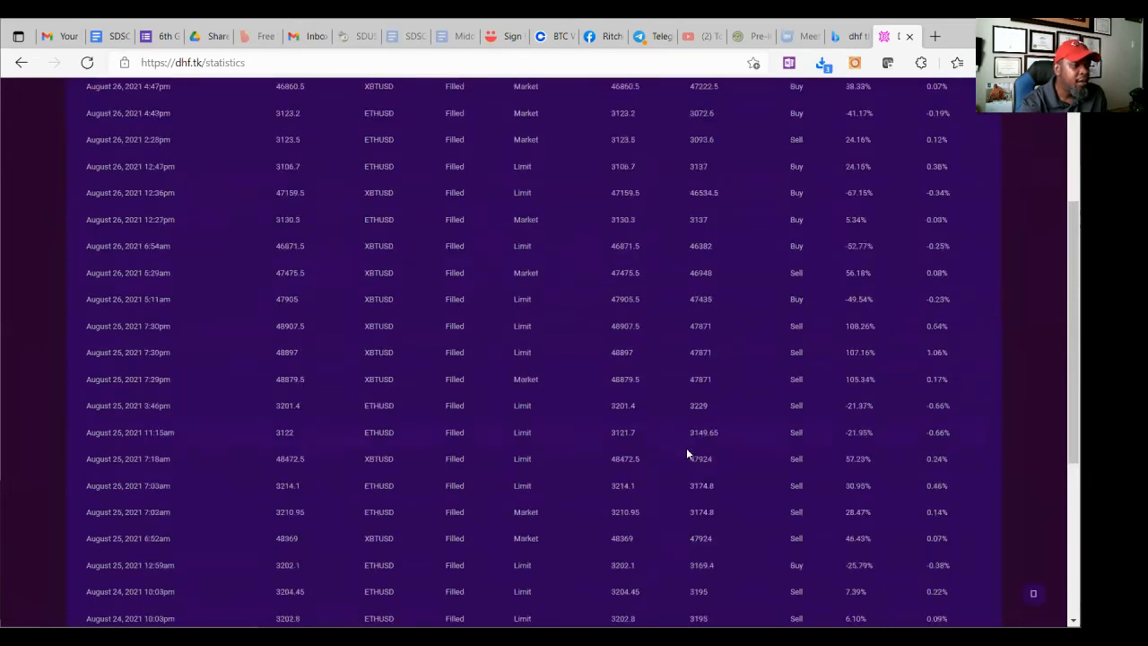
pyautogui.scroll(3)
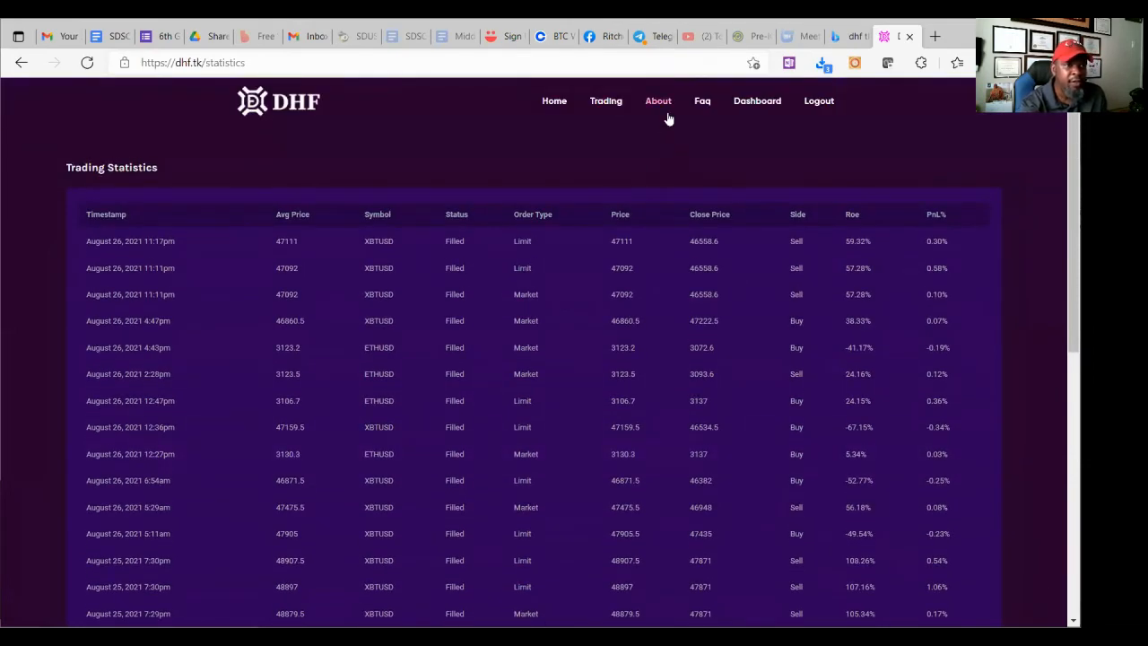
pyautogui.click(658, 100)
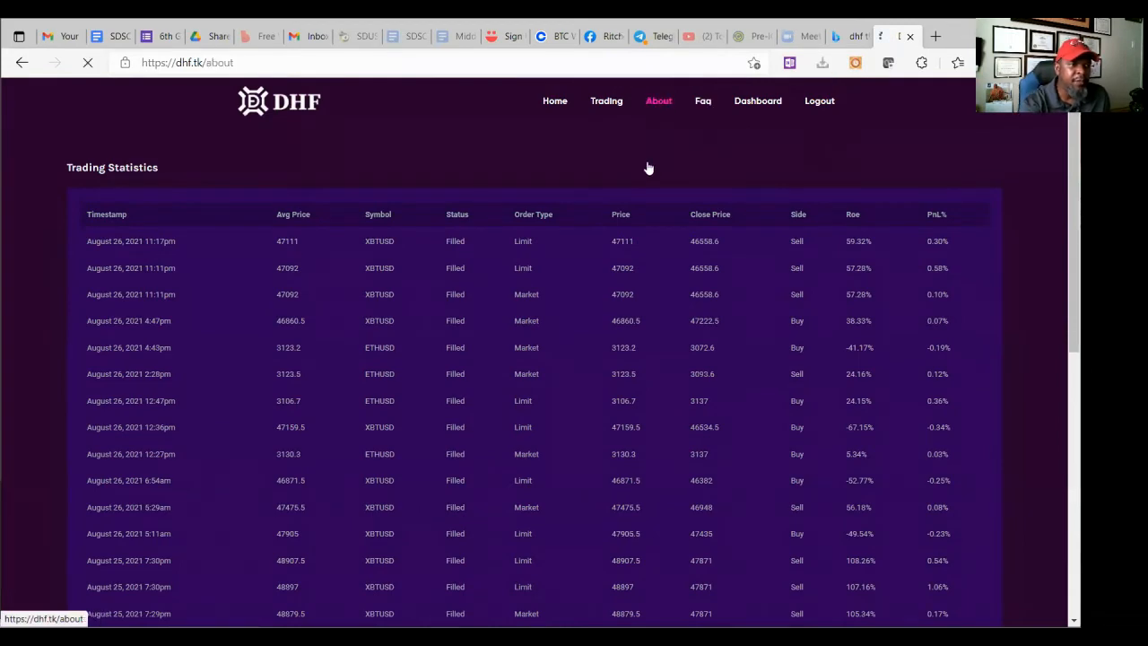
pyautogui.click(658, 101)
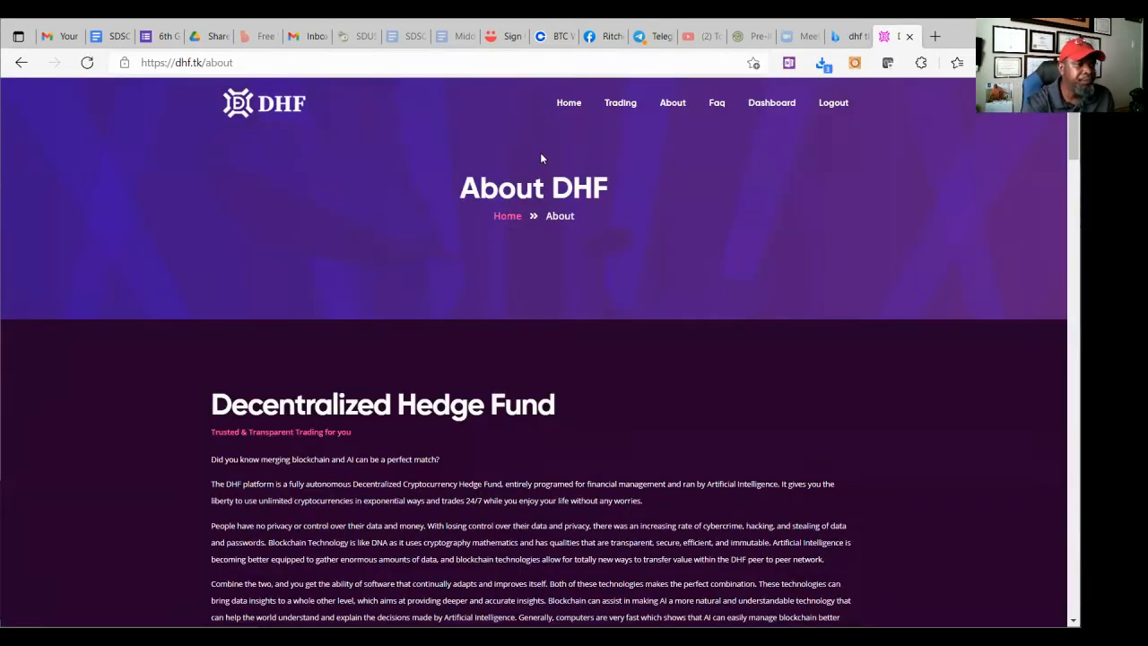
pyautogui.scroll(-3)
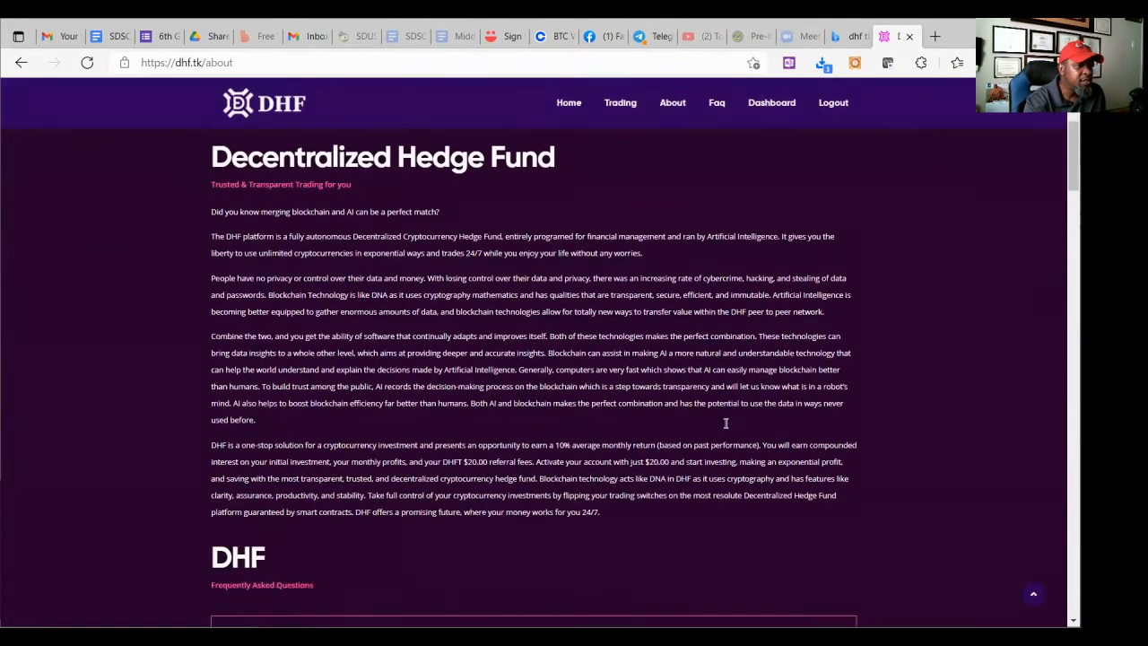
pyautogui.moveTo(725, 428)
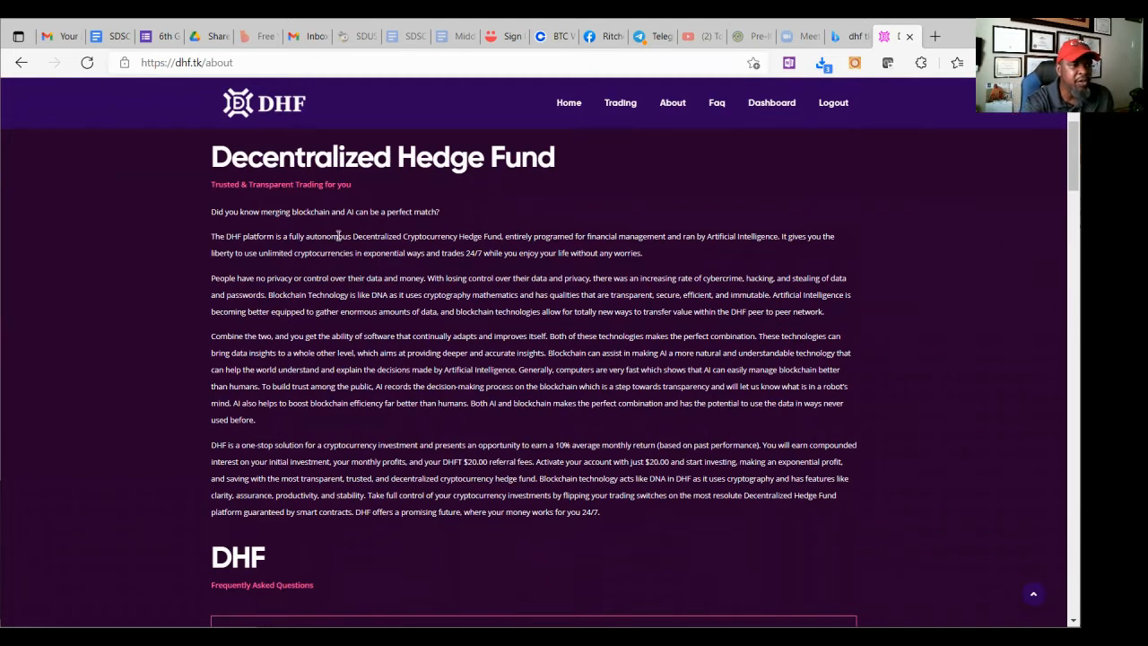
pyautogui.moveTo(602, 253)
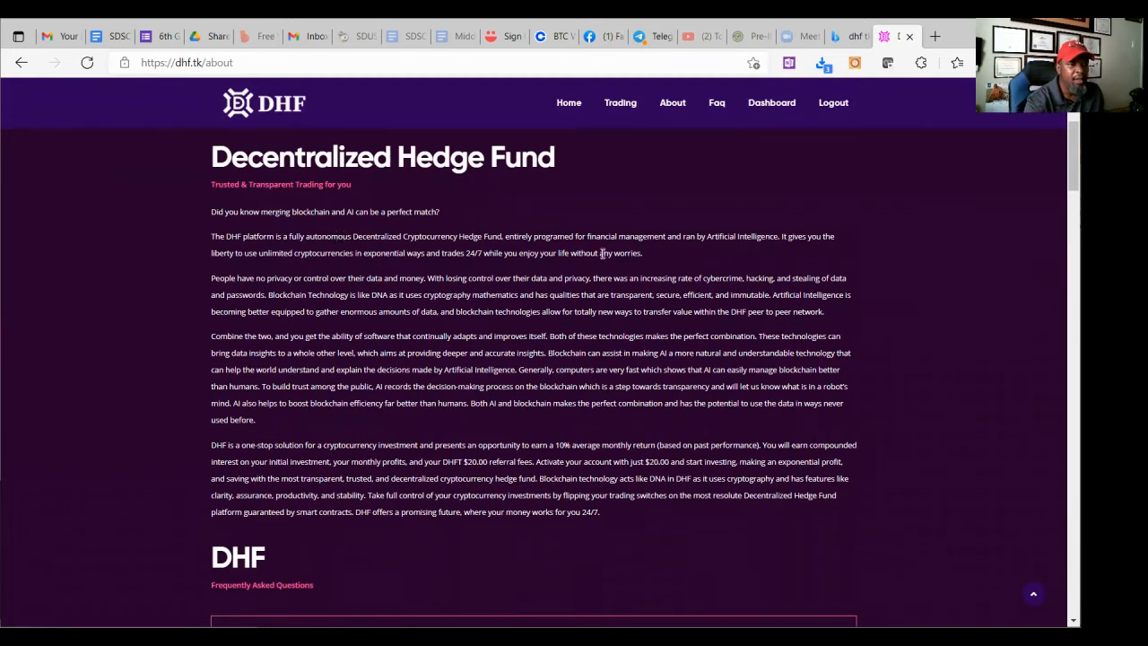
pyautogui.moveTo(651, 252)
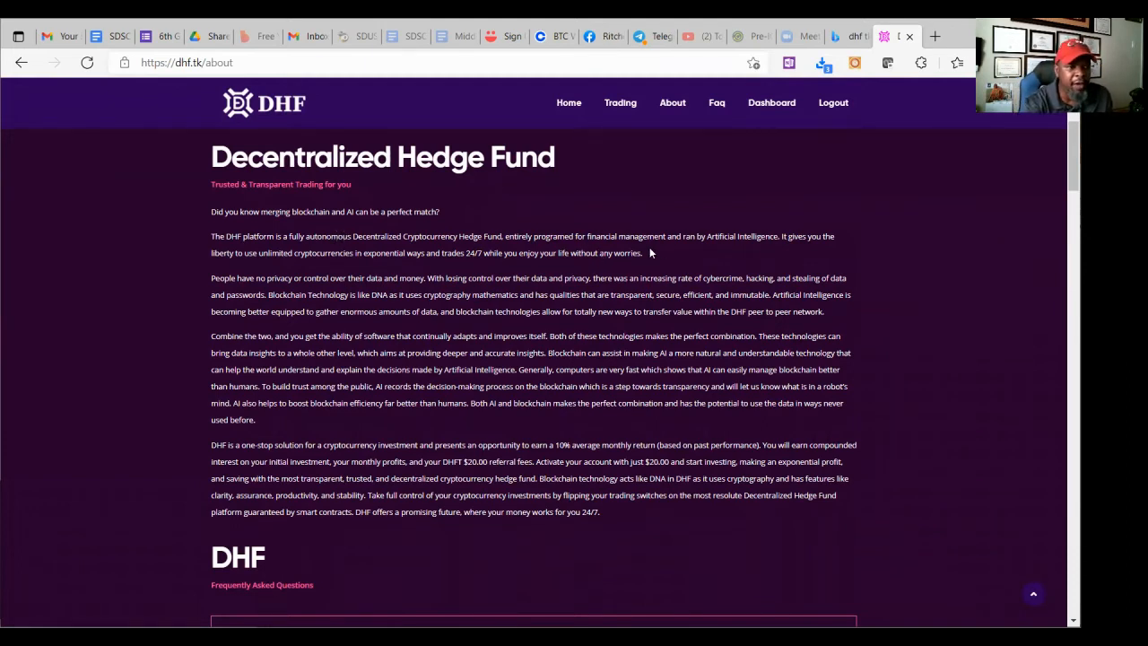
pyautogui.moveTo(727, 252)
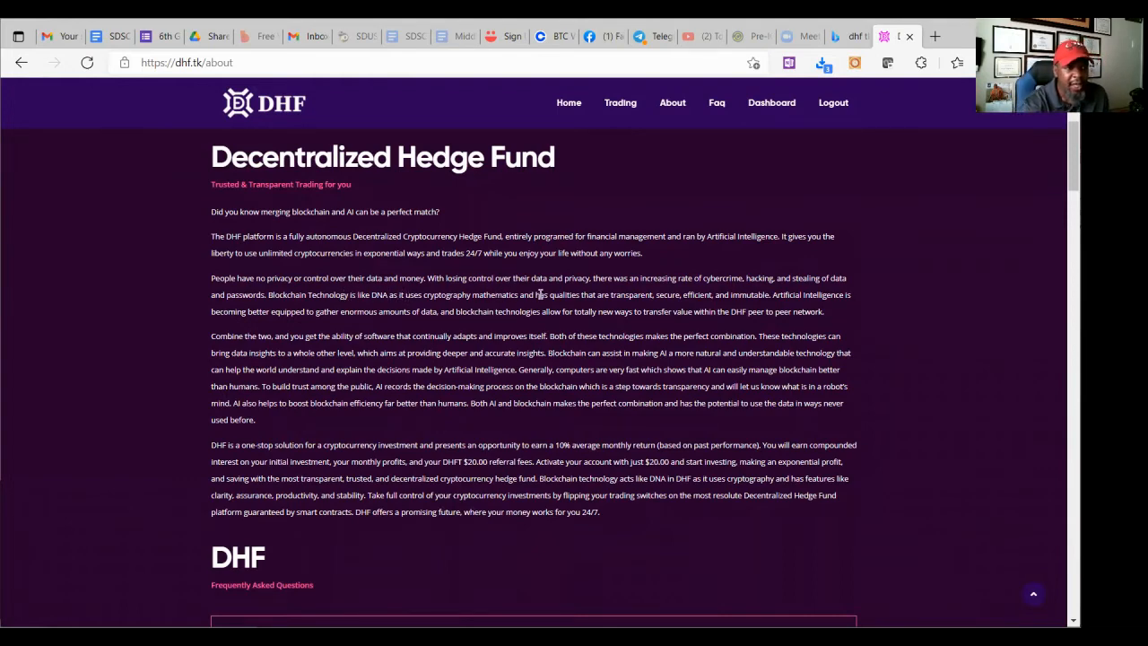
pyautogui.moveTo(702, 295)
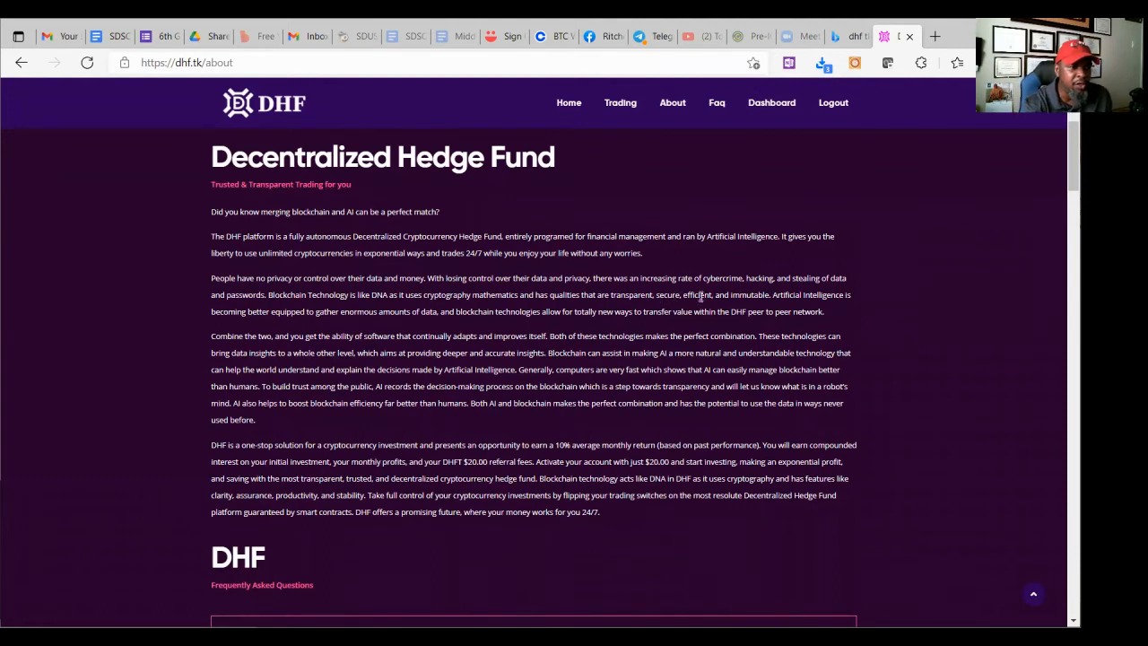
pyautogui.moveTo(747, 305)
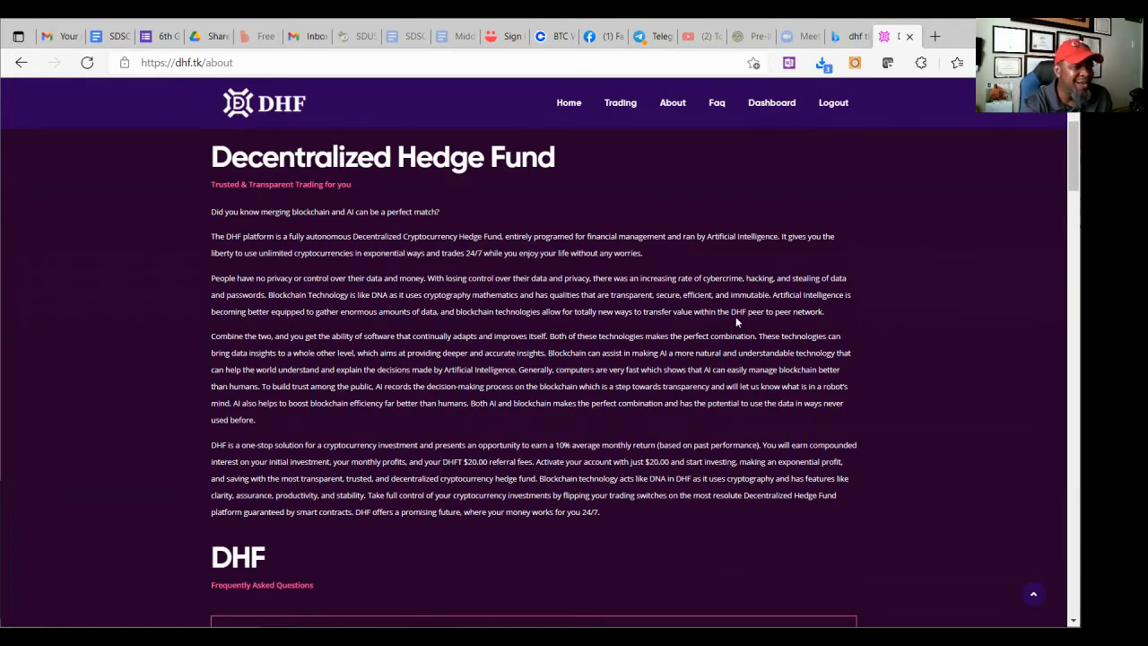
# Scroll the About page to the FAQ list on withdrawals, trading, risk and referrals
pyautogui.scroll(-3)
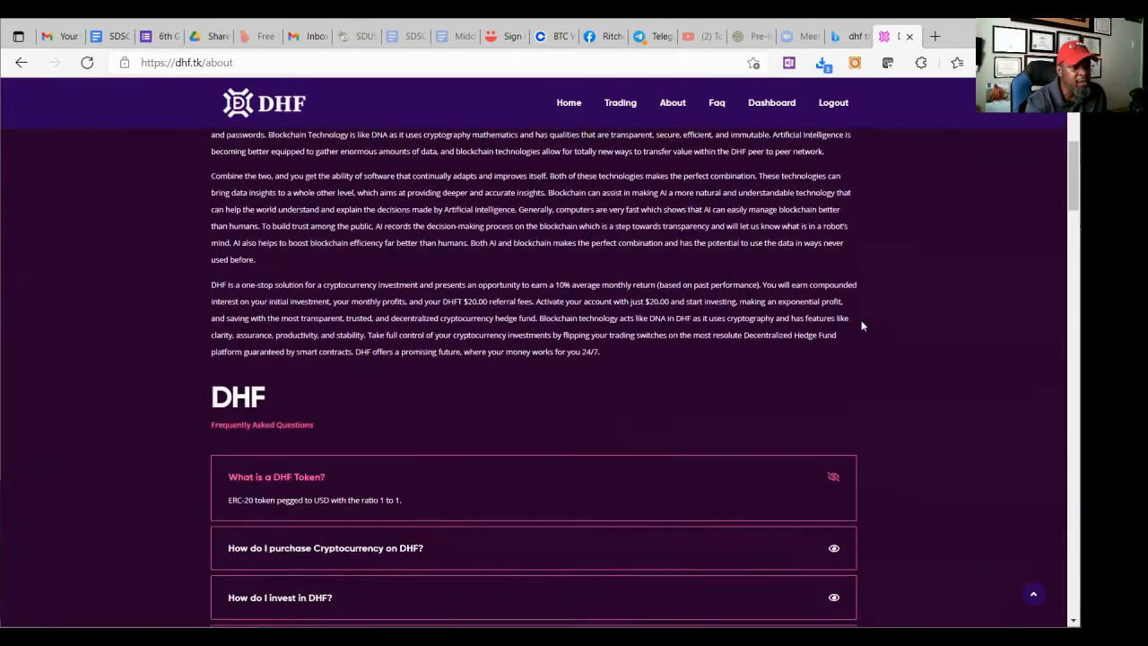
pyautogui.scroll(-3)
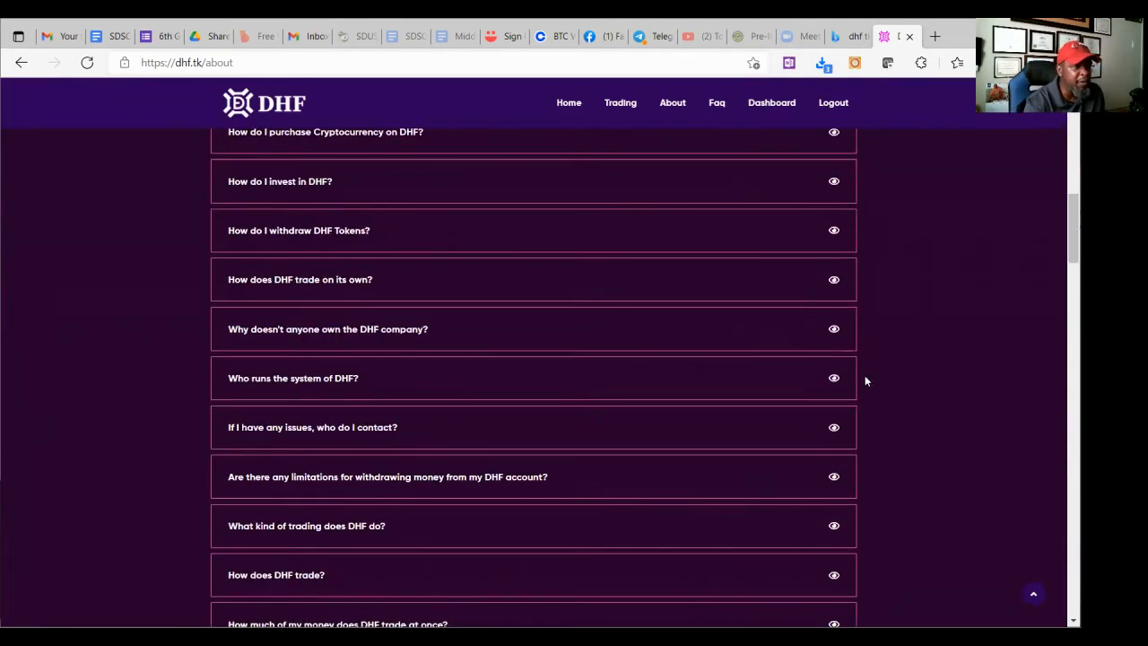
pyautogui.scroll(-3)
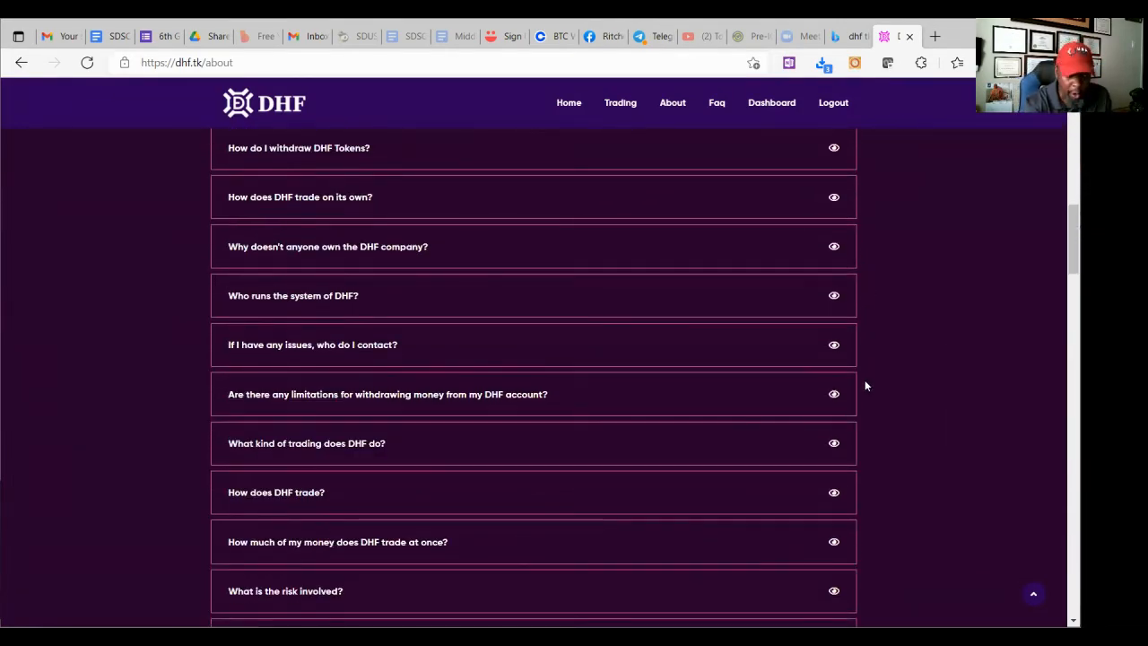
pyautogui.scroll(-3)
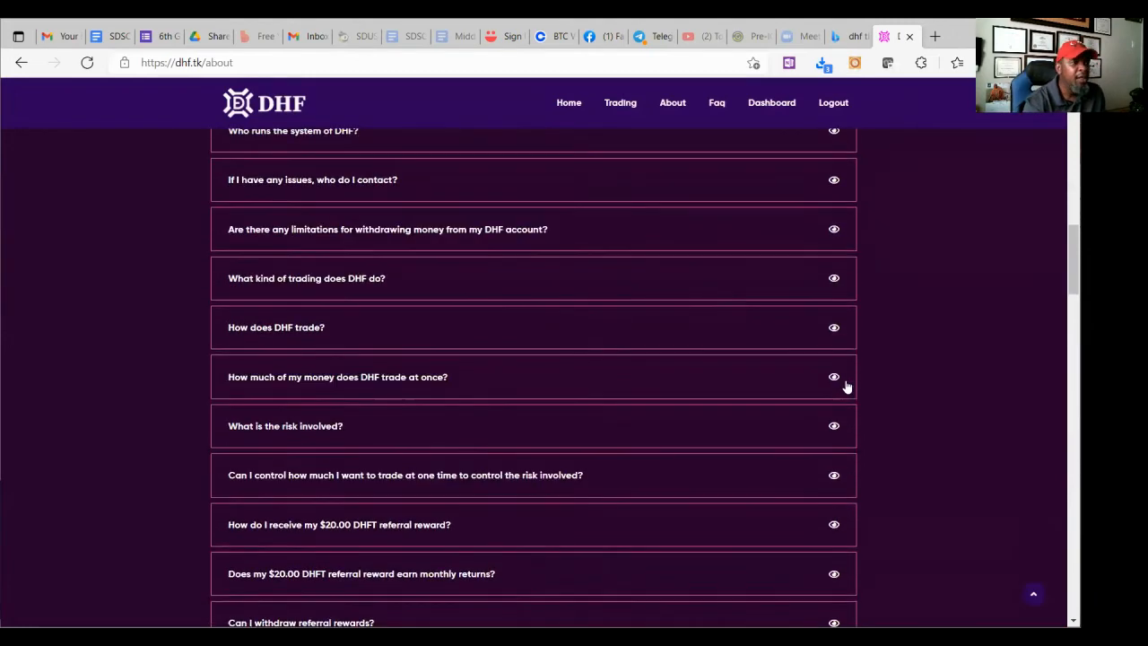
pyautogui.scroll(-3)
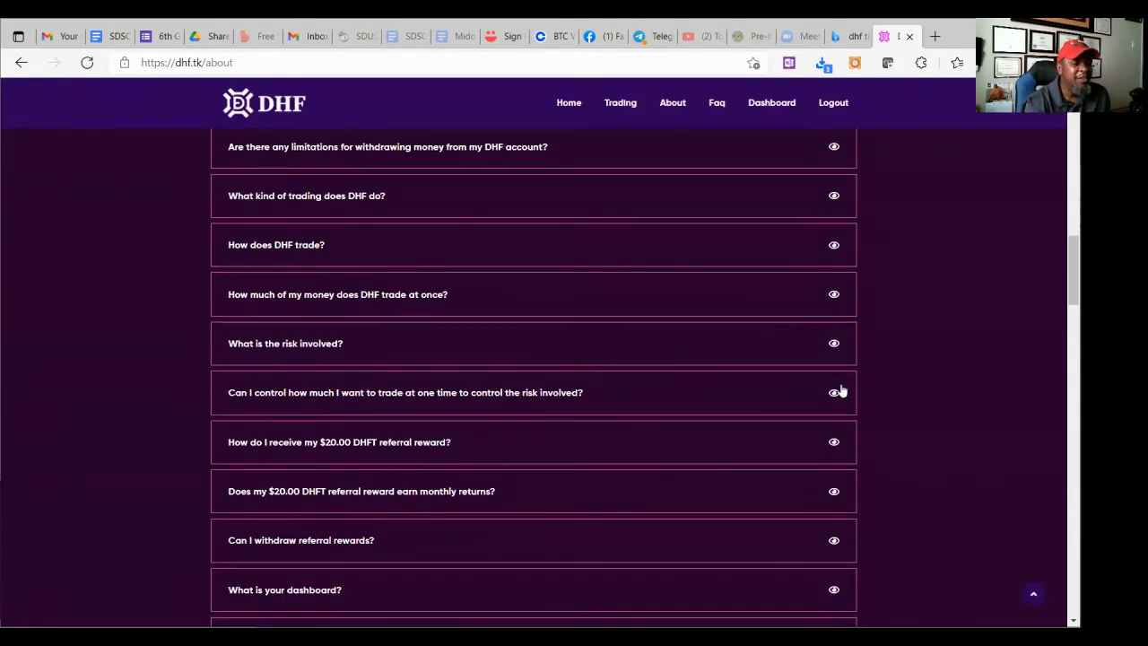
pyautogui.scroll(-3)
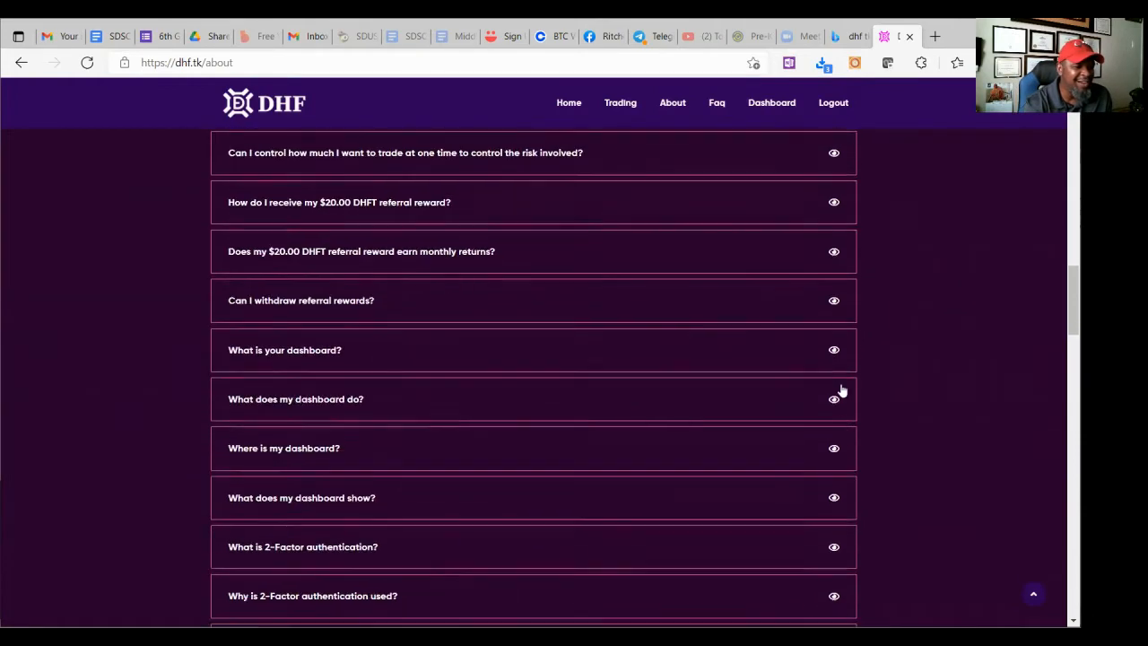
pyautogui.scroll(3)
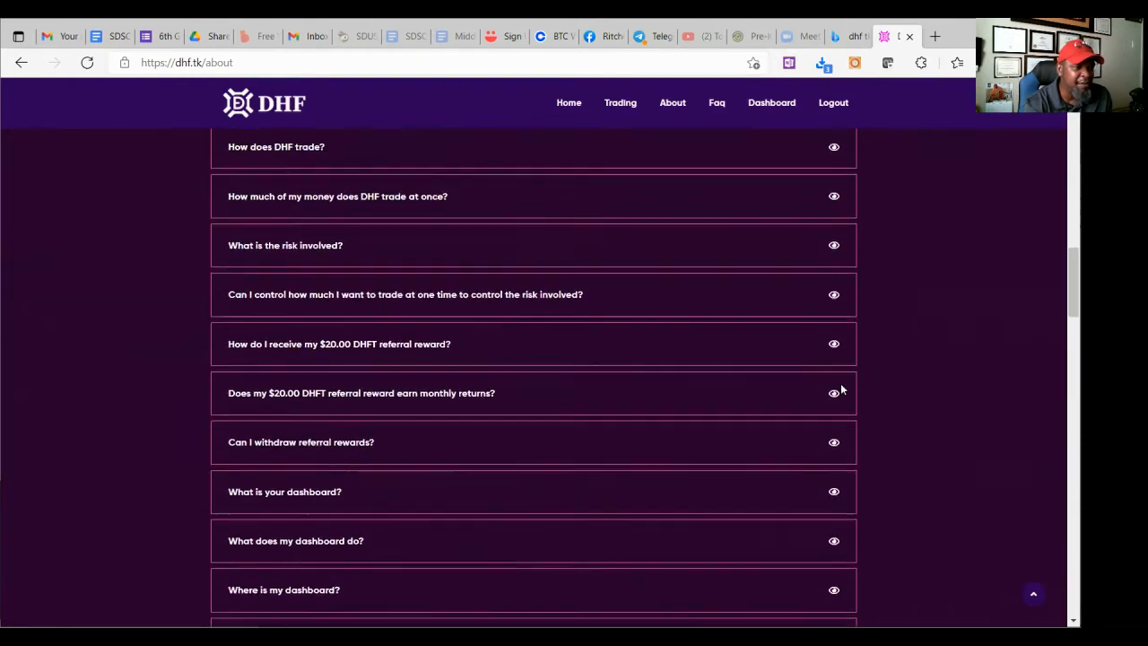
pyautogui.scroll(3)
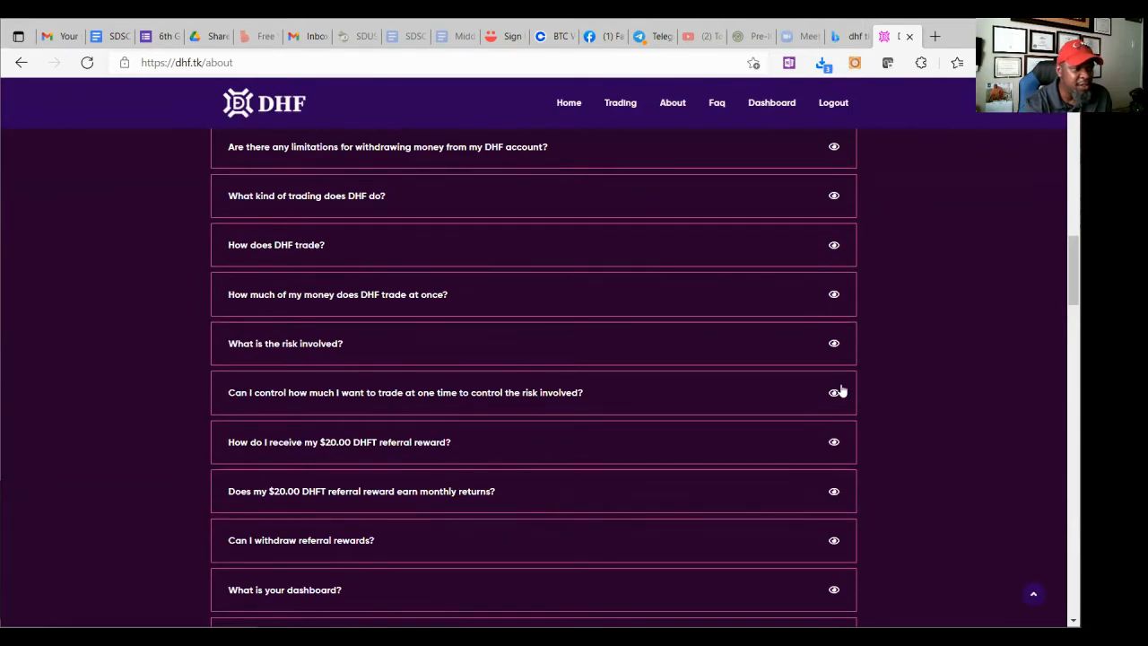
pyautogui.scroll(3)
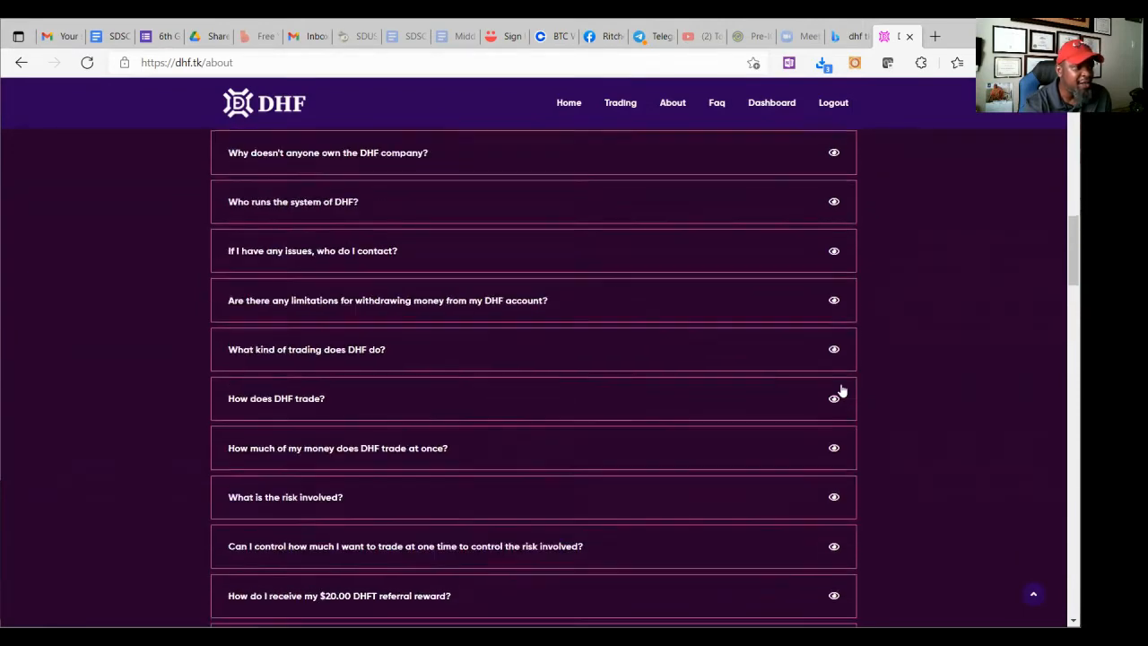
pyautogui.scroll(3)
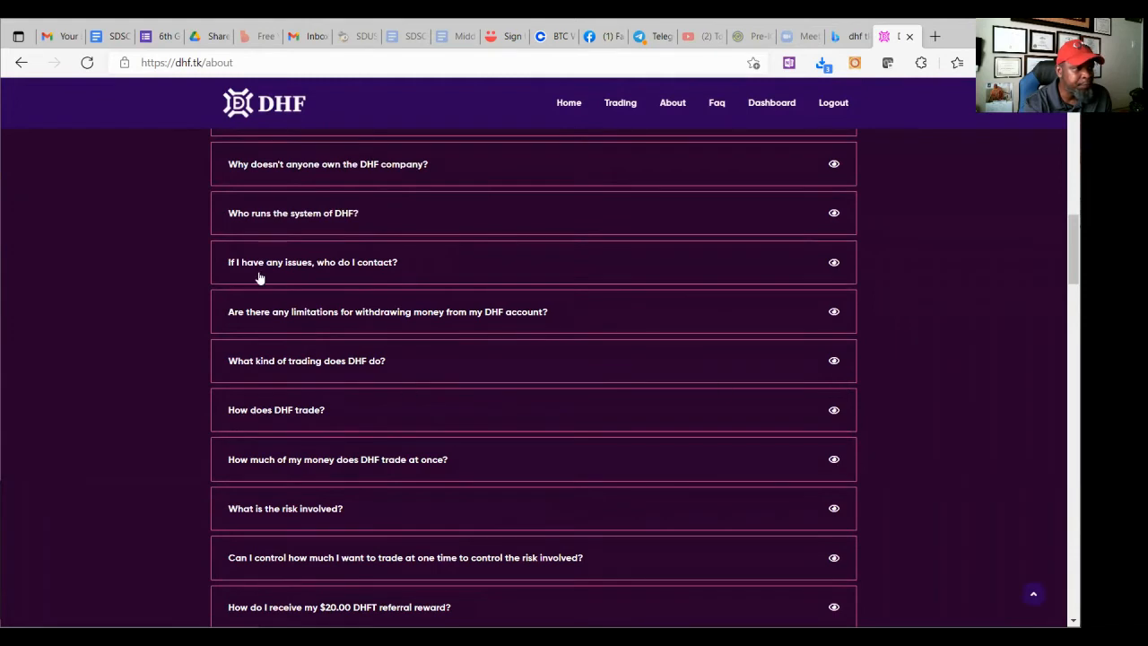
pyautogui.moveTo(274, 184)
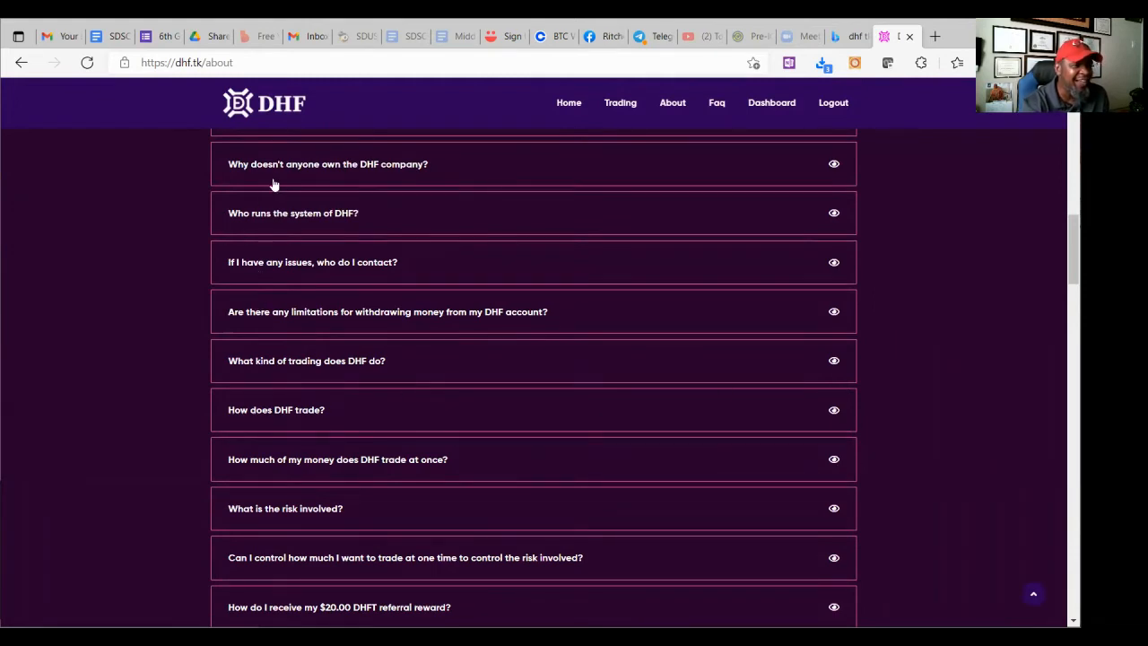
# Scroll up to the 'Why doesn't anyone own the DHF company?' answer on autonomous AI
pyautogui.scroll(3)
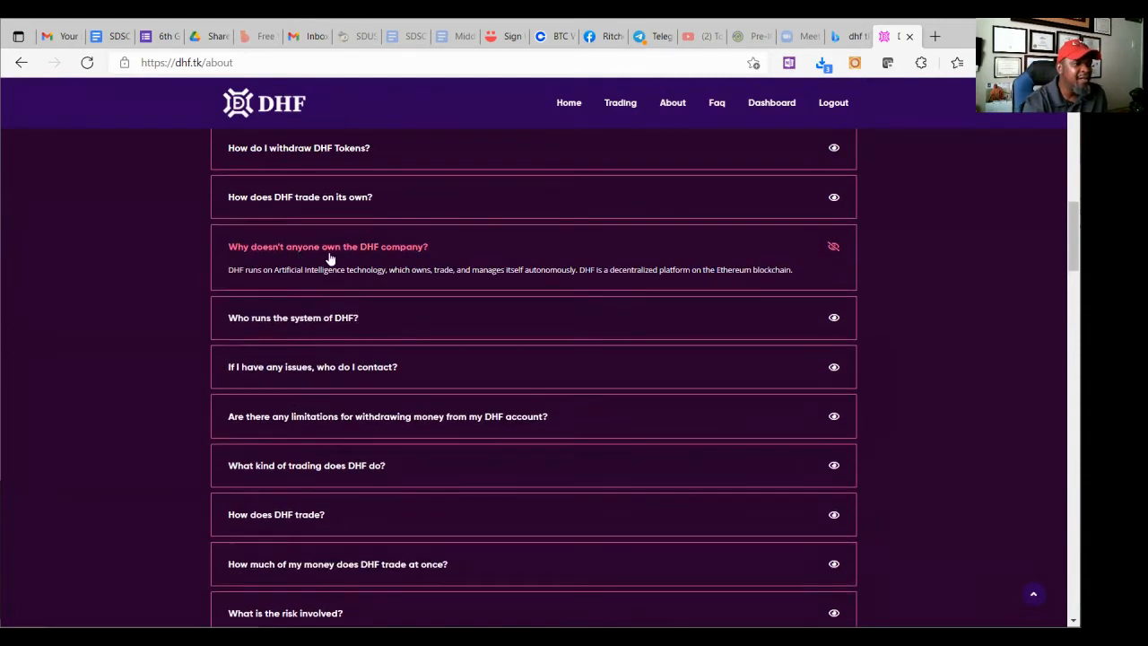
pyautogui.moveTo(276, 285)
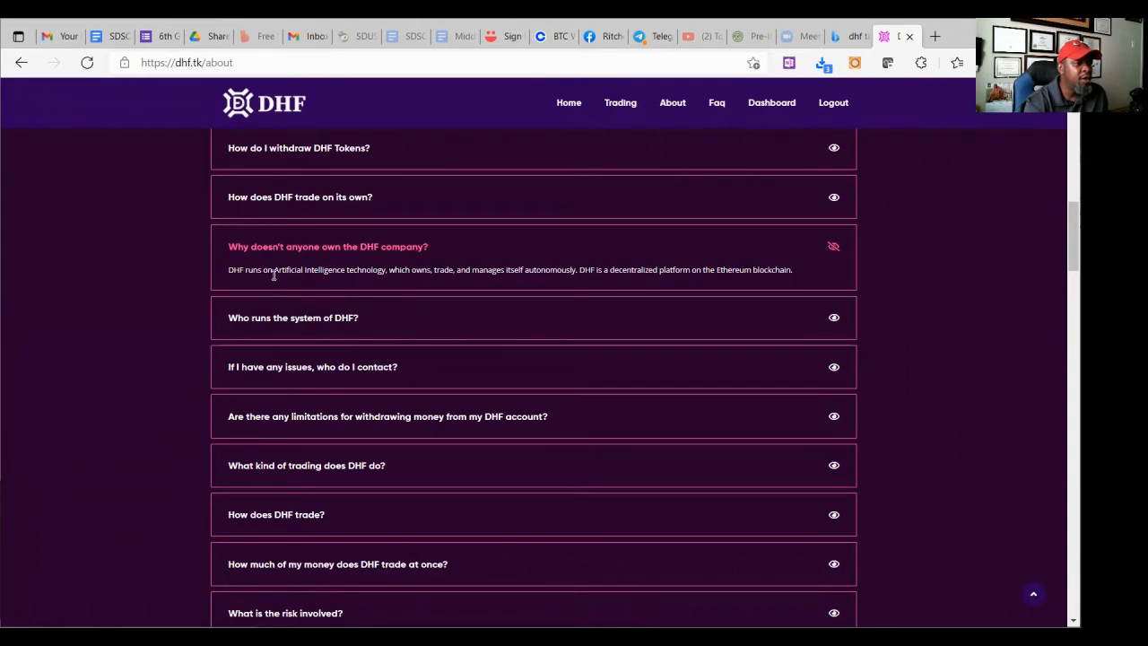
pyautogui.moveTo(404, 273)
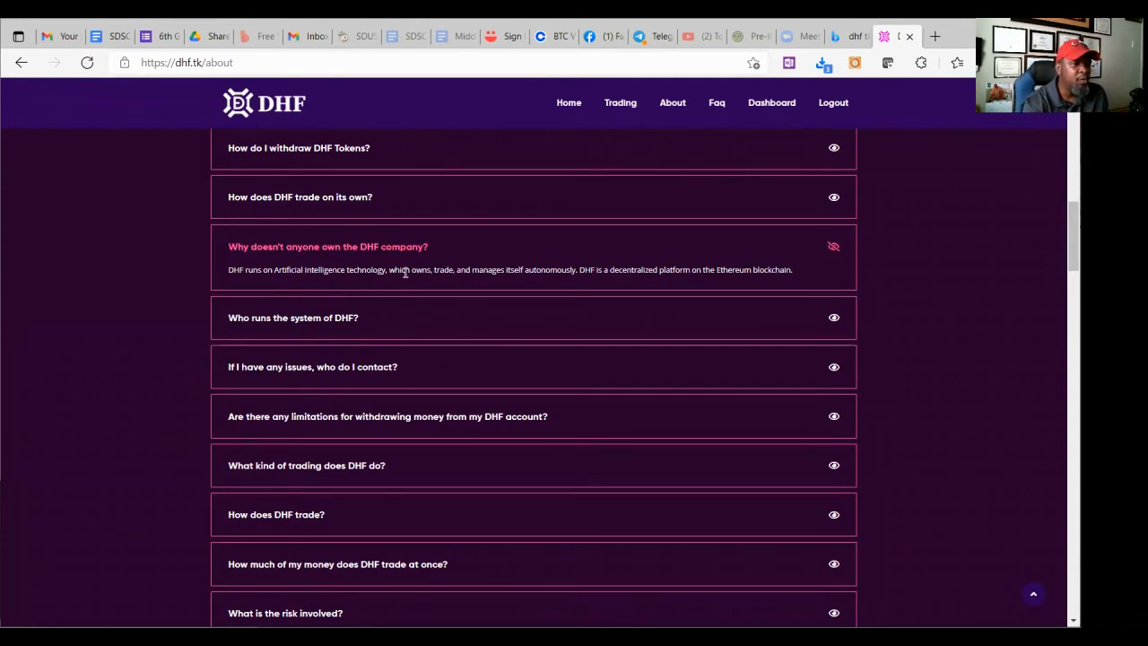
pyautogui.moveTo(536, 285)
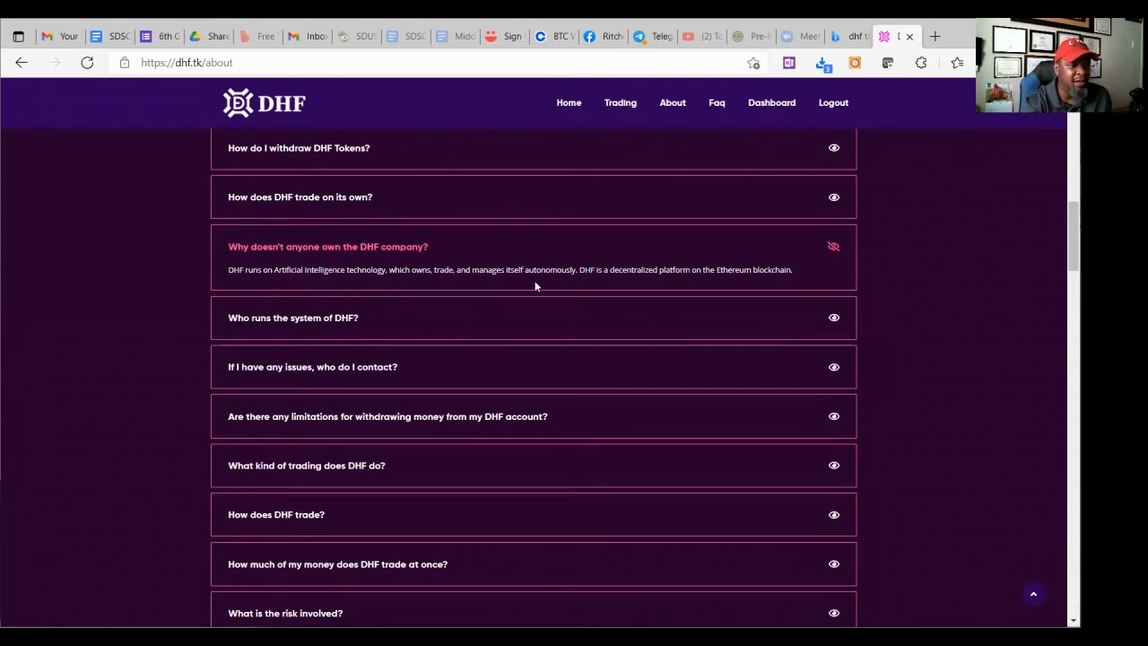
pyautogui.moveTo(607, 285)
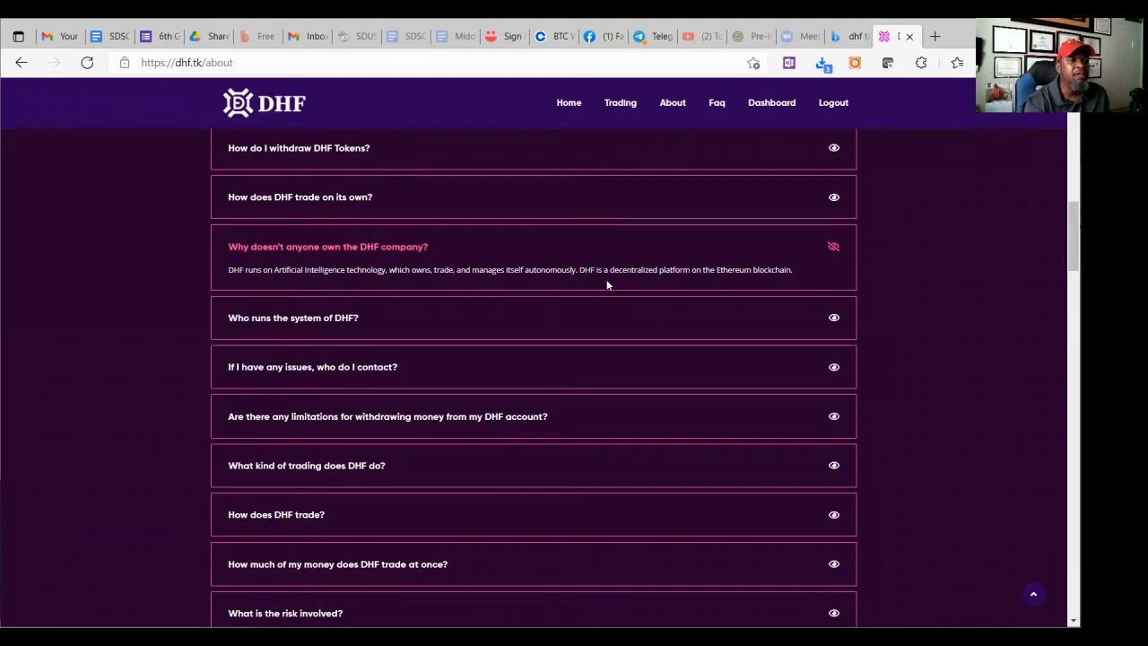
pyautogui.moveTo(734, 281)
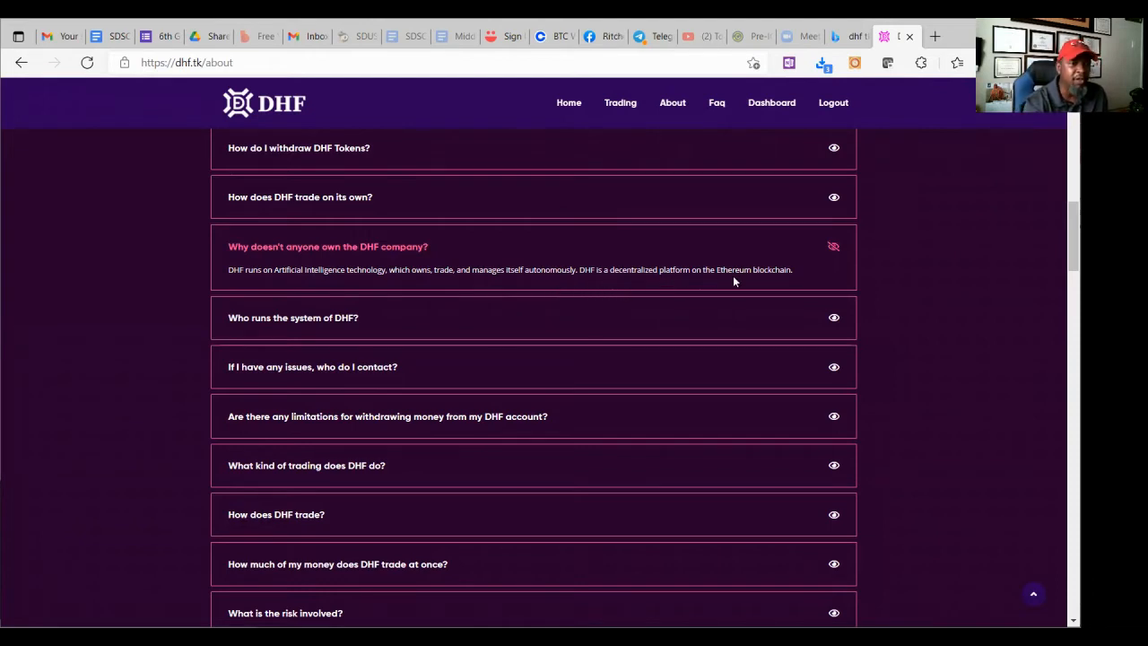
pyautogui.moveTo(256, 320)
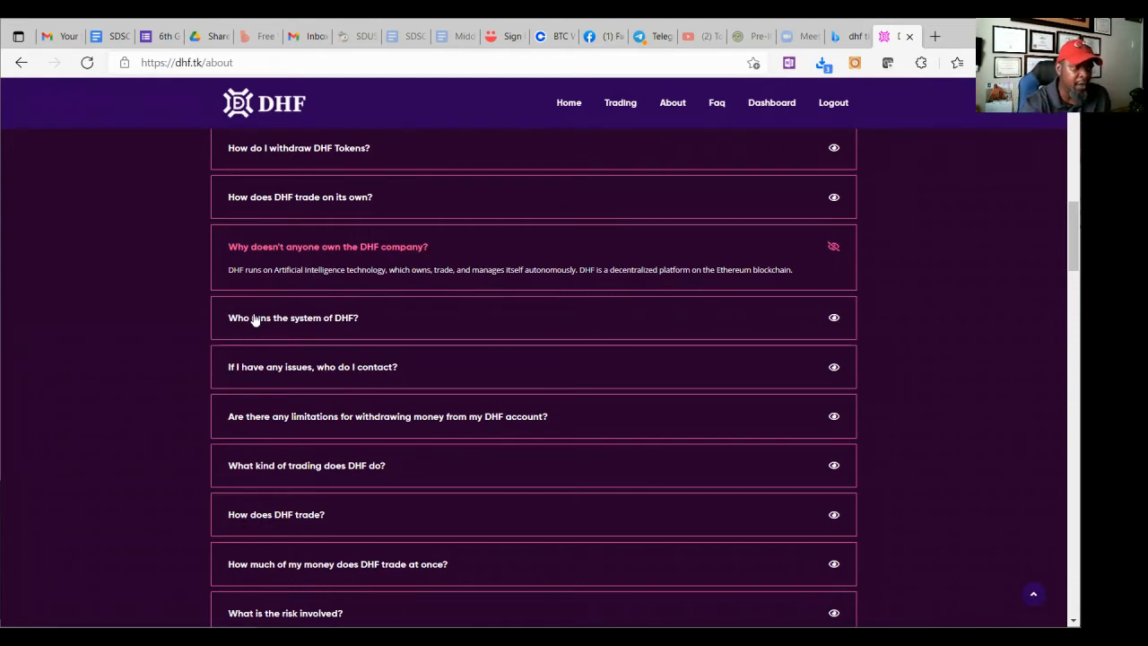
# Expand the 'Who runs the system of DHF?' FAQ answer
pyautogui.click(294, 317)
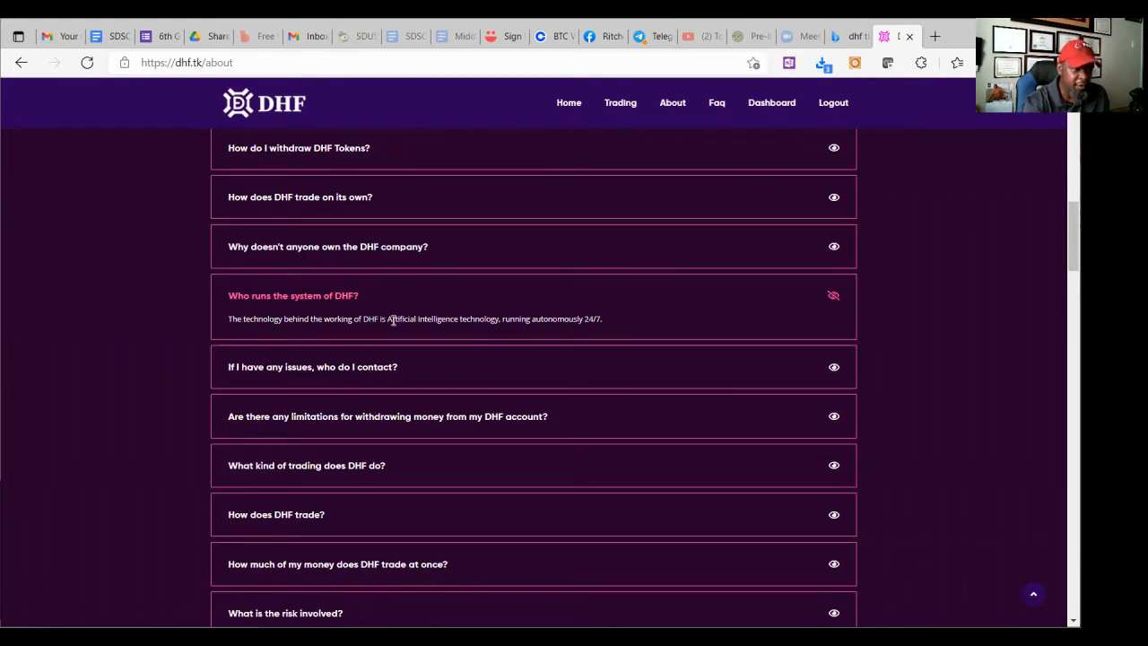
pyautogui.moveTo(515, 332)
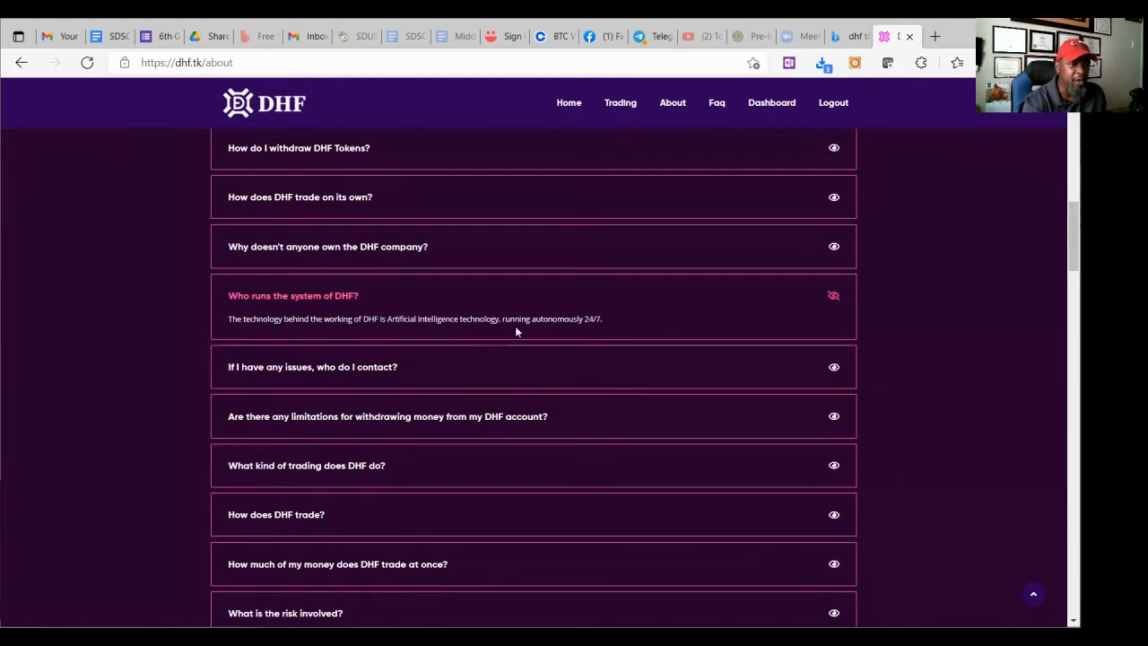
pyautogui.moveTo(602, 325)
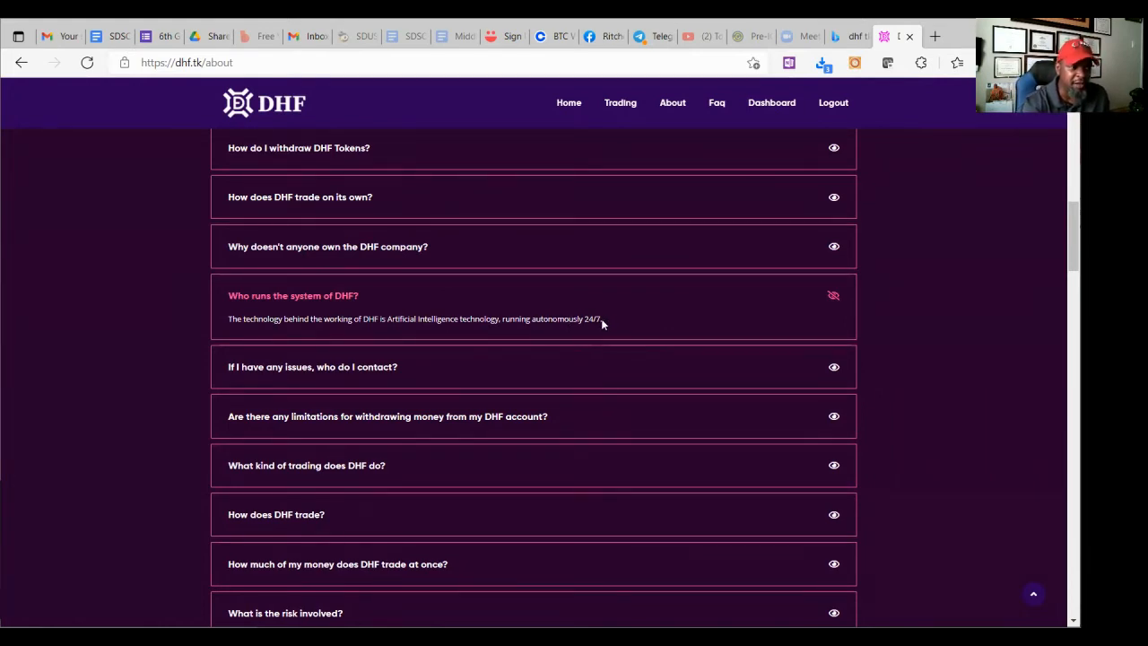
pyautogui.moveTo(426, 362)
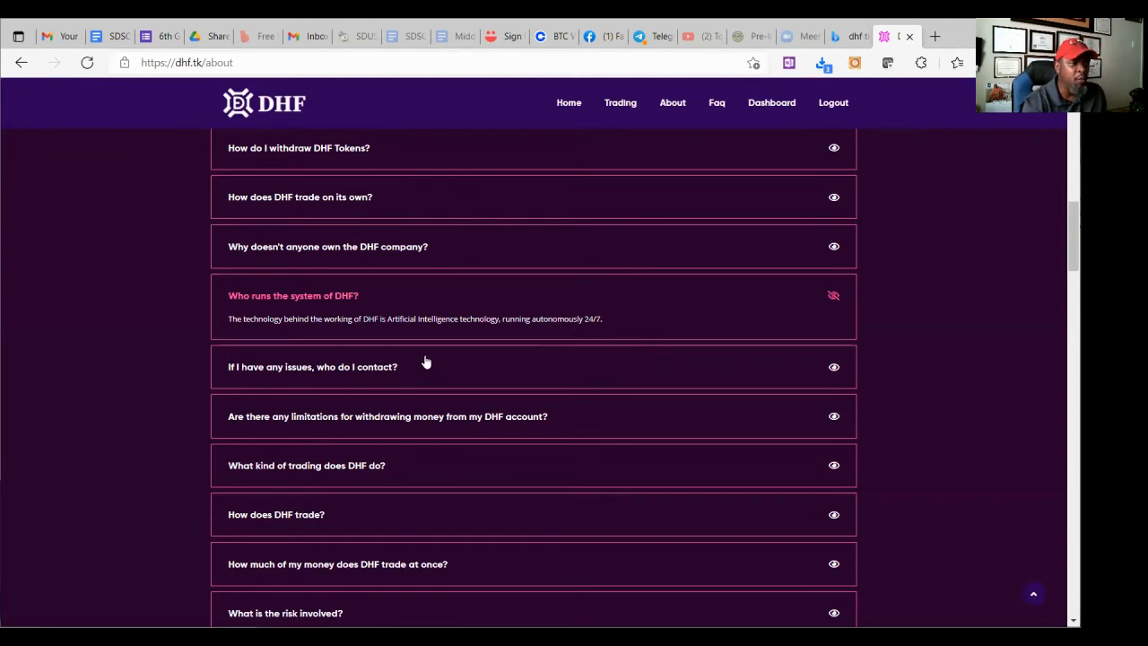
pyautogui.moveTo(201, 366)
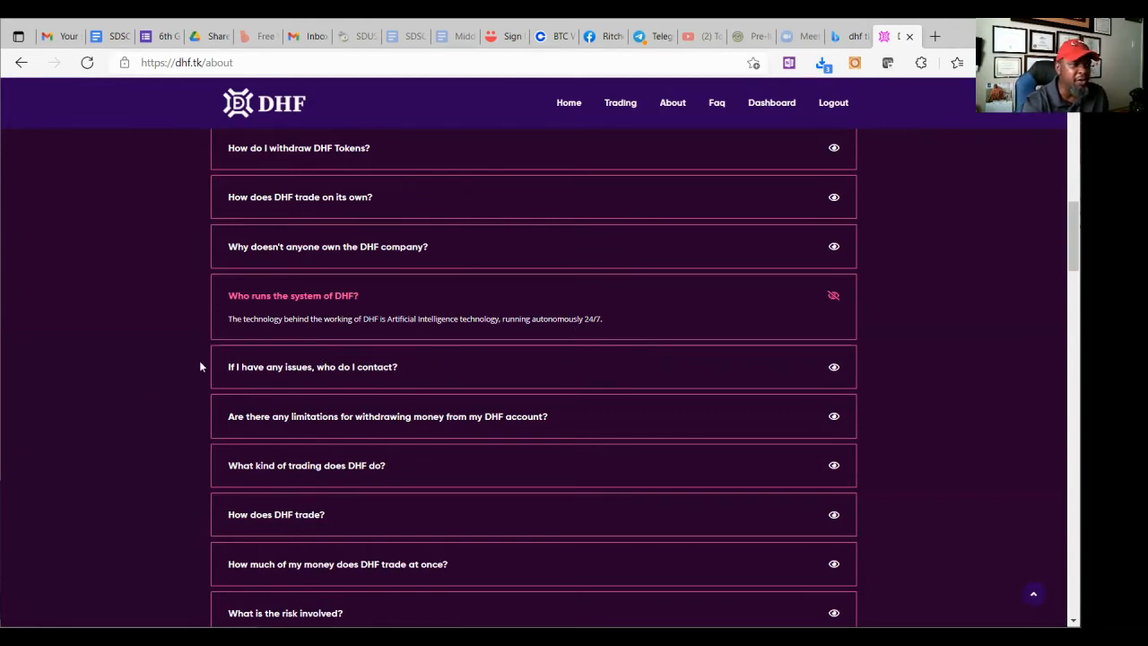
pyautogui.moveTo(253, 370)
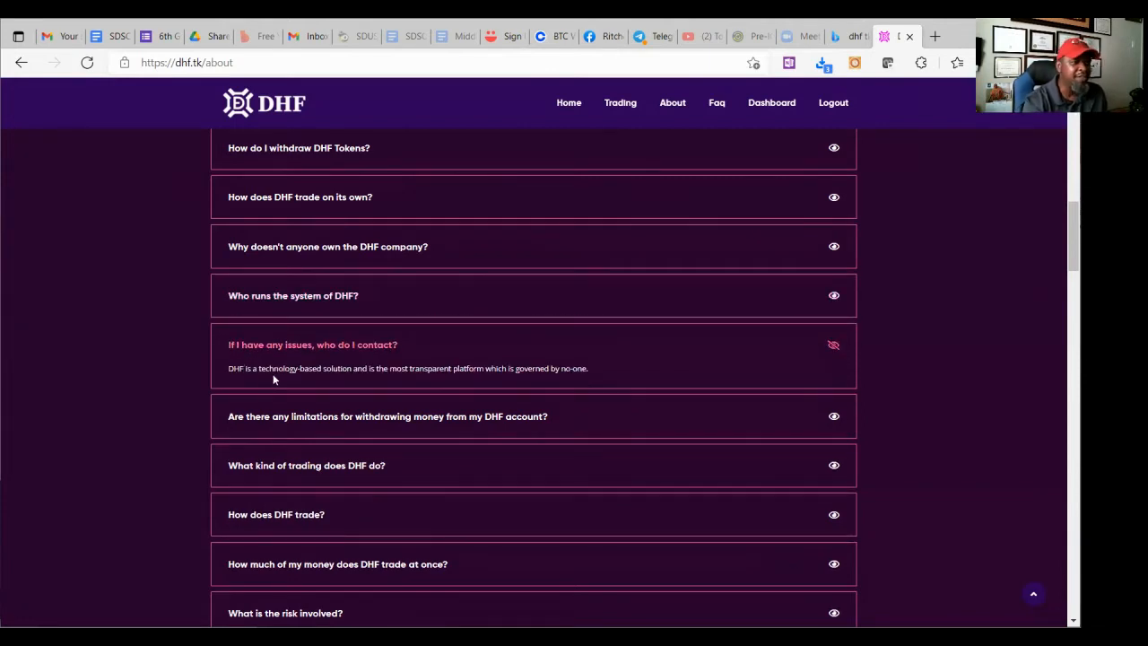
pyautogui.moveTo(372, 379)
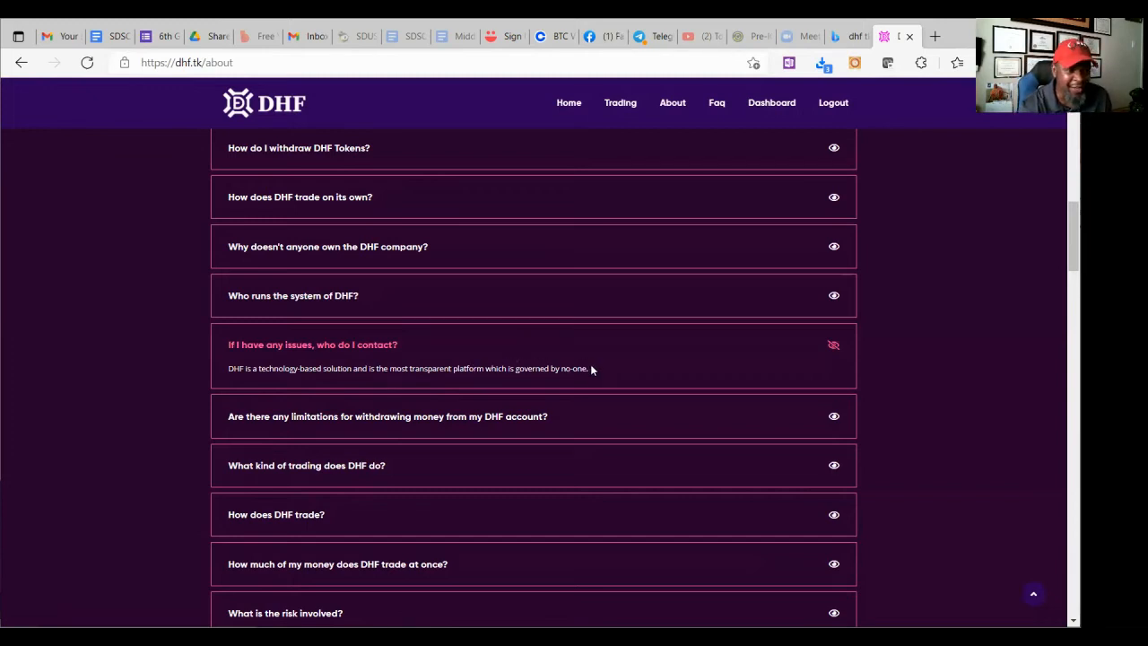
pyautogui.moveTo(258, 356)
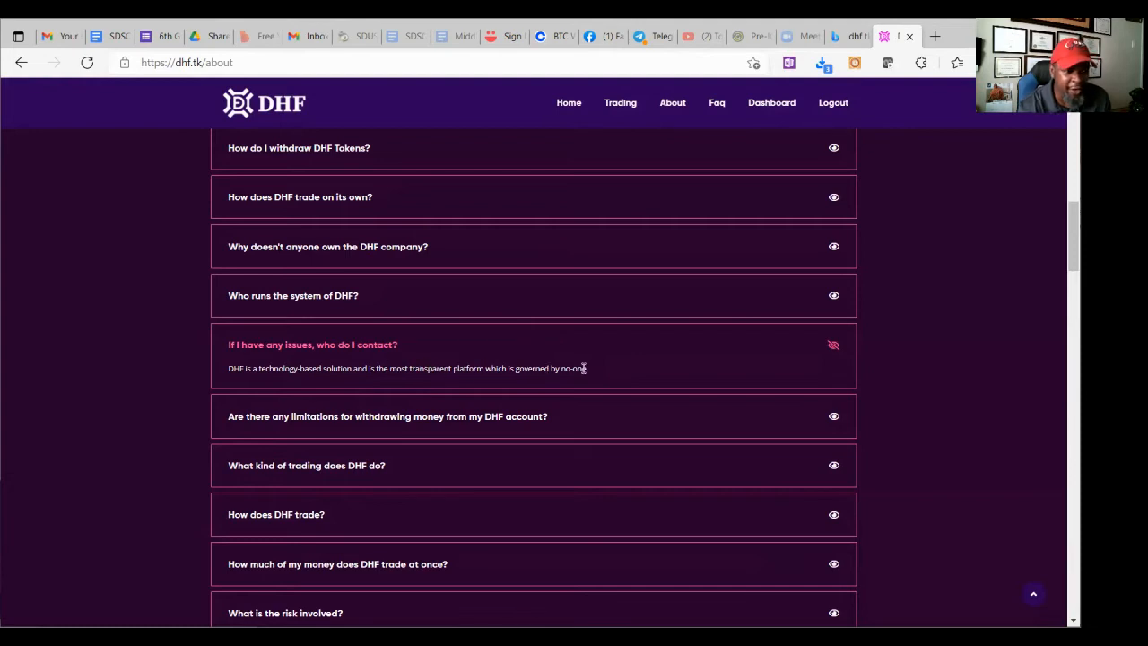
pyautogui.moveTo(588, 412)
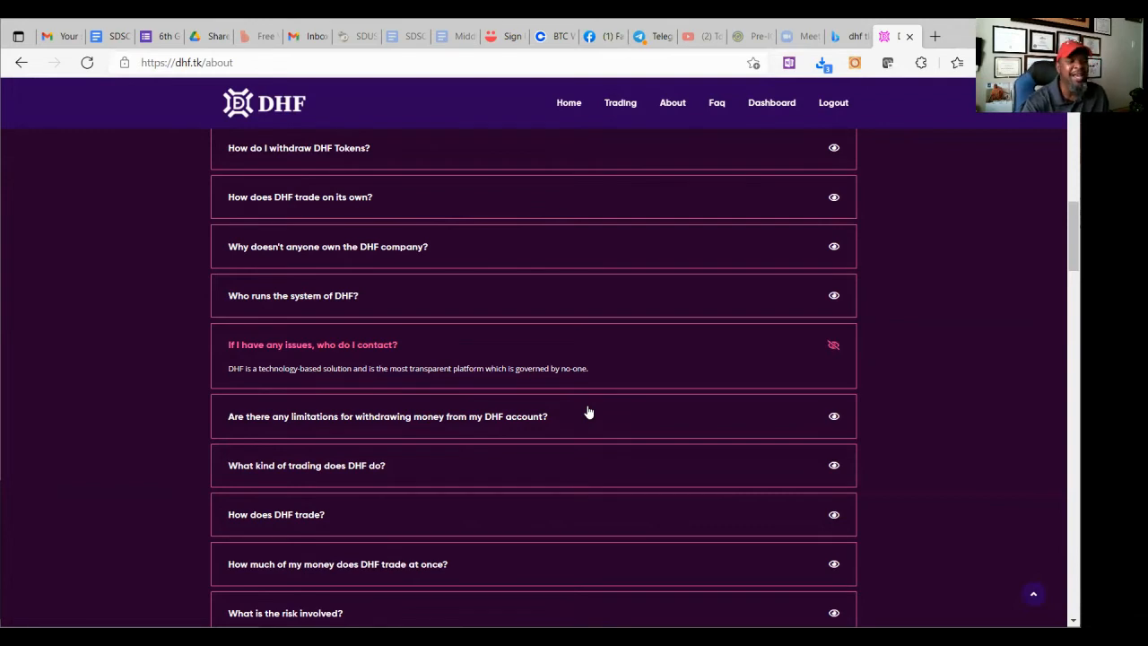
pyautogui.moveTo(730, 132)
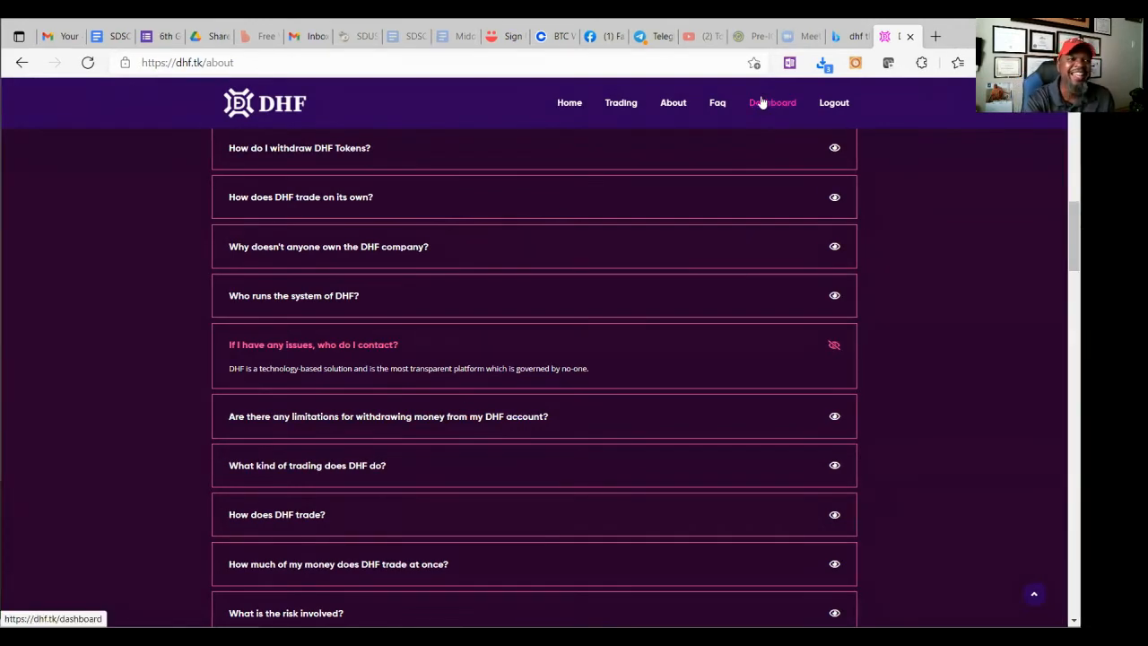
# Open the Dashboard, then Transactions > Deposits, and move to page 2 of the deposits list
pyautogui.click(771, 102)
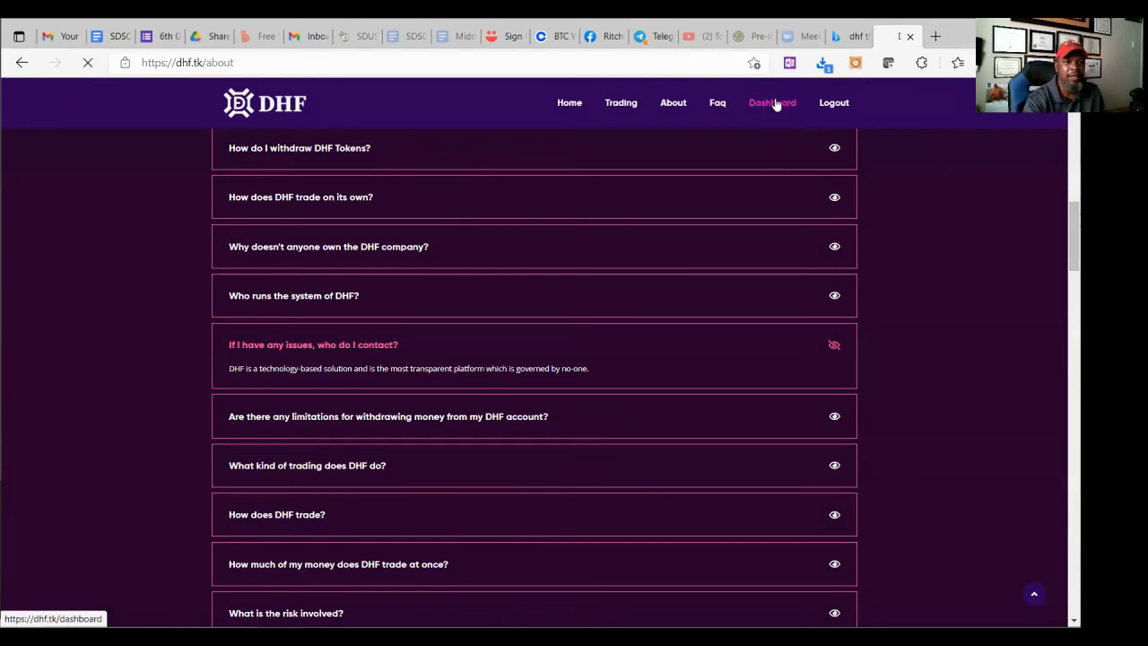
pyautogui.click(771, 102)
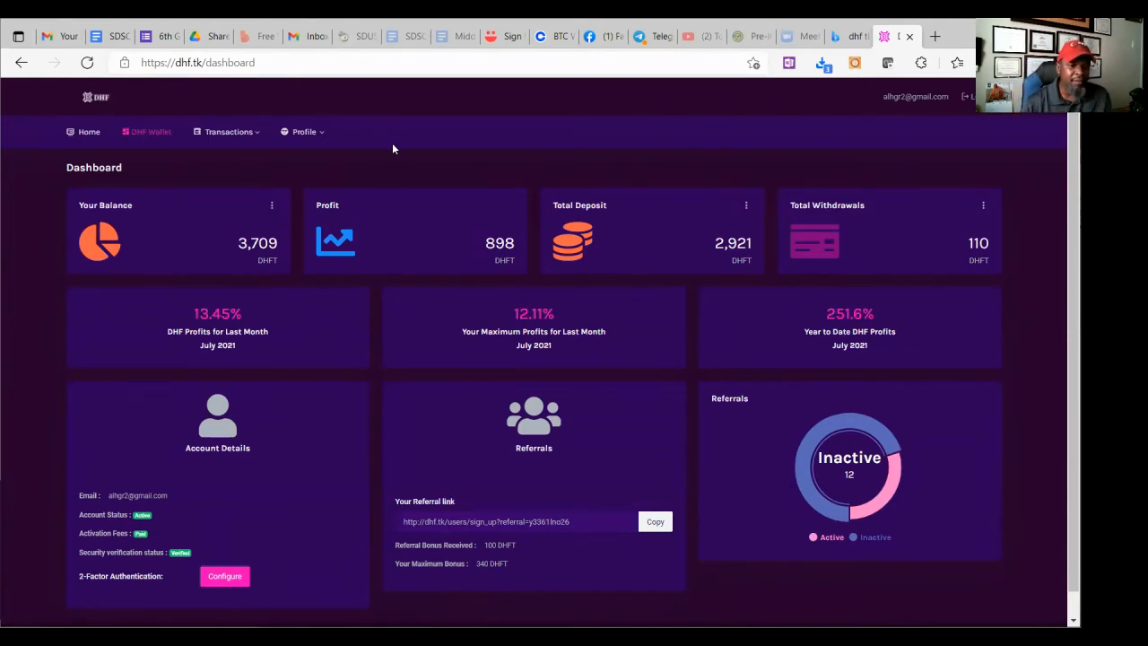
pyautogui.moveTo(403, 106)
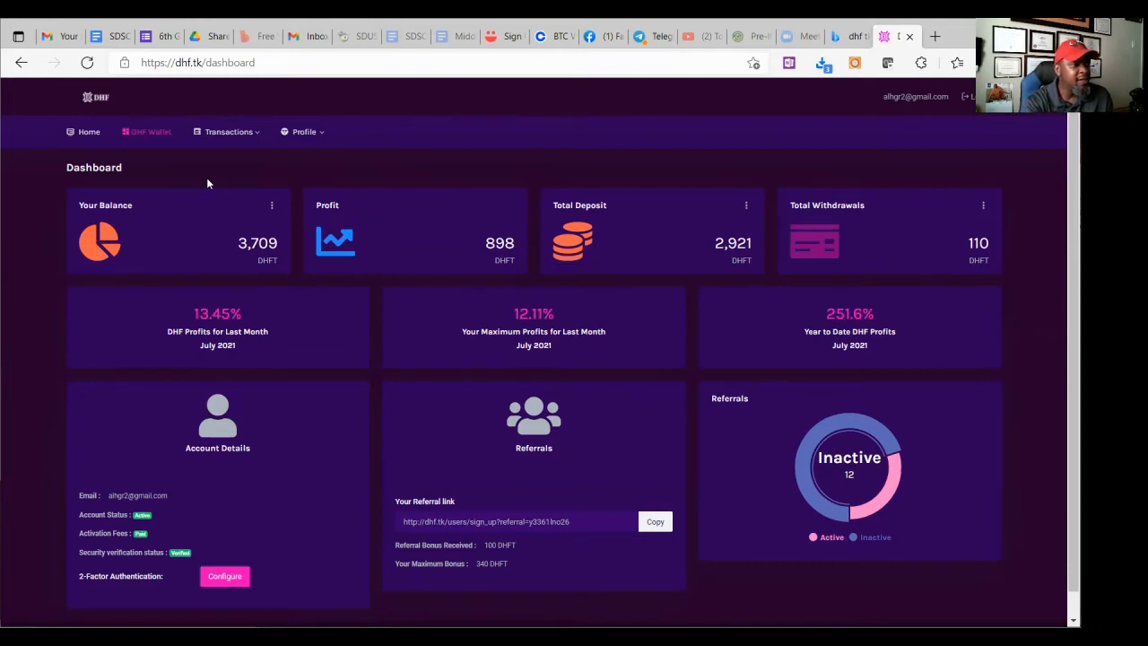
pyautogui.click(229, 132)
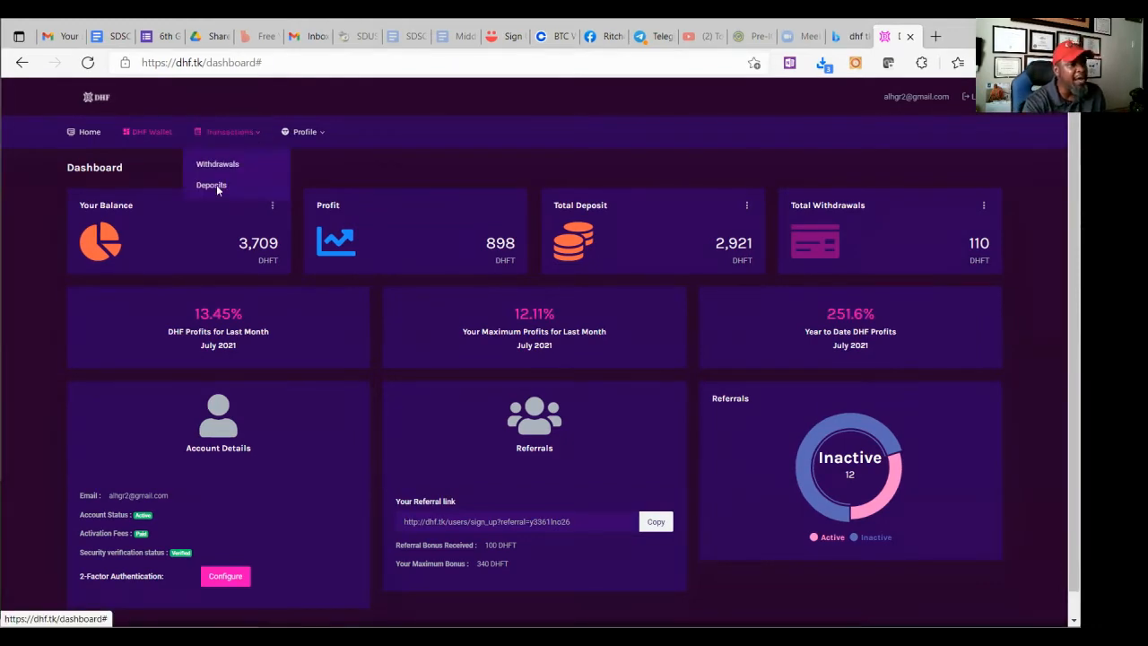
pyautogui.click(211, 185)
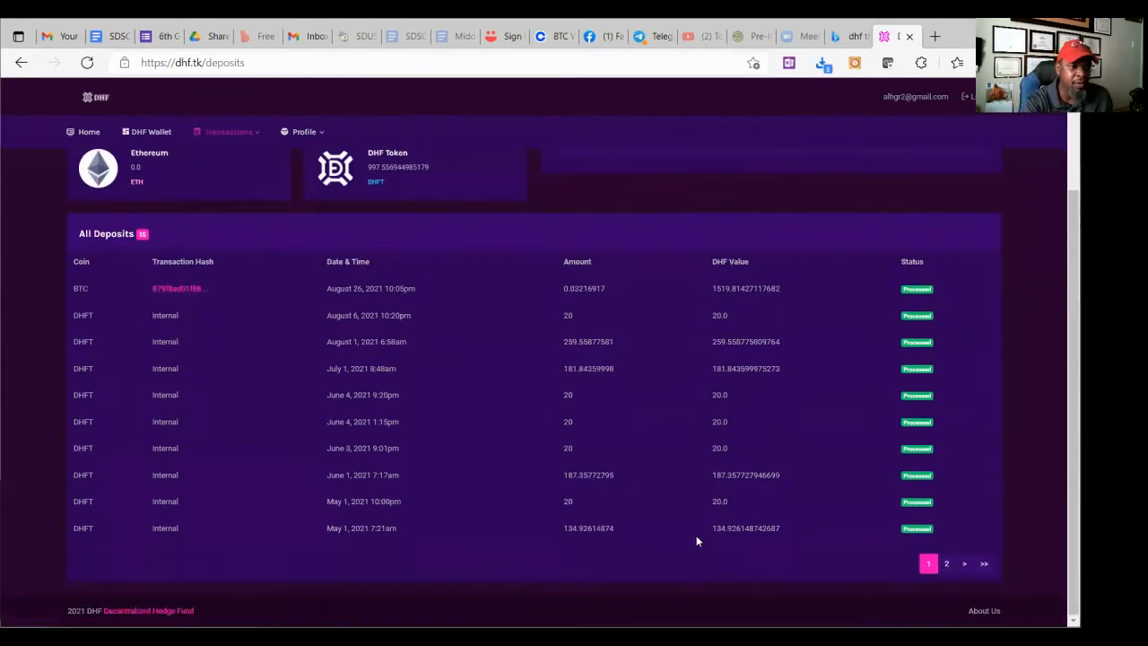
pyautogui.click(946, 563)
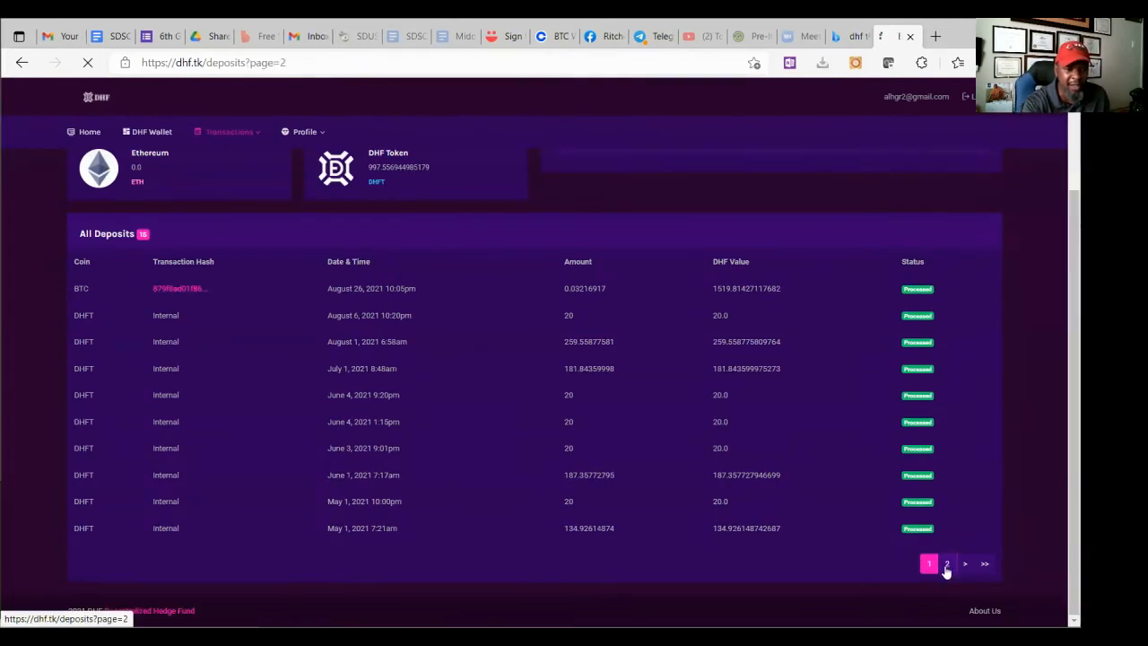
pyautogui.click(946, 563)
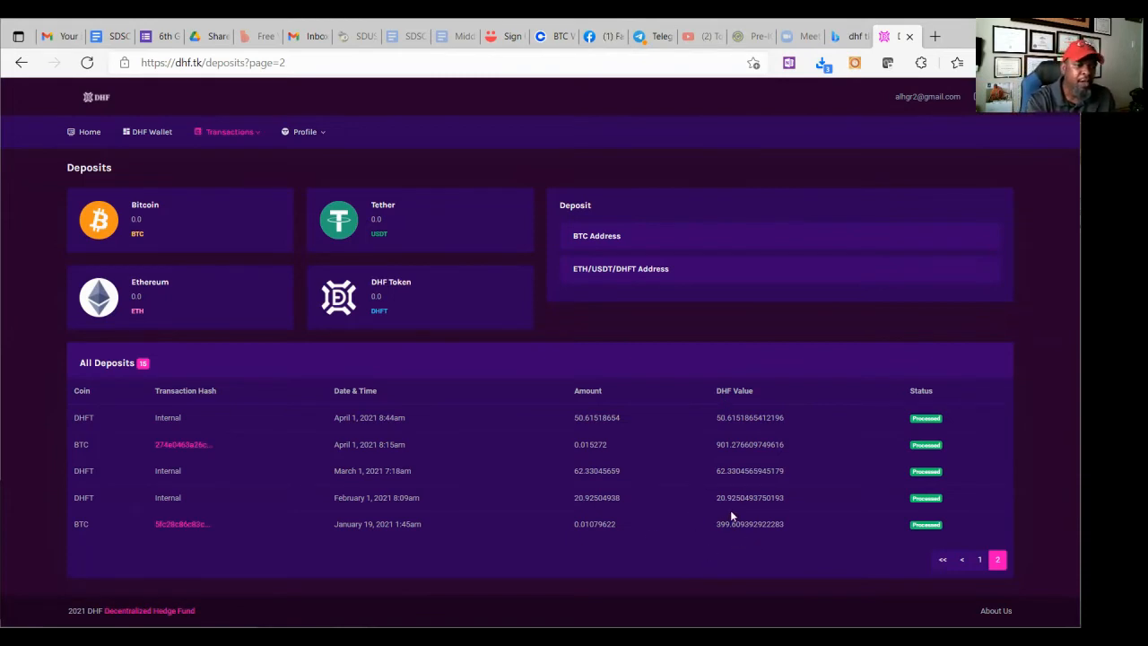
pyautogui.moveTo(695, 515)
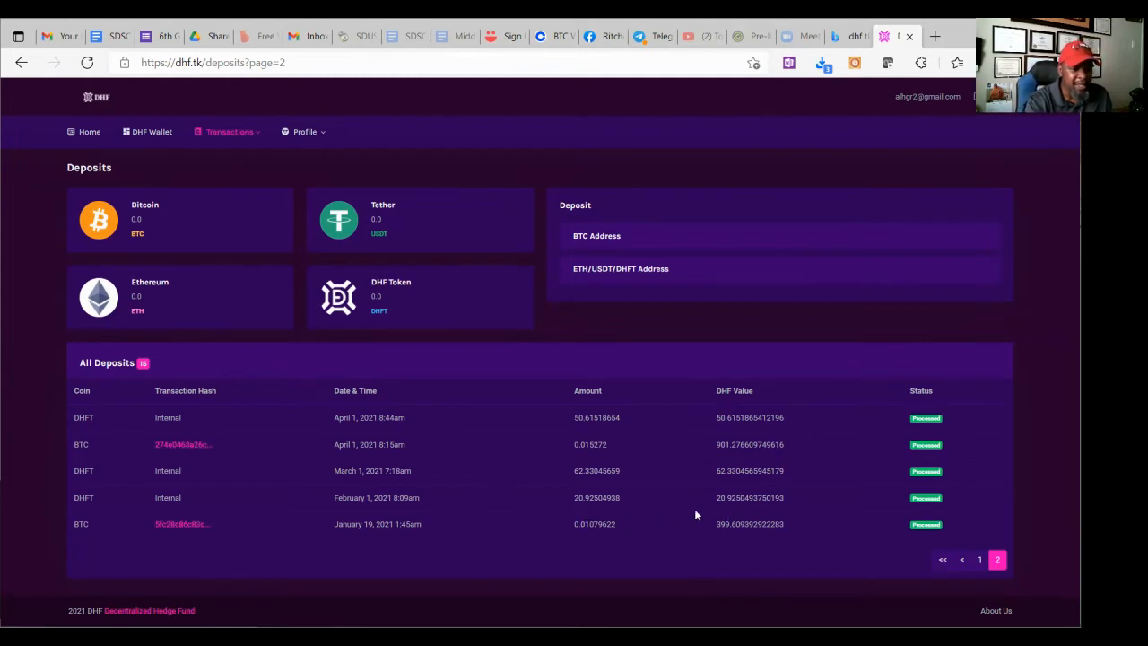
pyautogui.moveTo(741, 511)
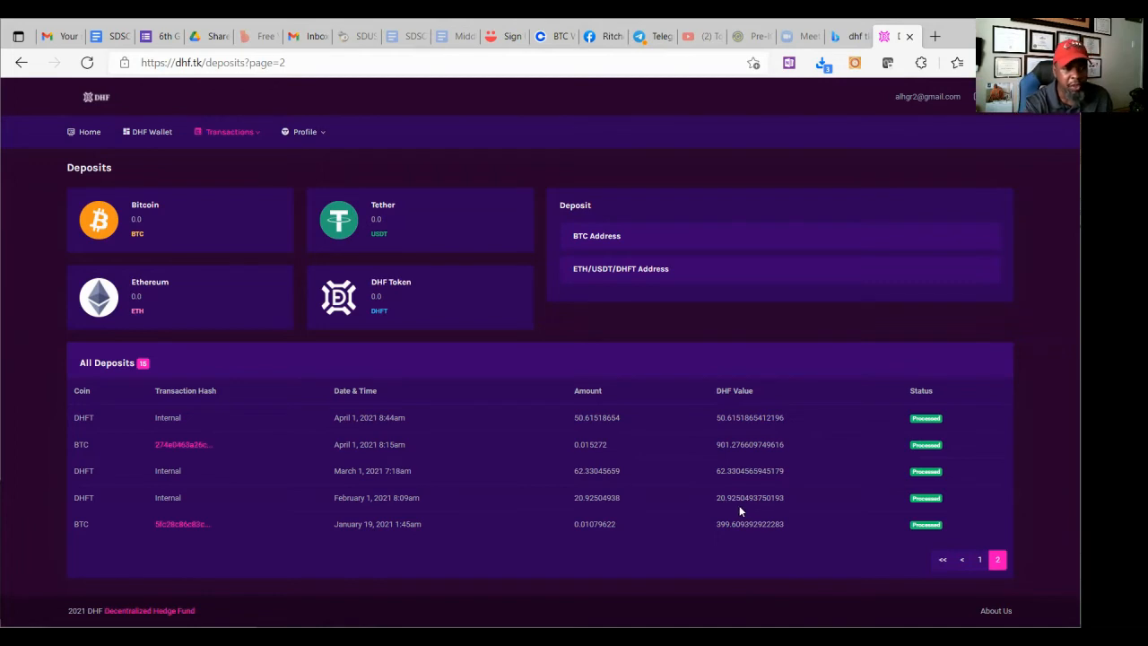
pyautogui.moveTo(657, 484)
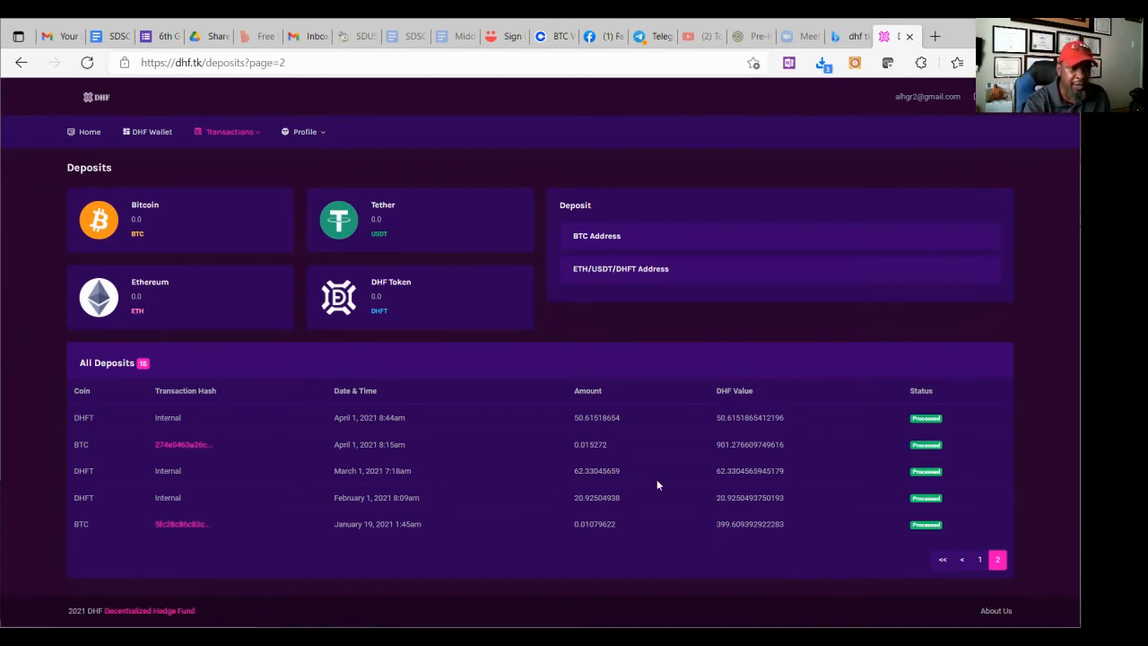
pyautogui.moveTo(751, 494)
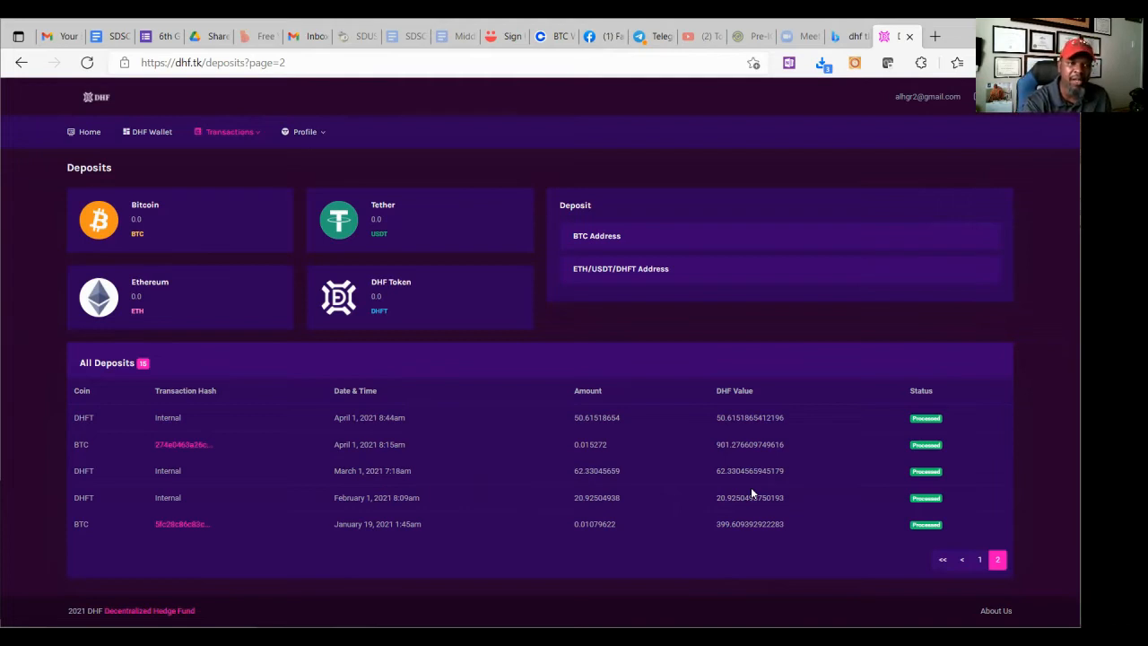
pyautogui.moveTo(726, 464)
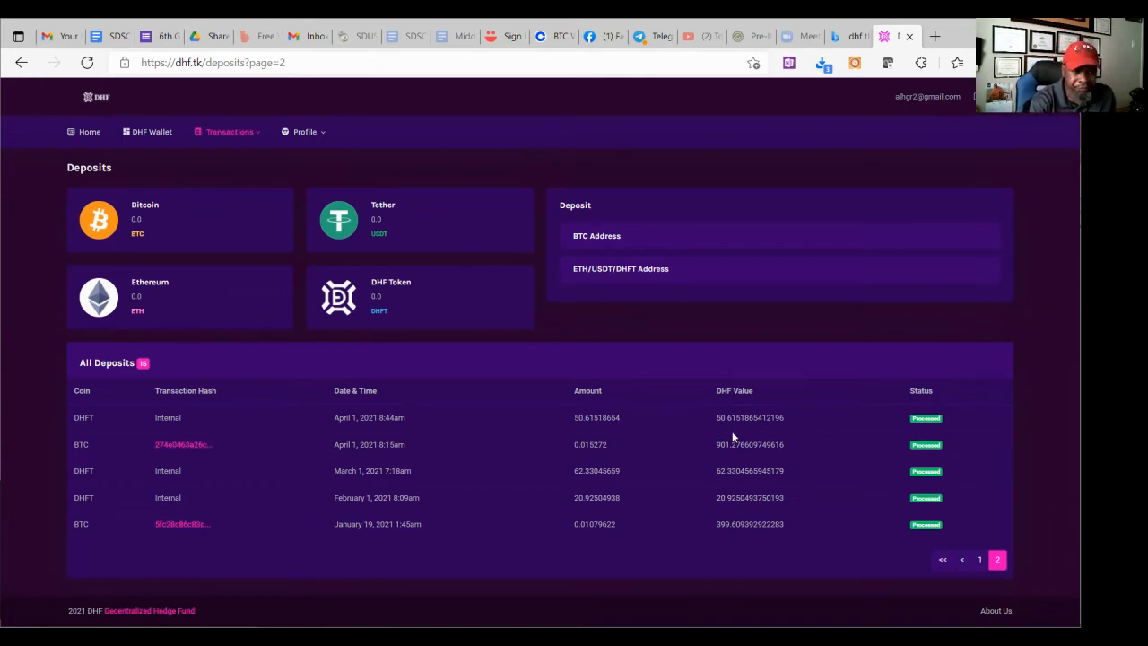
pyautogui.moveTo(735, 440)
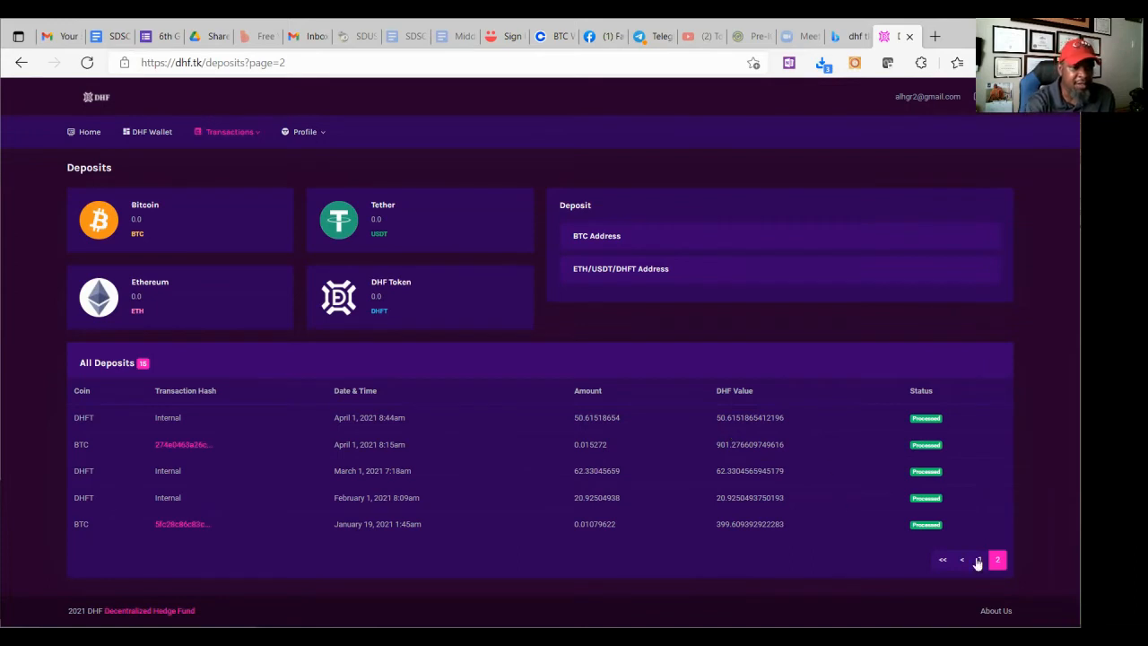
# Return to the first page of deposits and scroll down through the list and back up
pyautogui.click(961, 559)
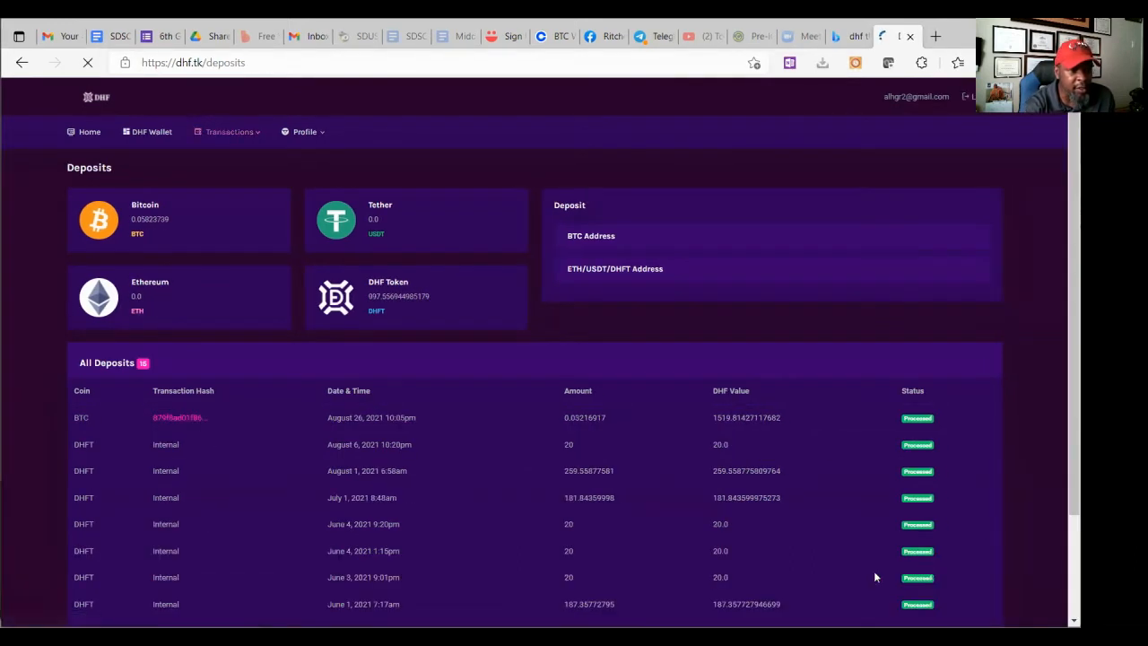
pyautogui.scroll(-3)
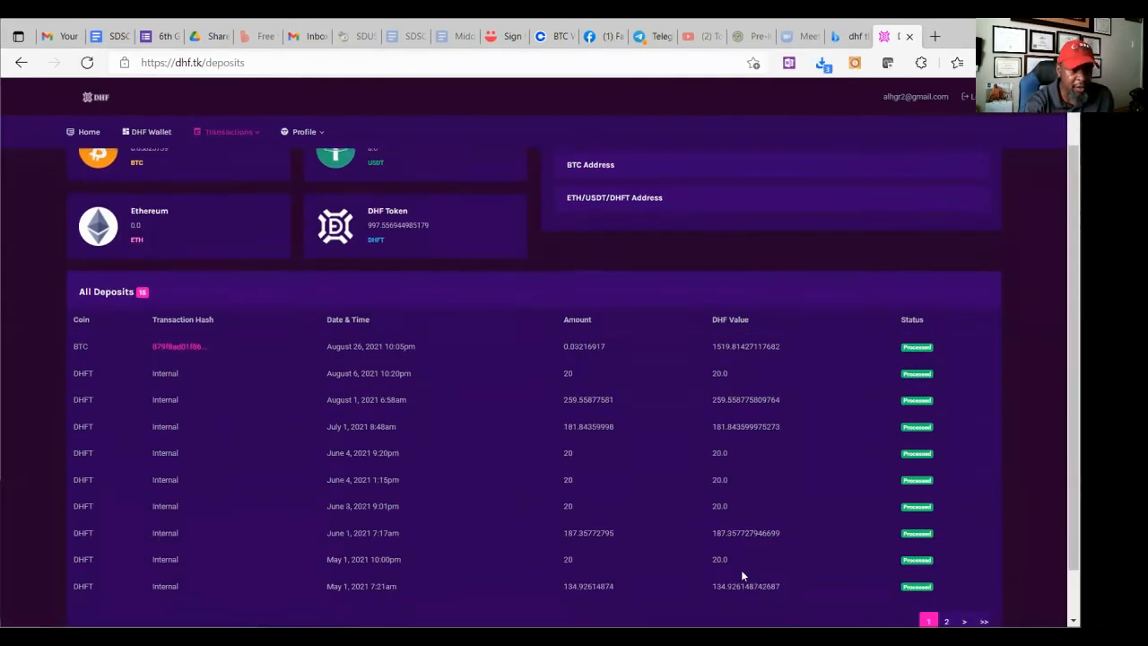
pyautogui.scroll(-3)
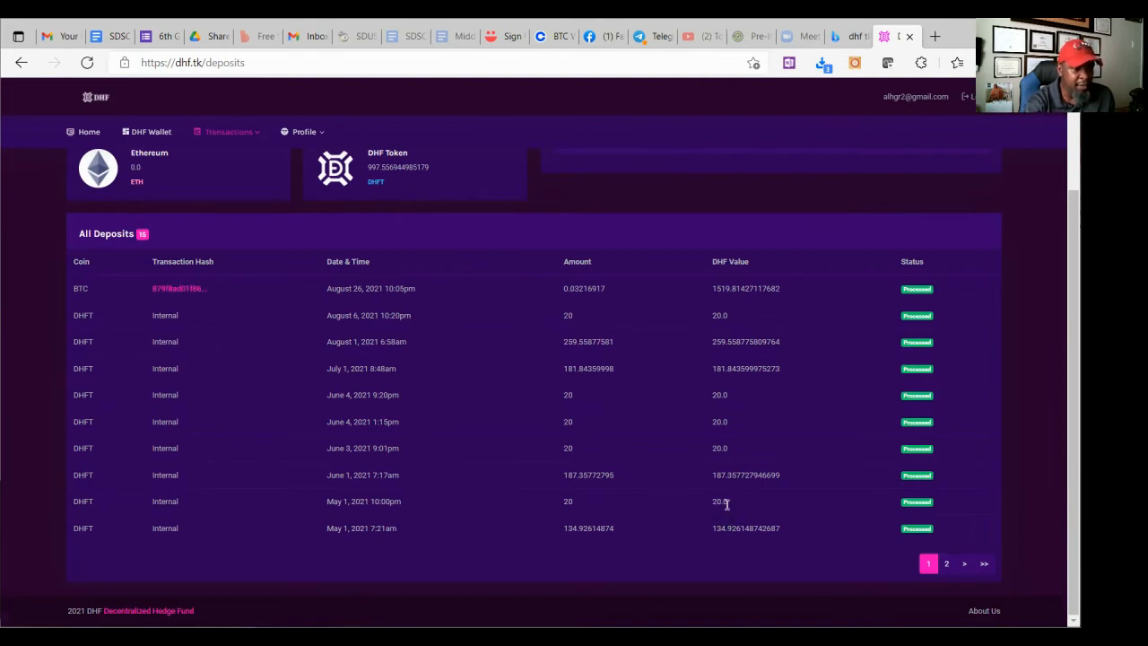
pyautogui.moveTo(673, 484)
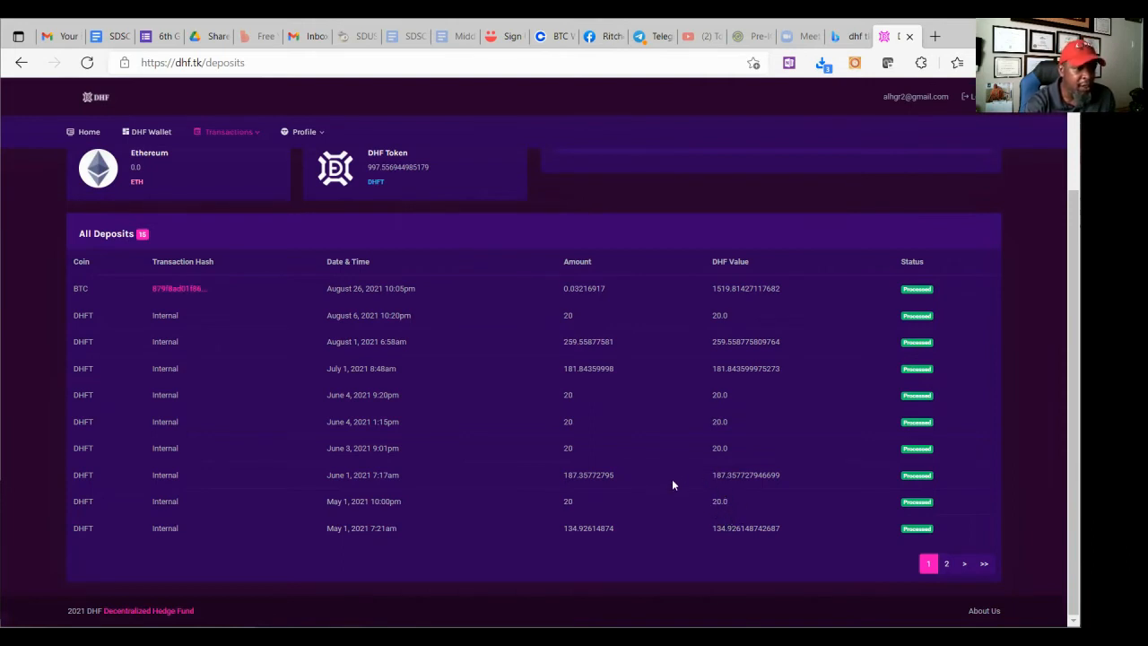
pyautogui.moveTo(728, 465)
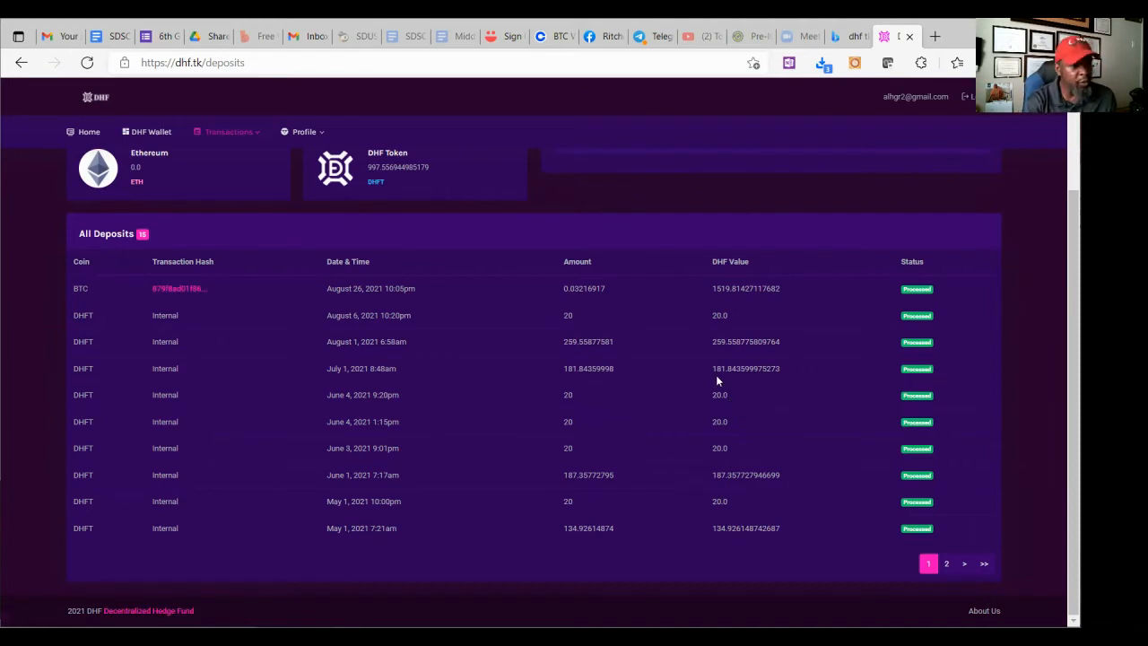
pyautogui.moveTo(718, 372)
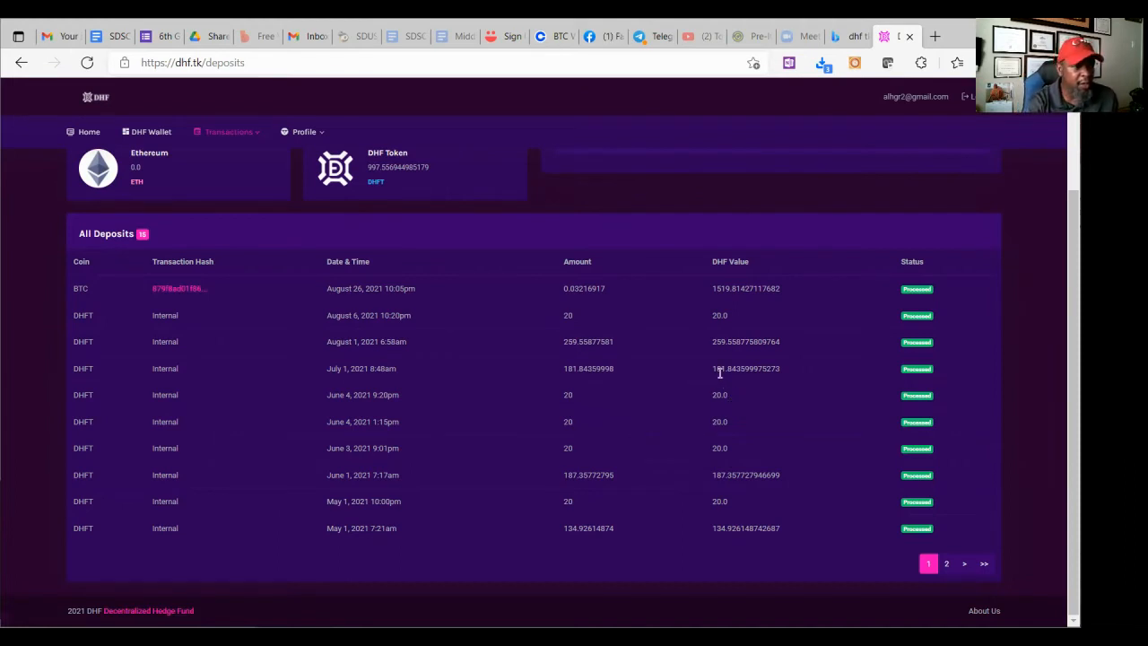
pyautogui.moveTo(722, 378)
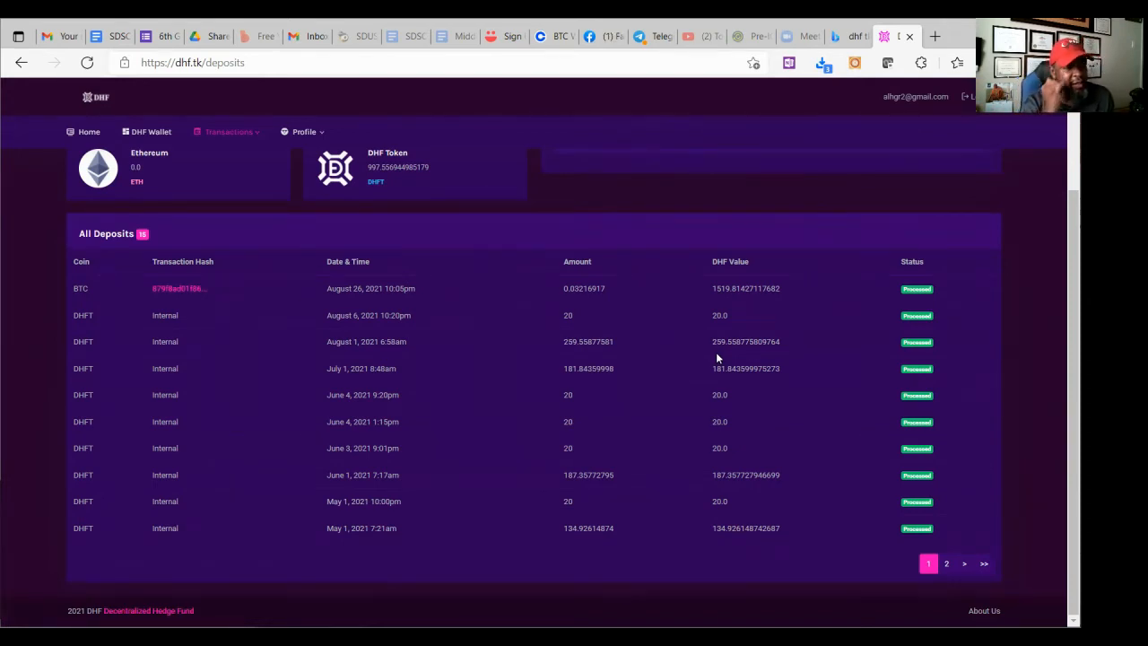
pyautogui.moveTo(720, 402)
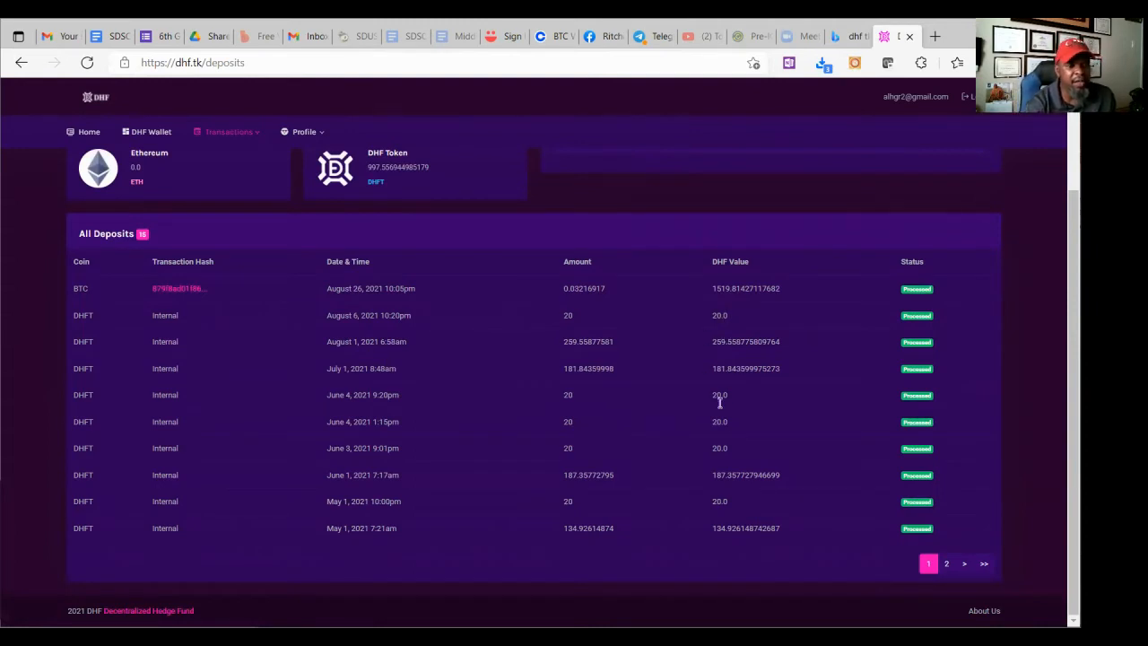
pyautogui.moveTo(786, 469)
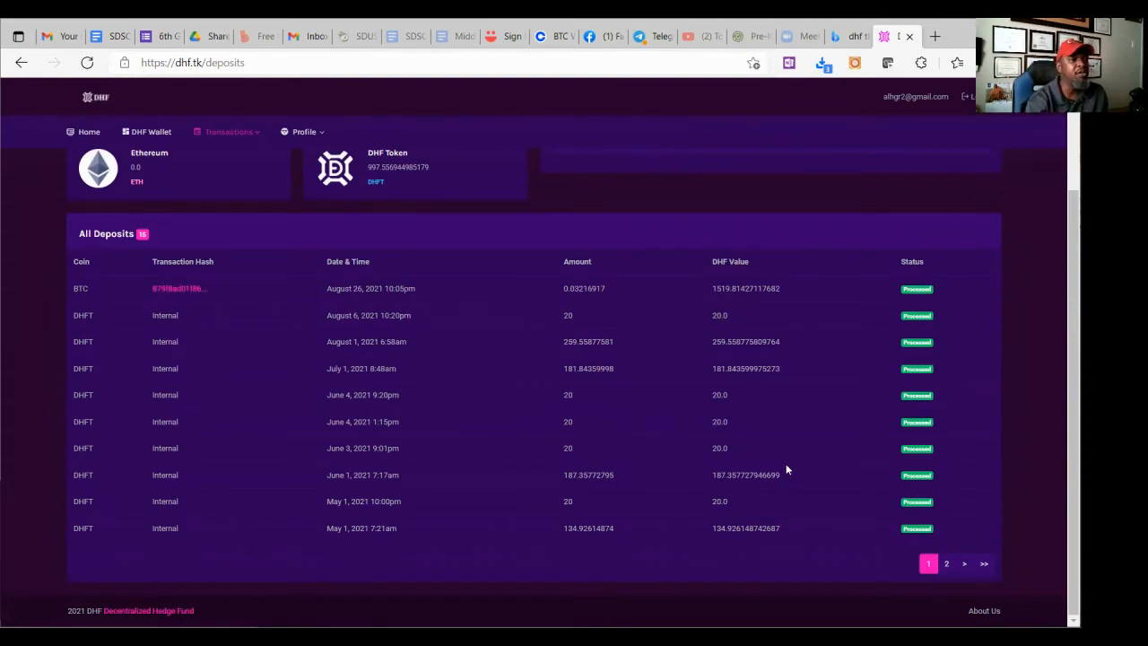
pyautogui.moveTo(238, 357)
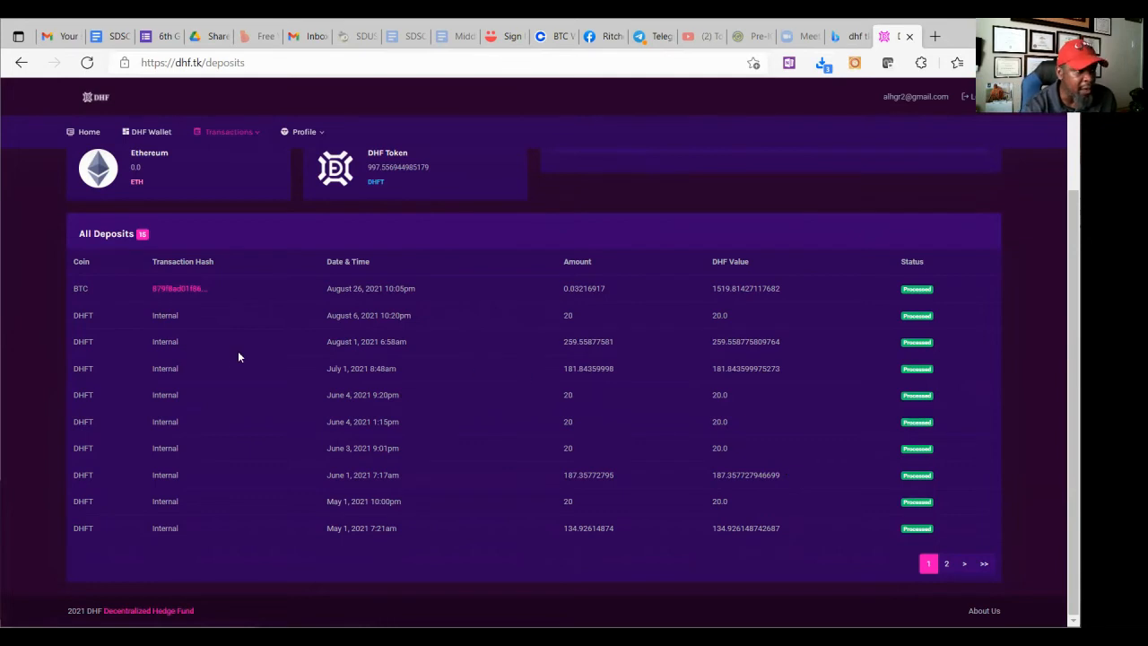
pyautogui.moveTo(741, 426)
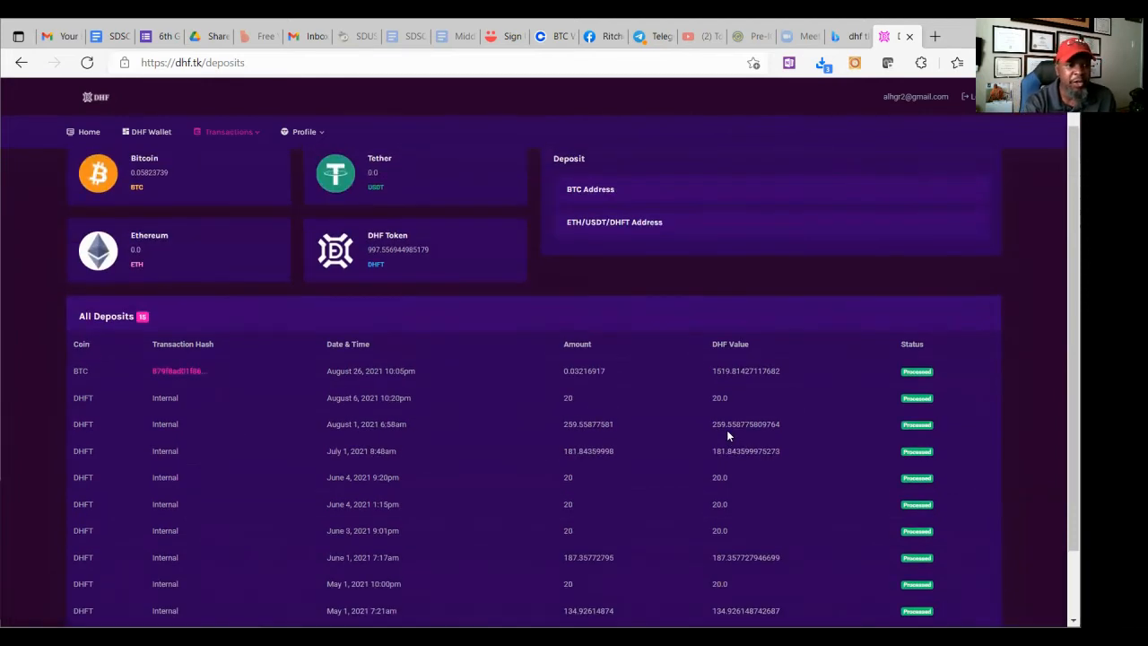
pyautogui.moveTo(739, 541)
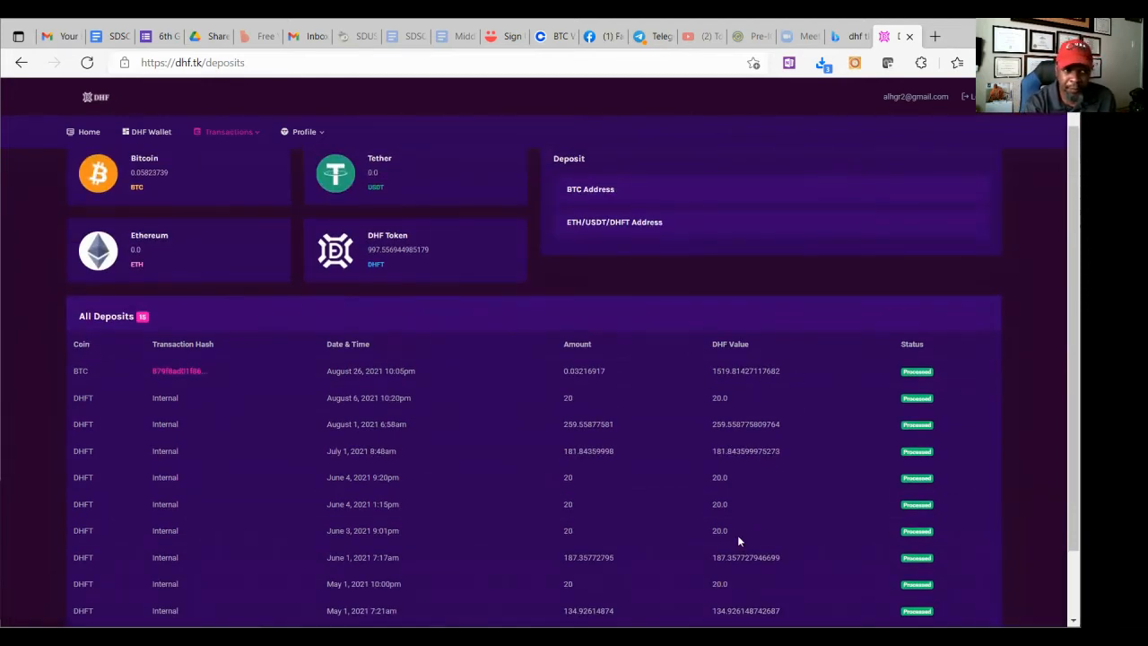
pyautogui.moveTo(616, 398)
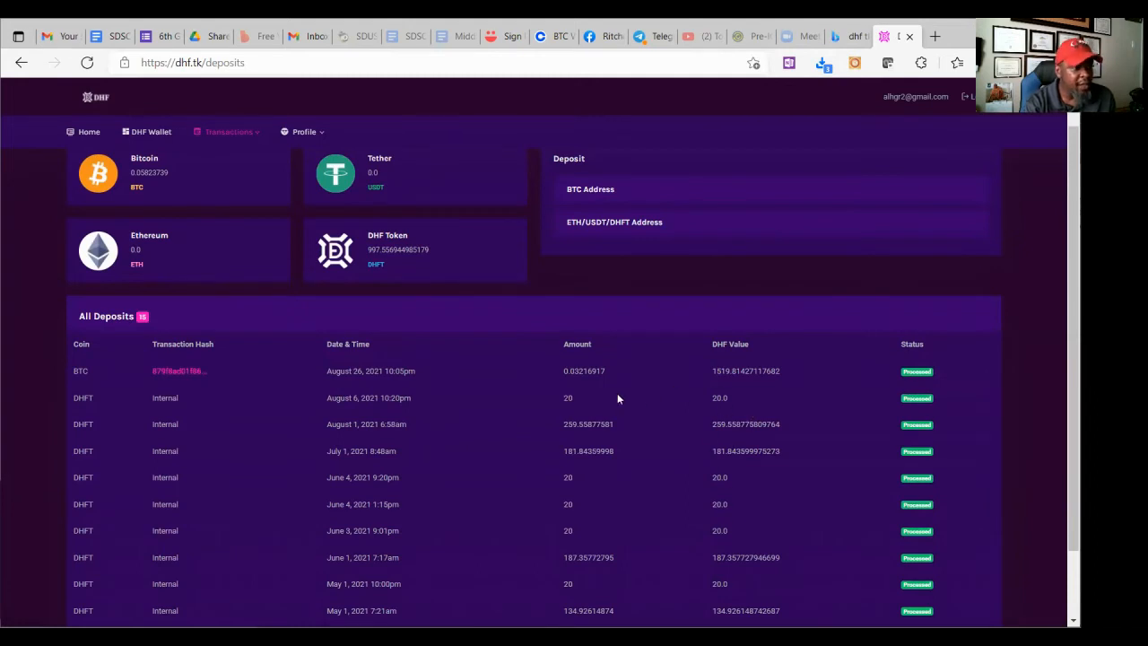
pyautogui.moveTo(668, 406)
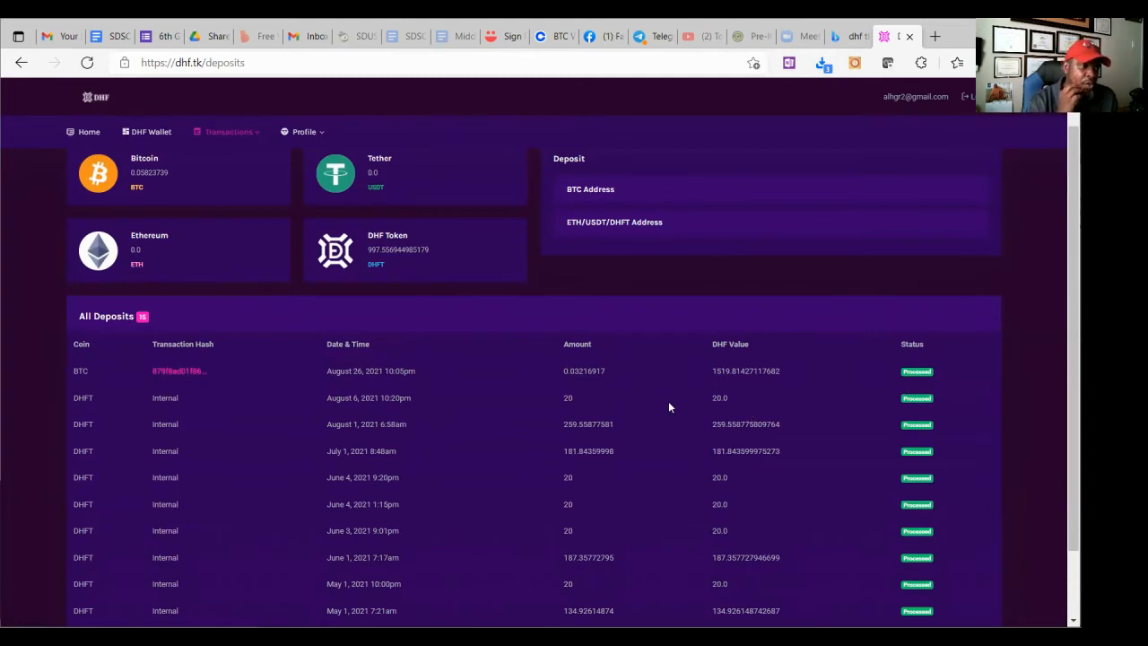
pyautogui.moveTo(687, 415)
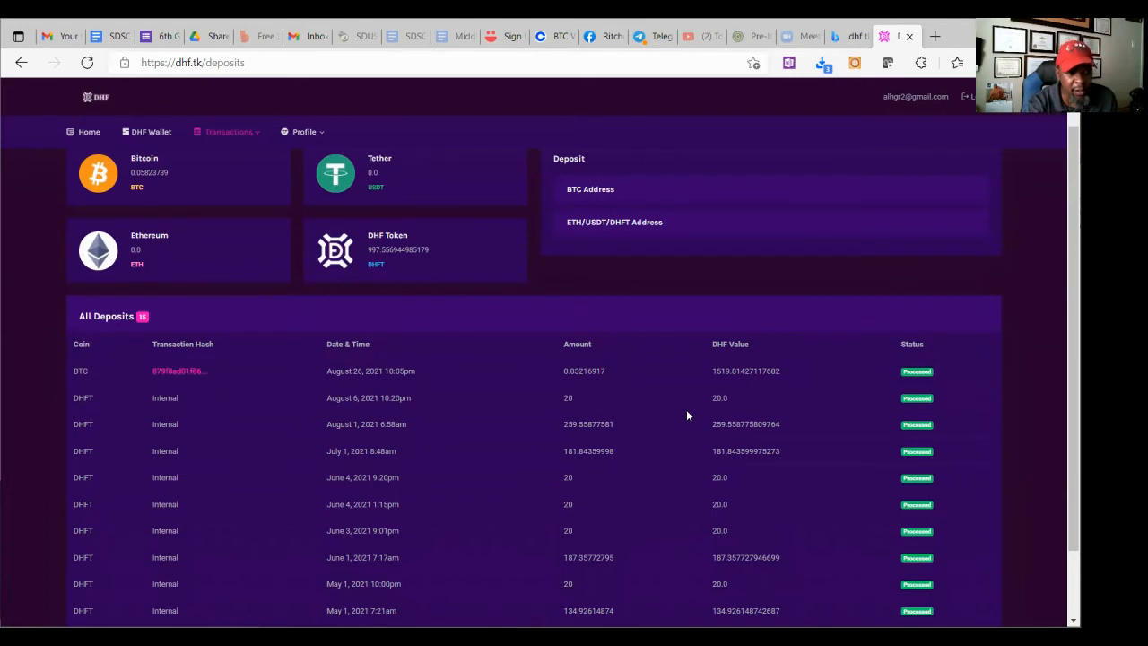
pyautogui.moveTo(749, 408)
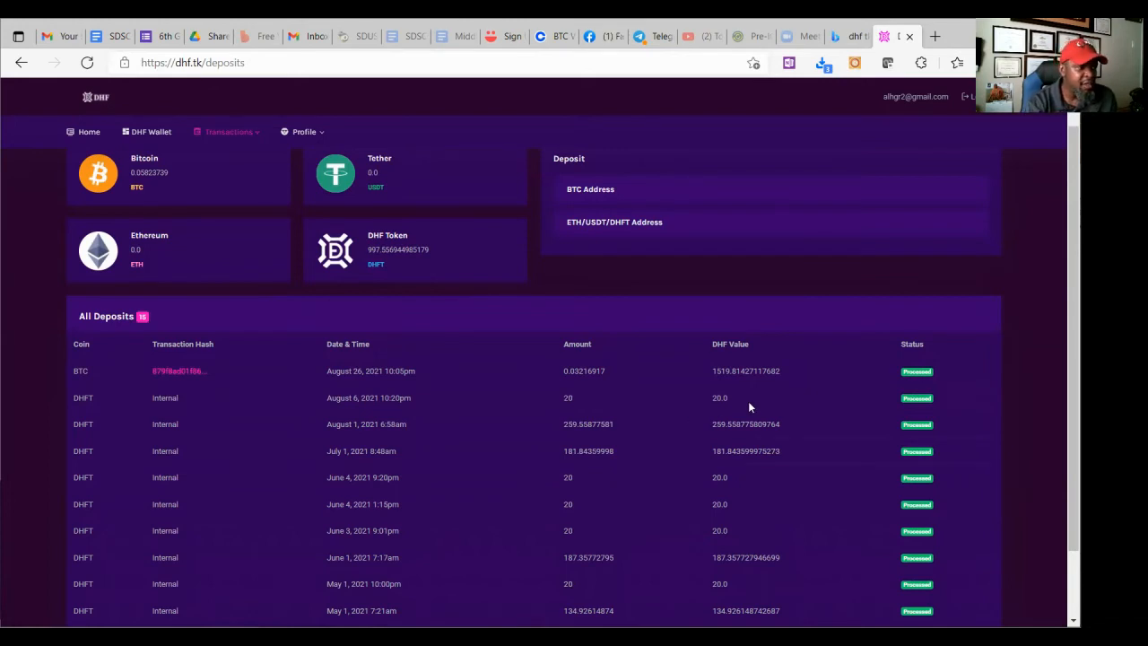
pyautogui.moveTo(469, 415)
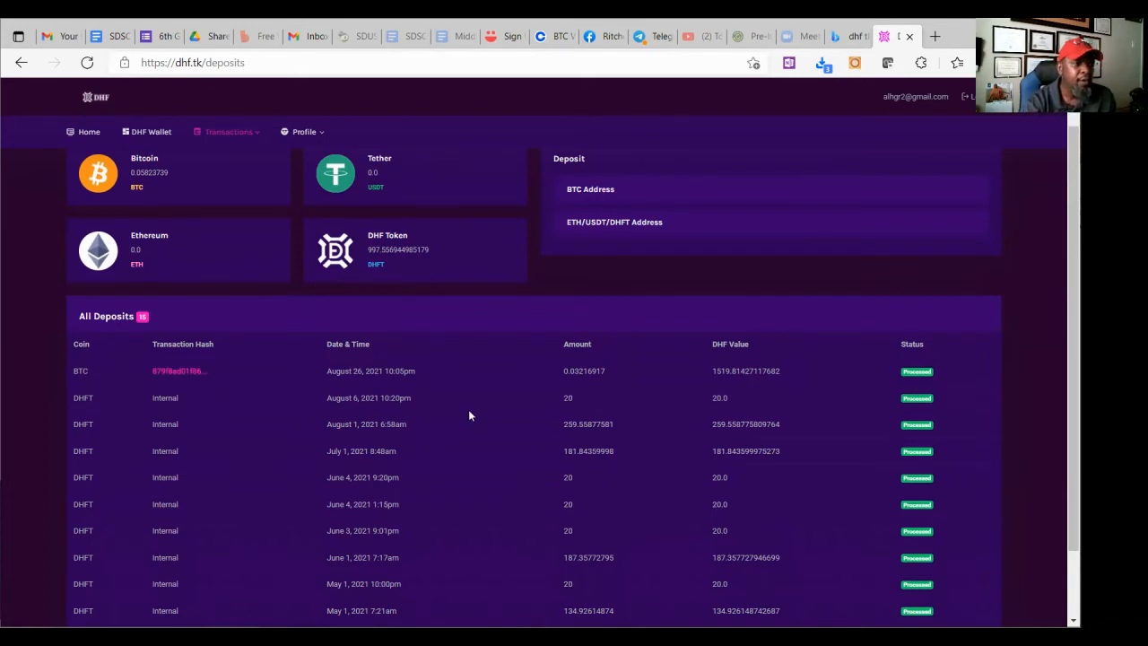
pyautogui.moveTo(466, 390)
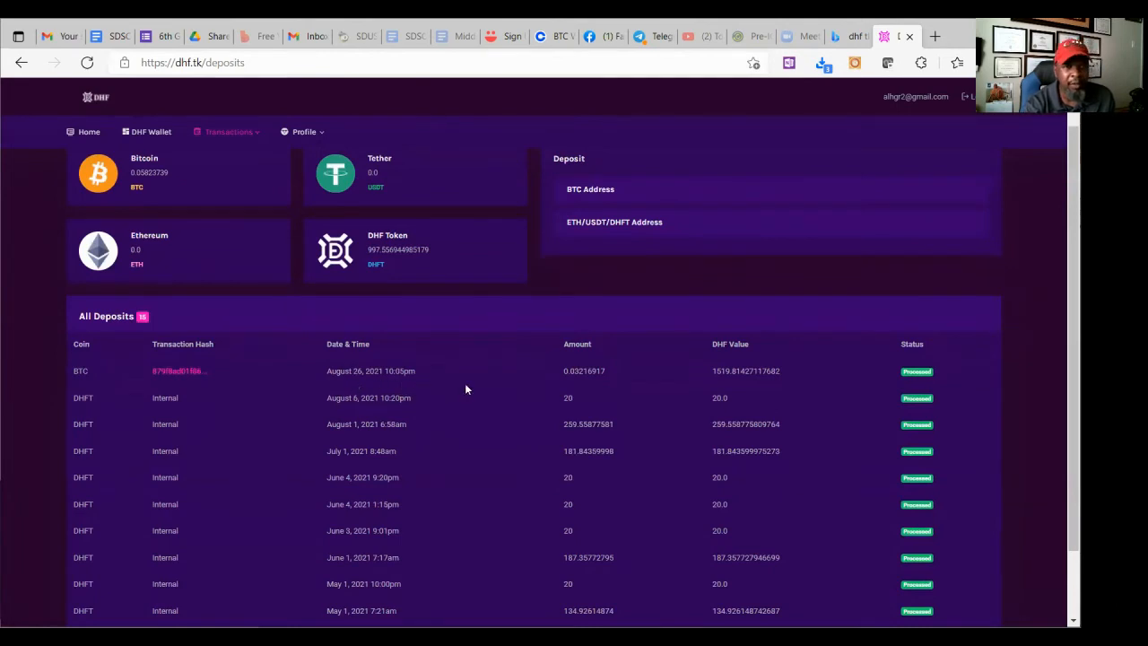
pyautogui.moveTo(746, 407)
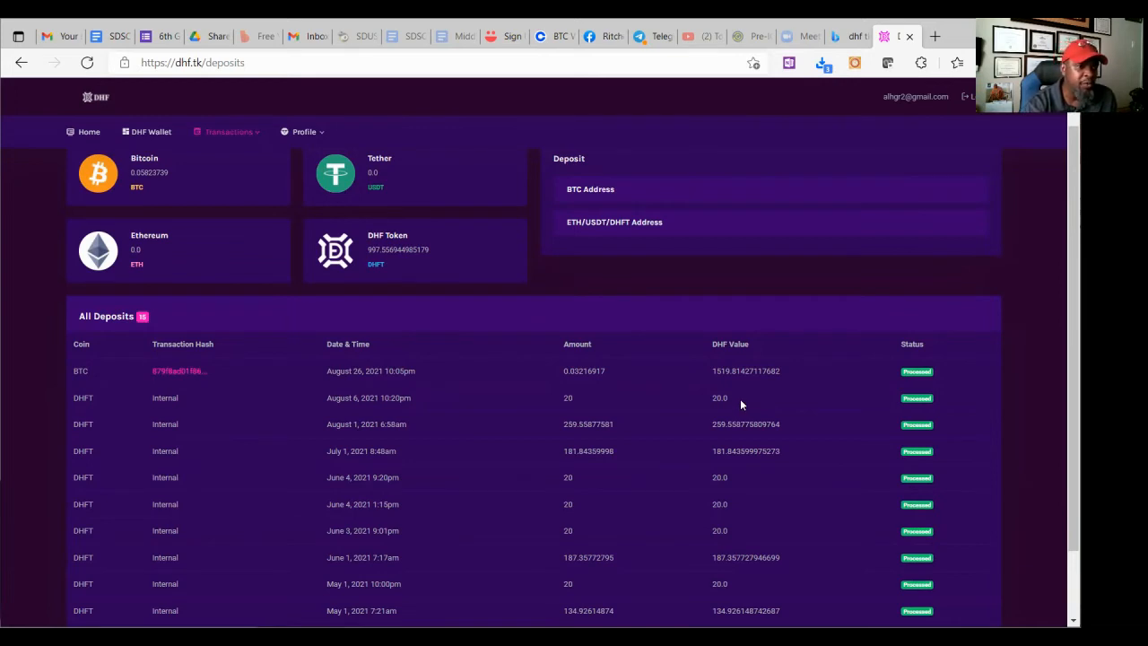
pyautogui.moveTo(462, 446)
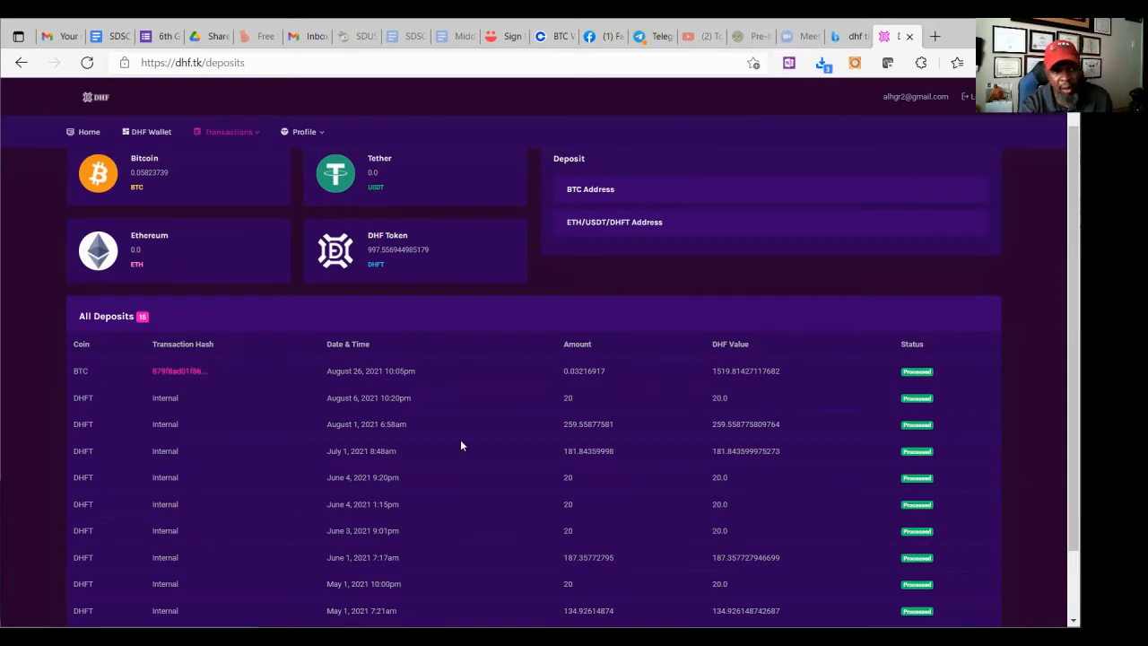
pyautogui.moveTo(426, 409)
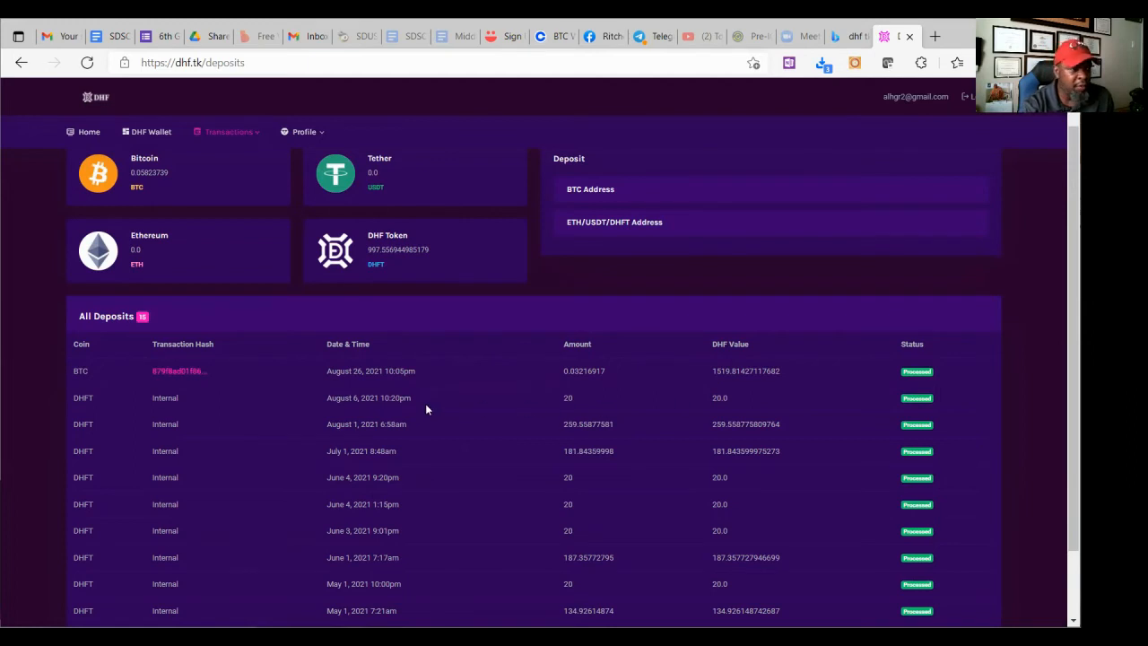
pyautogui.moveTo(751, 381)
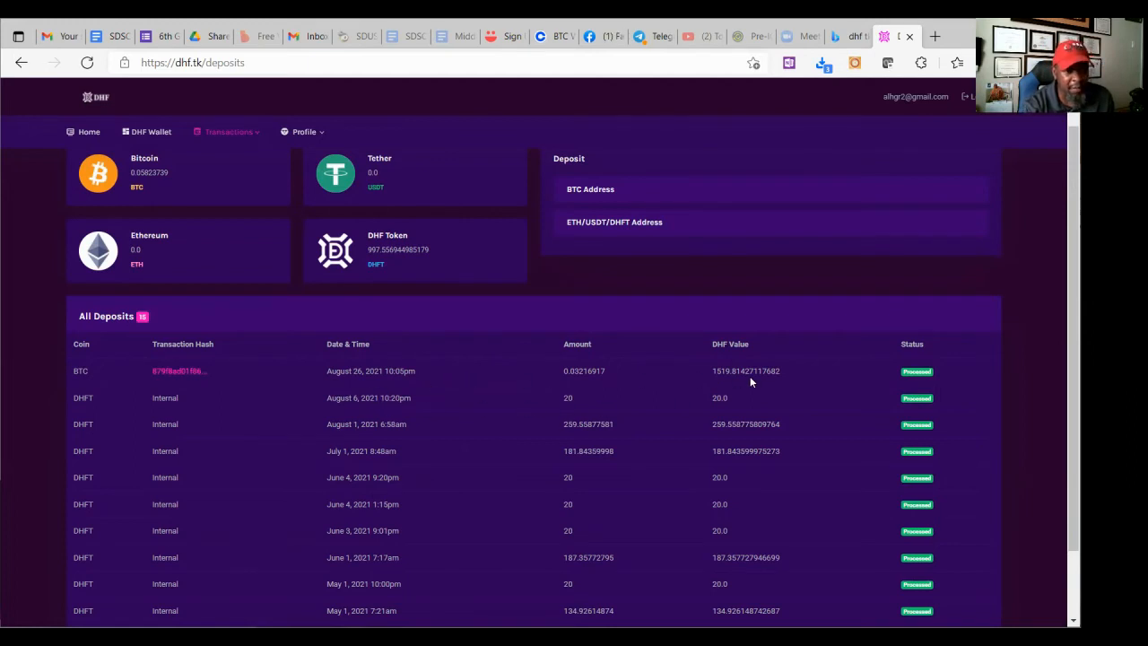
pyautogui.moveTo(715, 383)
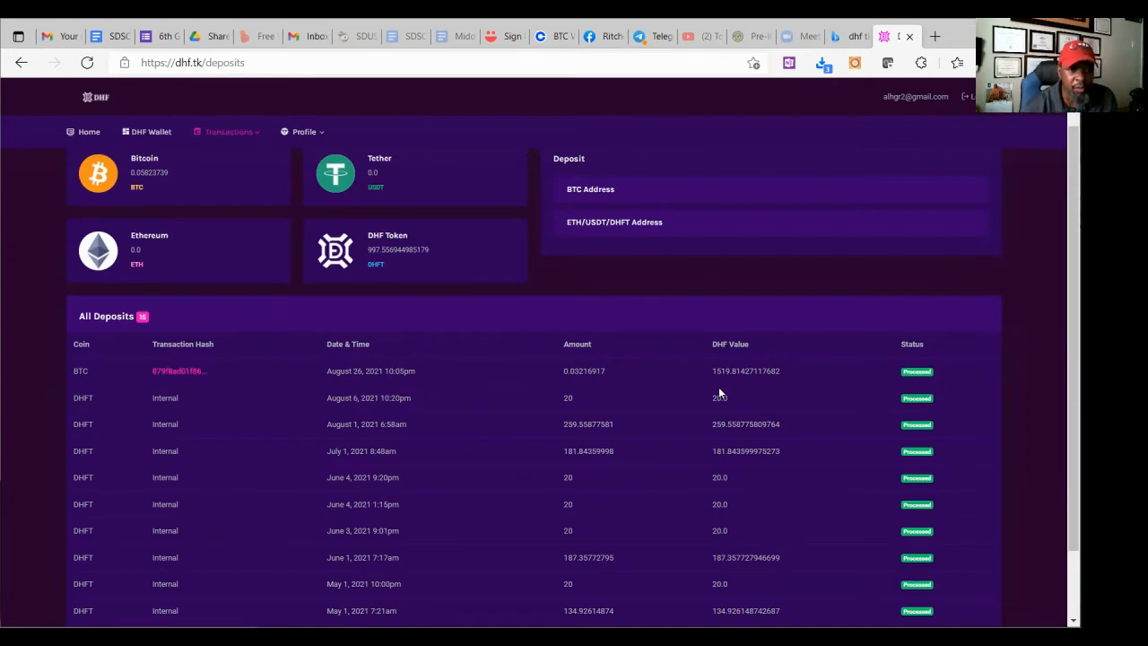
pyautogui.moveTo(708, 439)
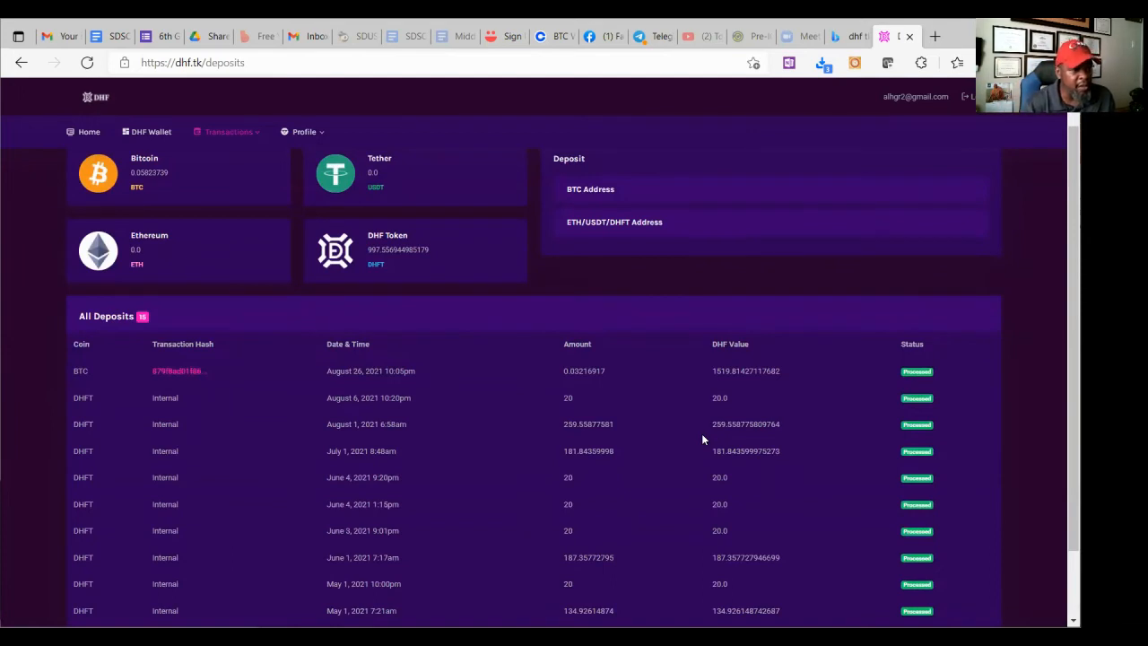
pyautogui.moveTo(717, 437)
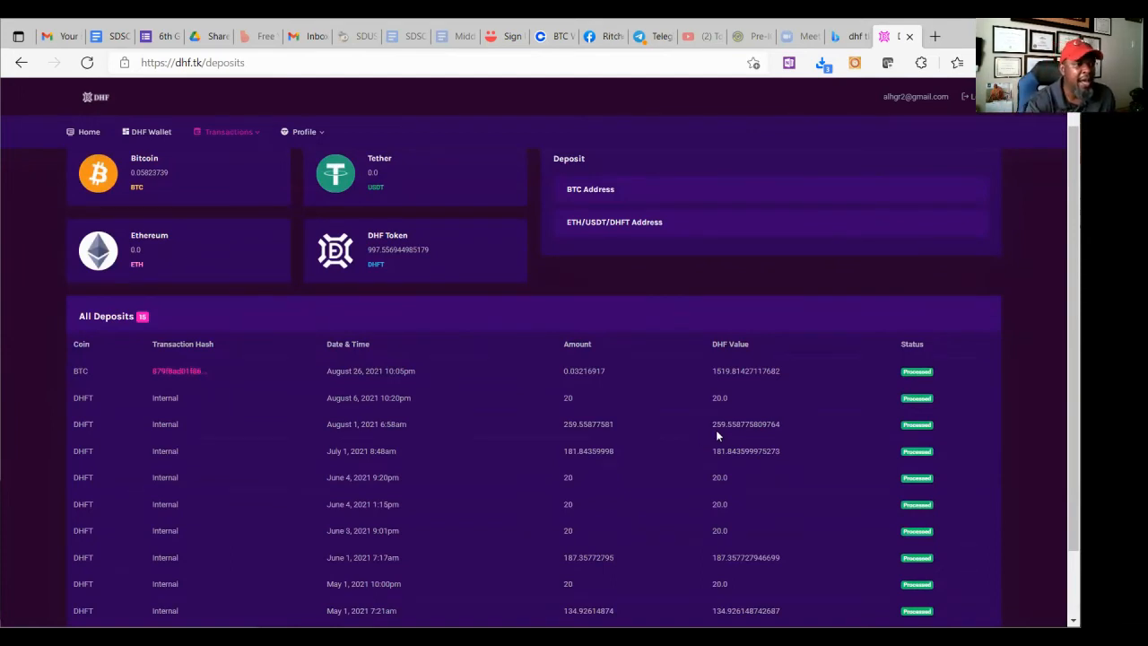
pyautogui.scroll(3)
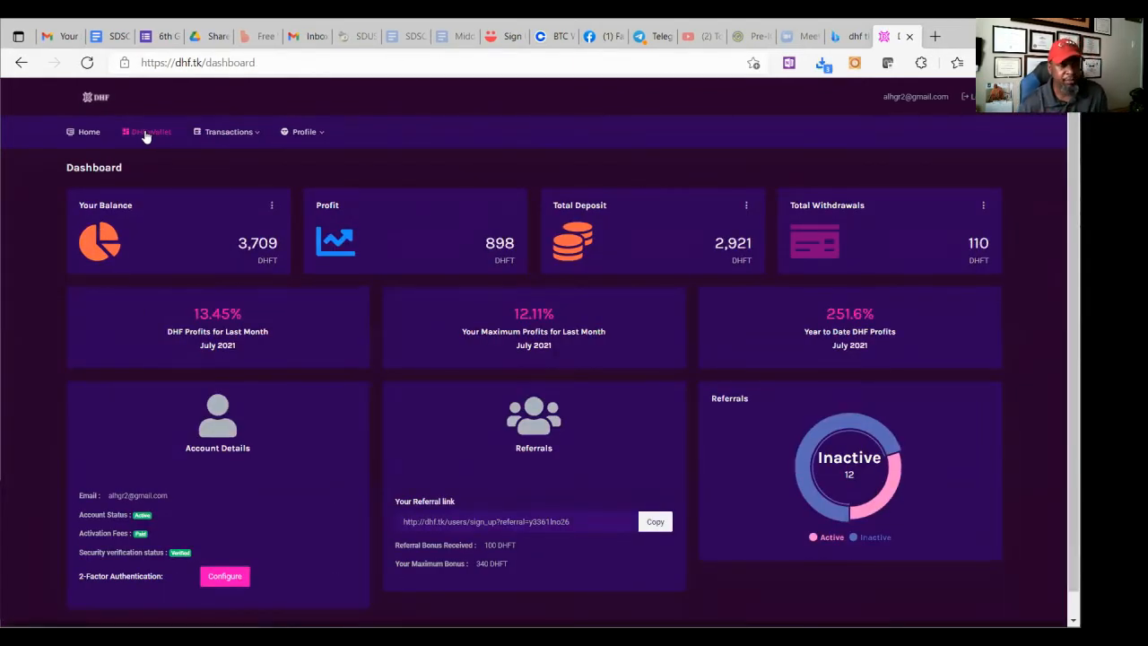
pyautogui.click(229, 132)
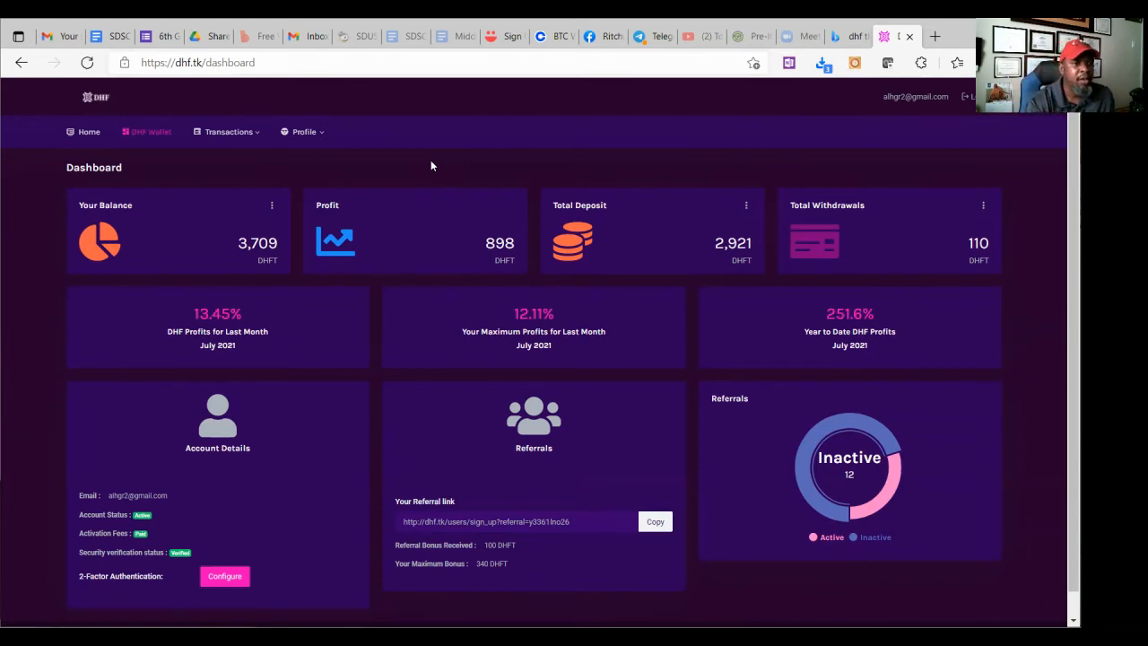
pyautogui.moveTo(726, 251)
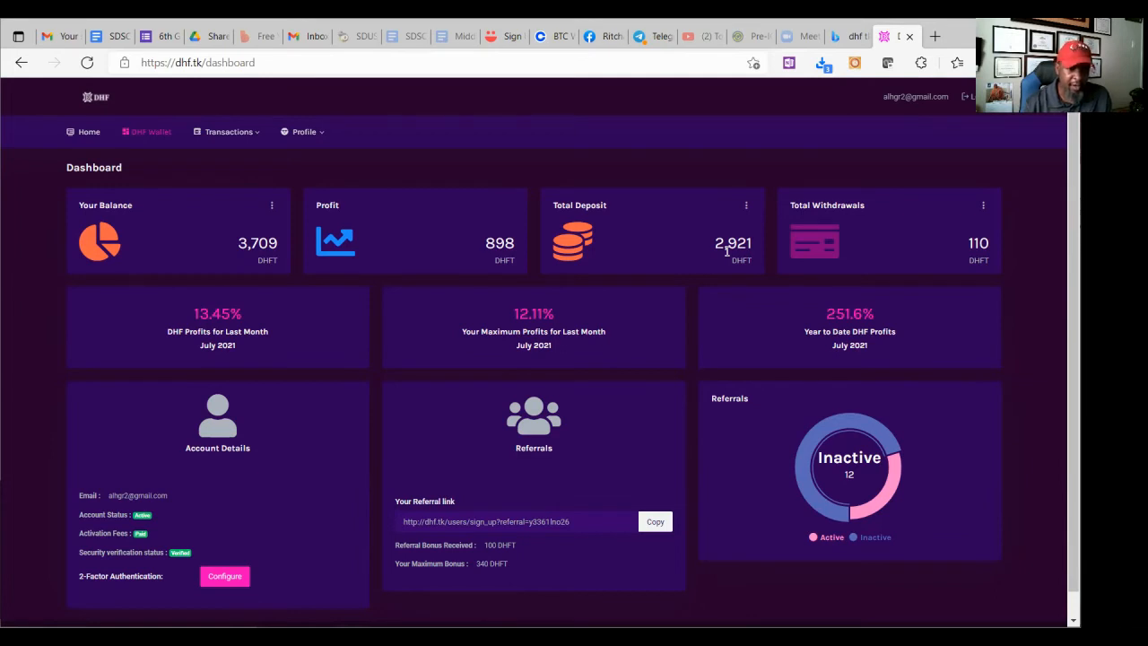
pyautogui.moveTo(873, 292)
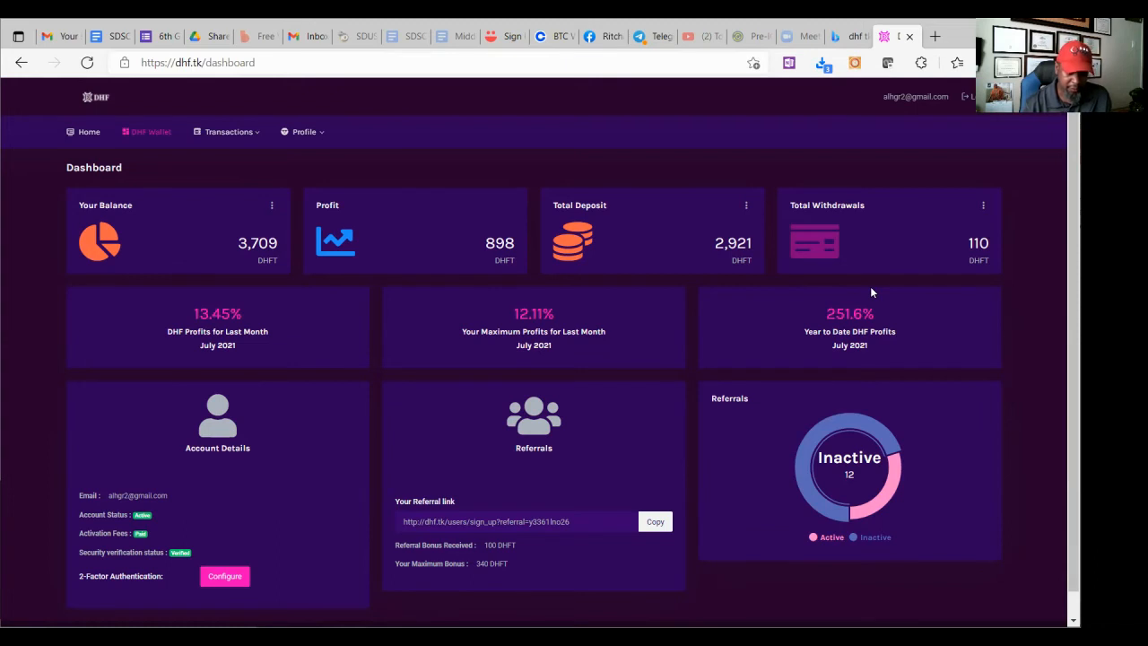
pyautogui.moveTo(1020, 362)
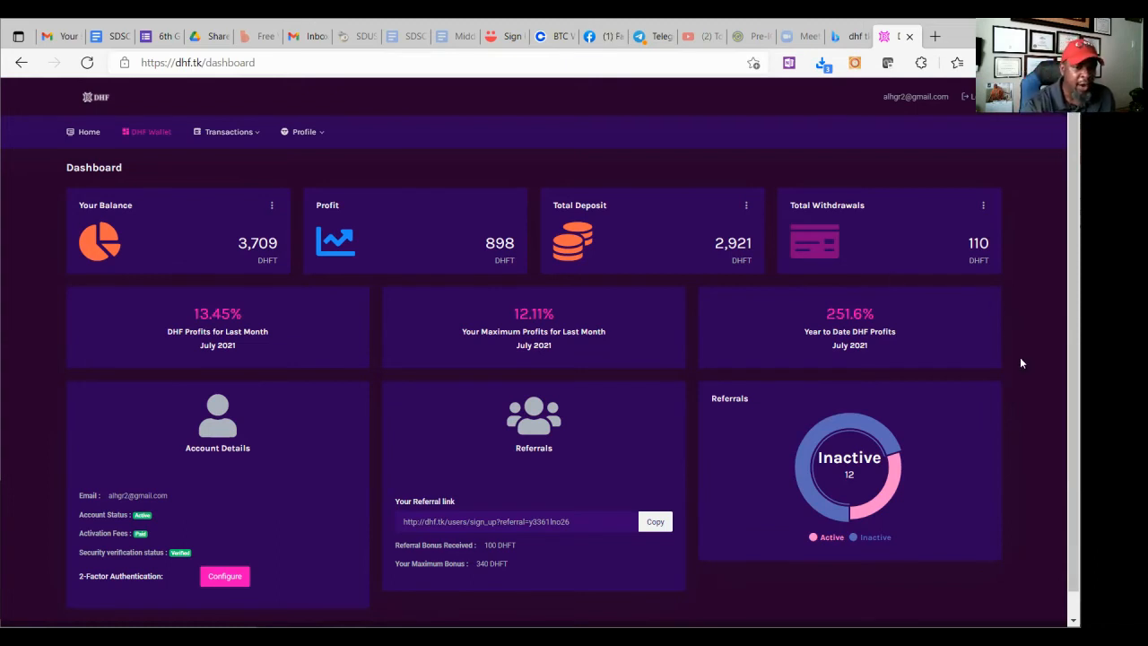
pyautogui.moveTo(1054, 561)
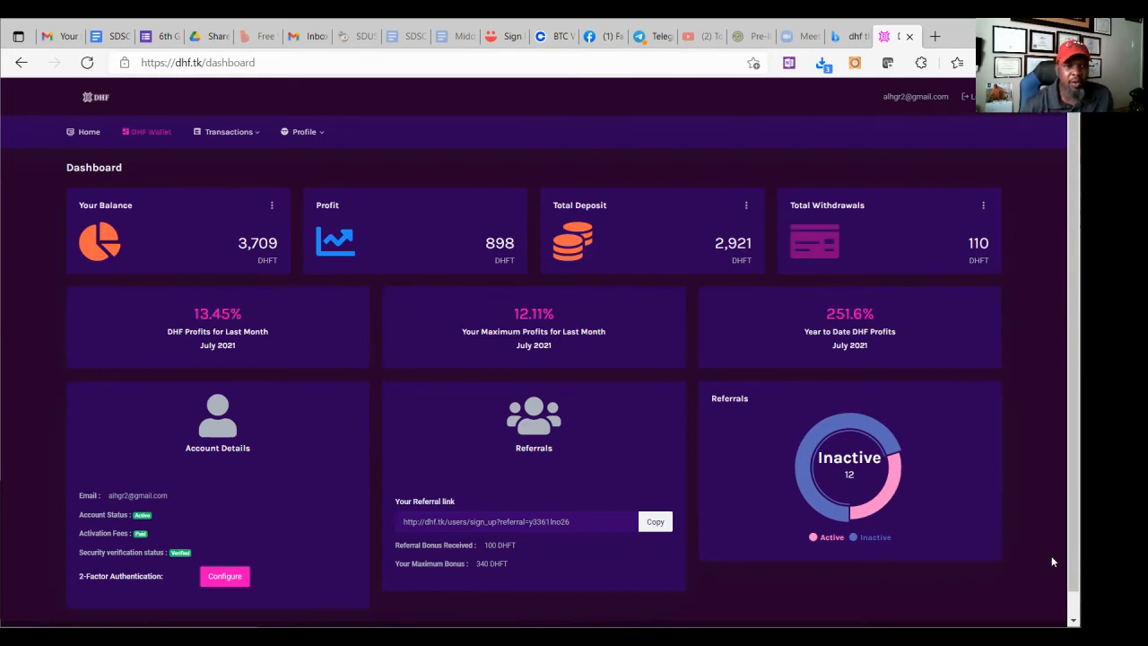
pyautogui.moveTo(938, 575)
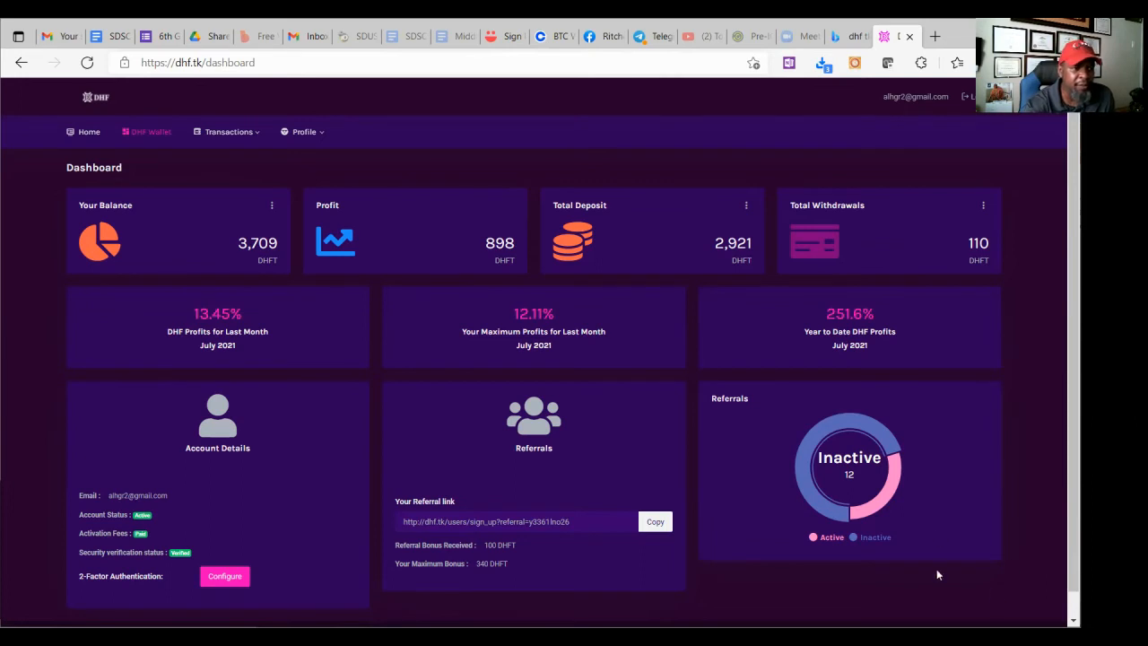
pyautogui.moveTo(950, 459)
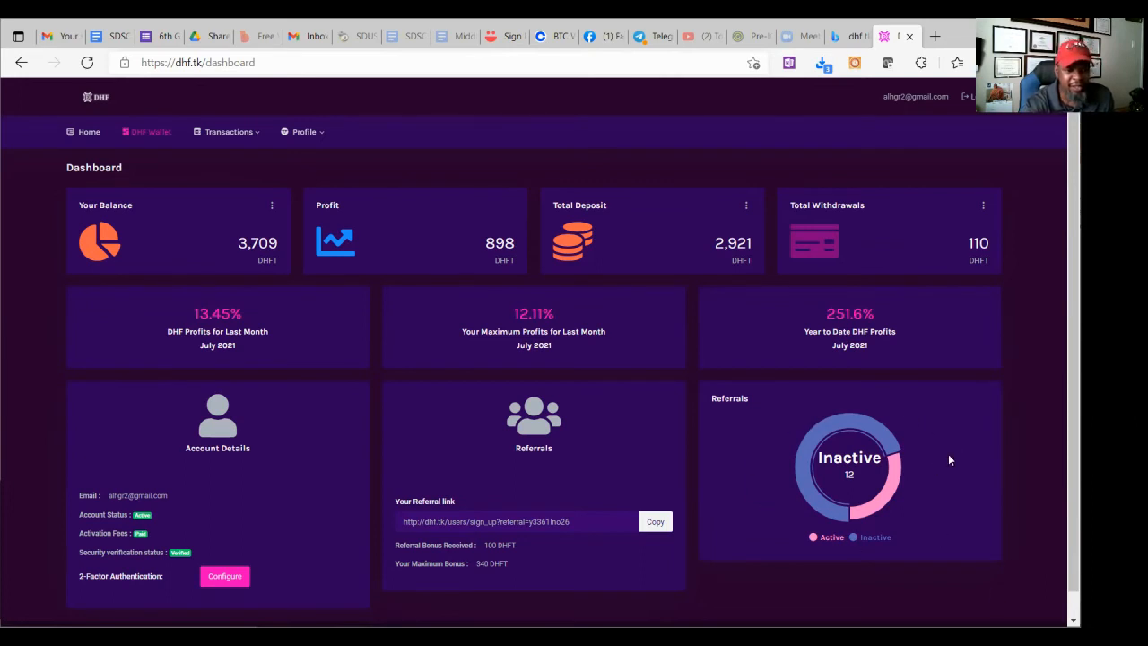
pyautogui.moveTo(879, 509)
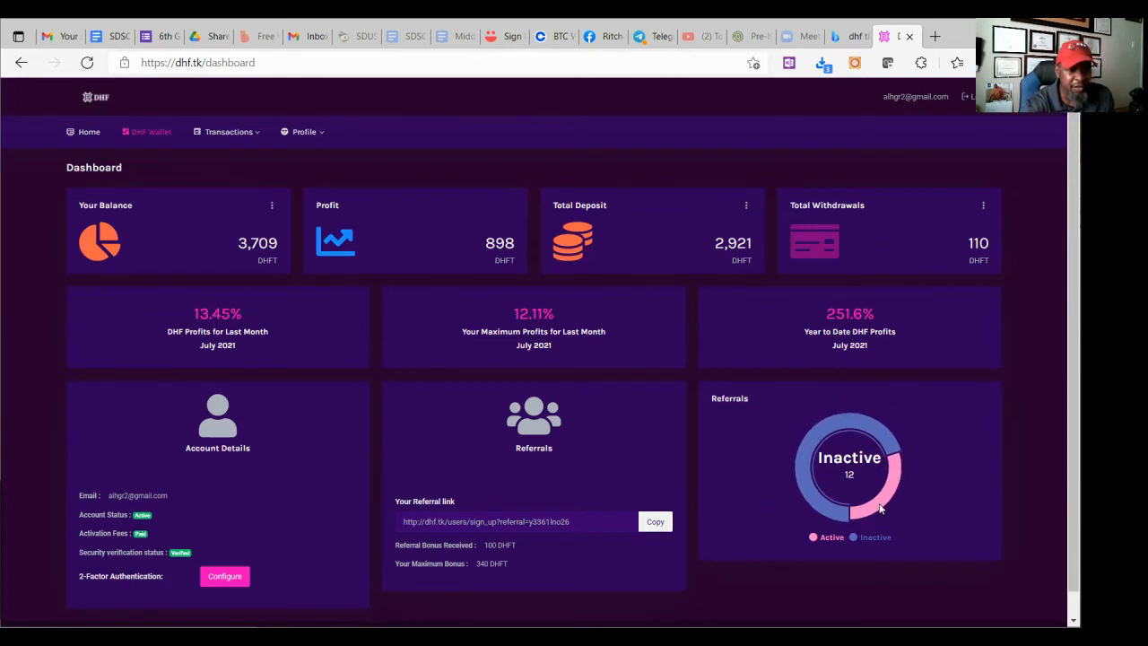
pyautogui.moveTo(798, 448)
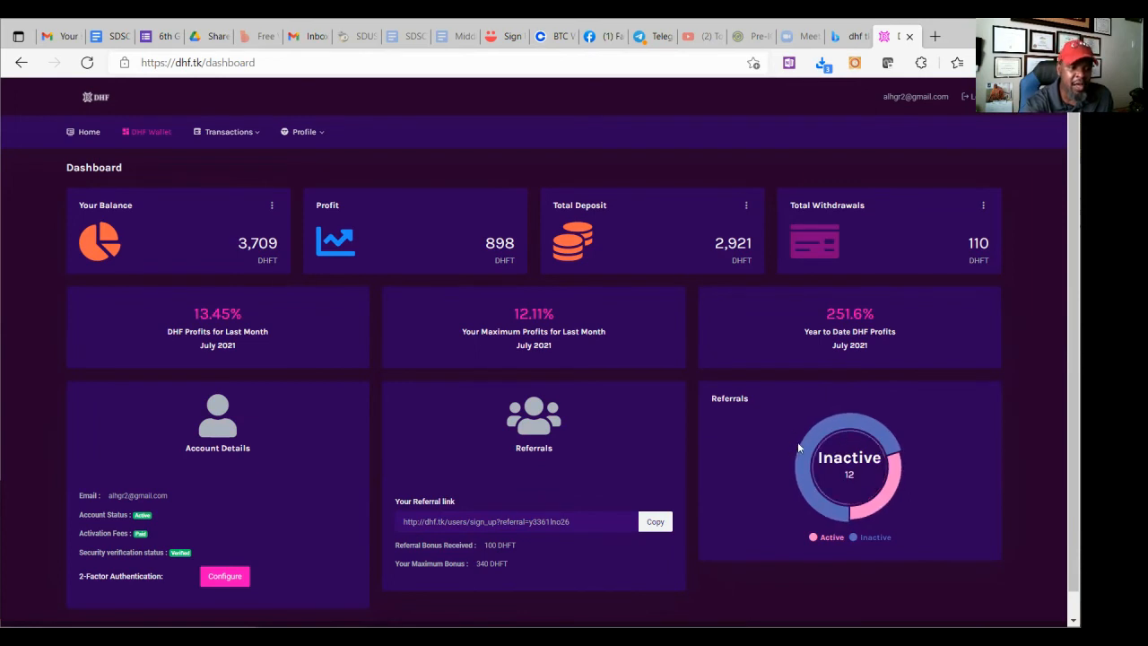
pyautogui.moveTo(815, 489)
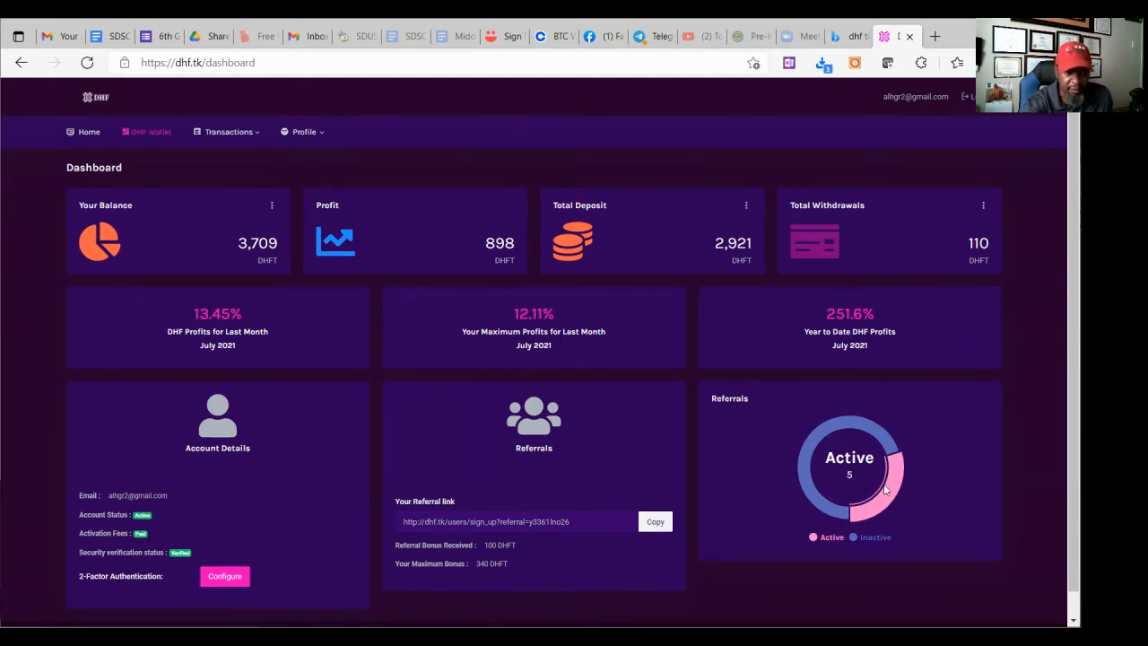
pyautogui.moveTo(813, 453)
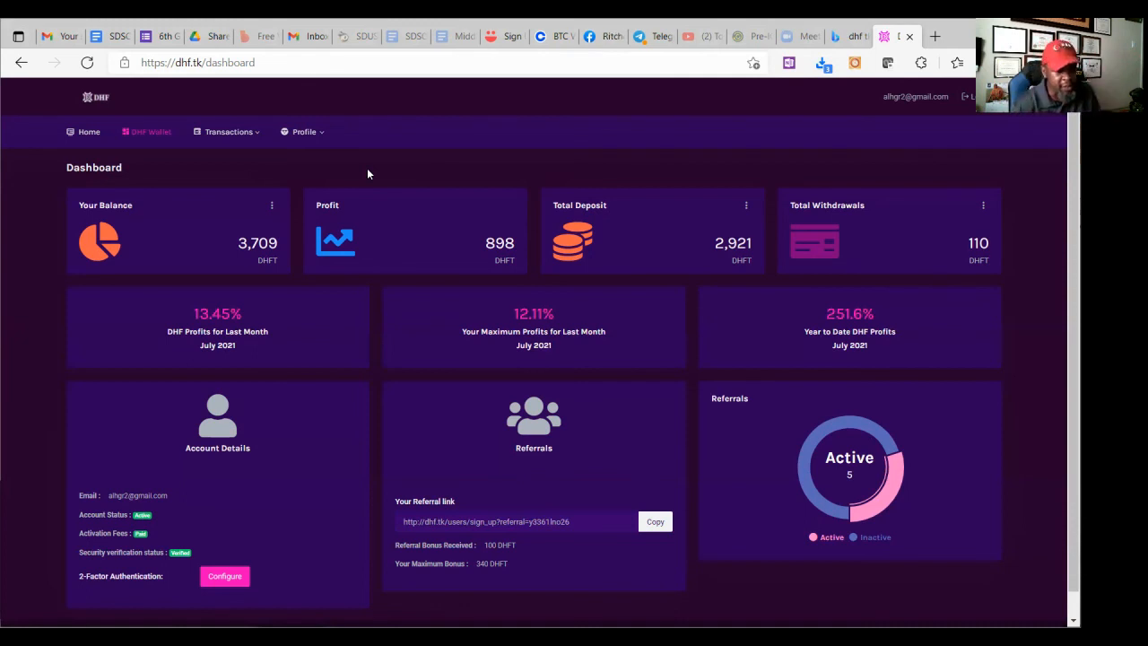
pyautogui.moveTo(569, 225)
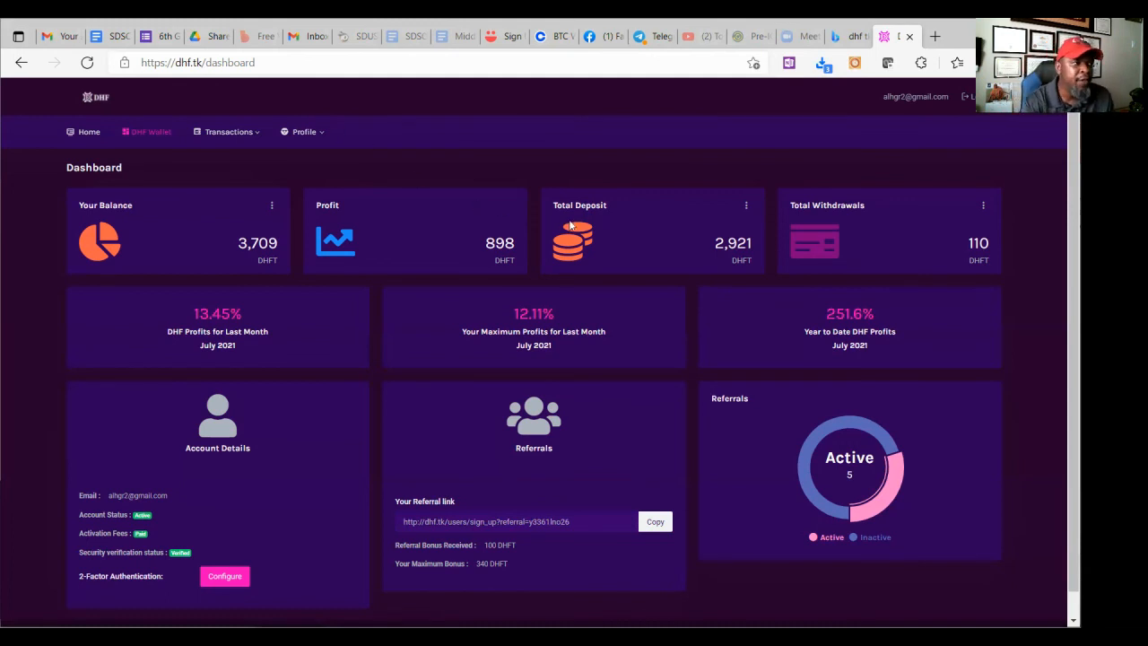